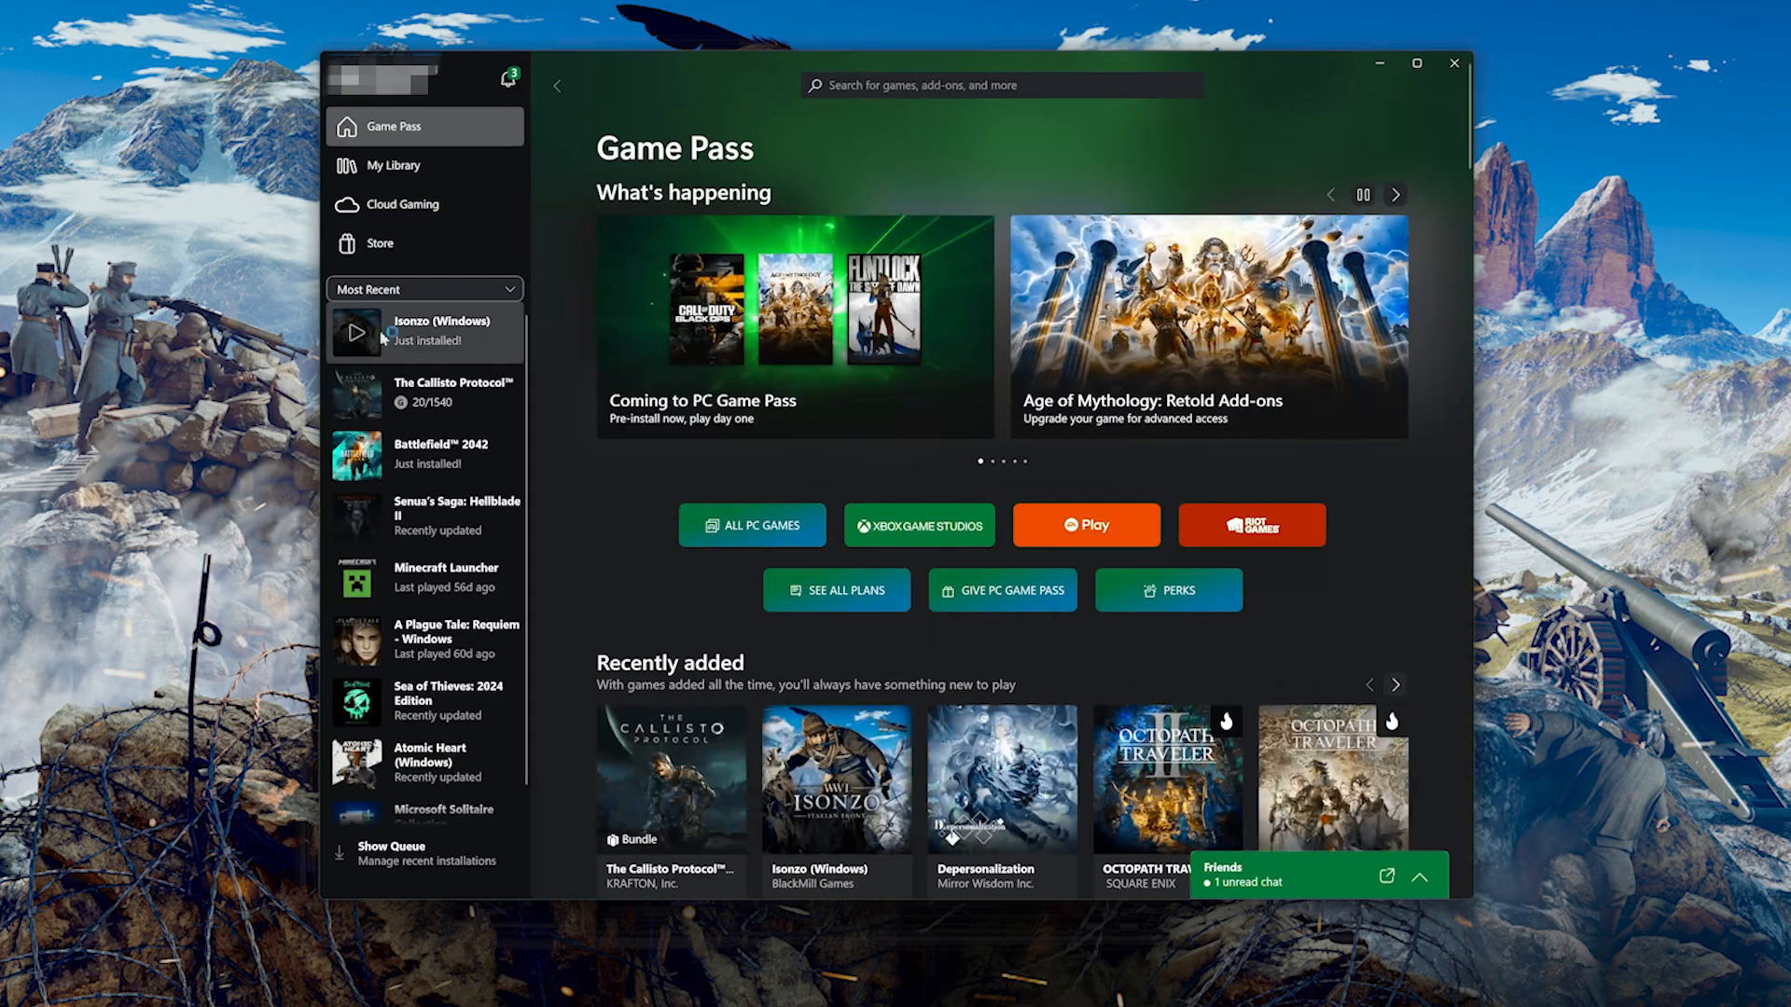
Open Isonzo (Windows) from Most Recent and reveal its Manage, Uninstall and Share options.
click(446, 332)
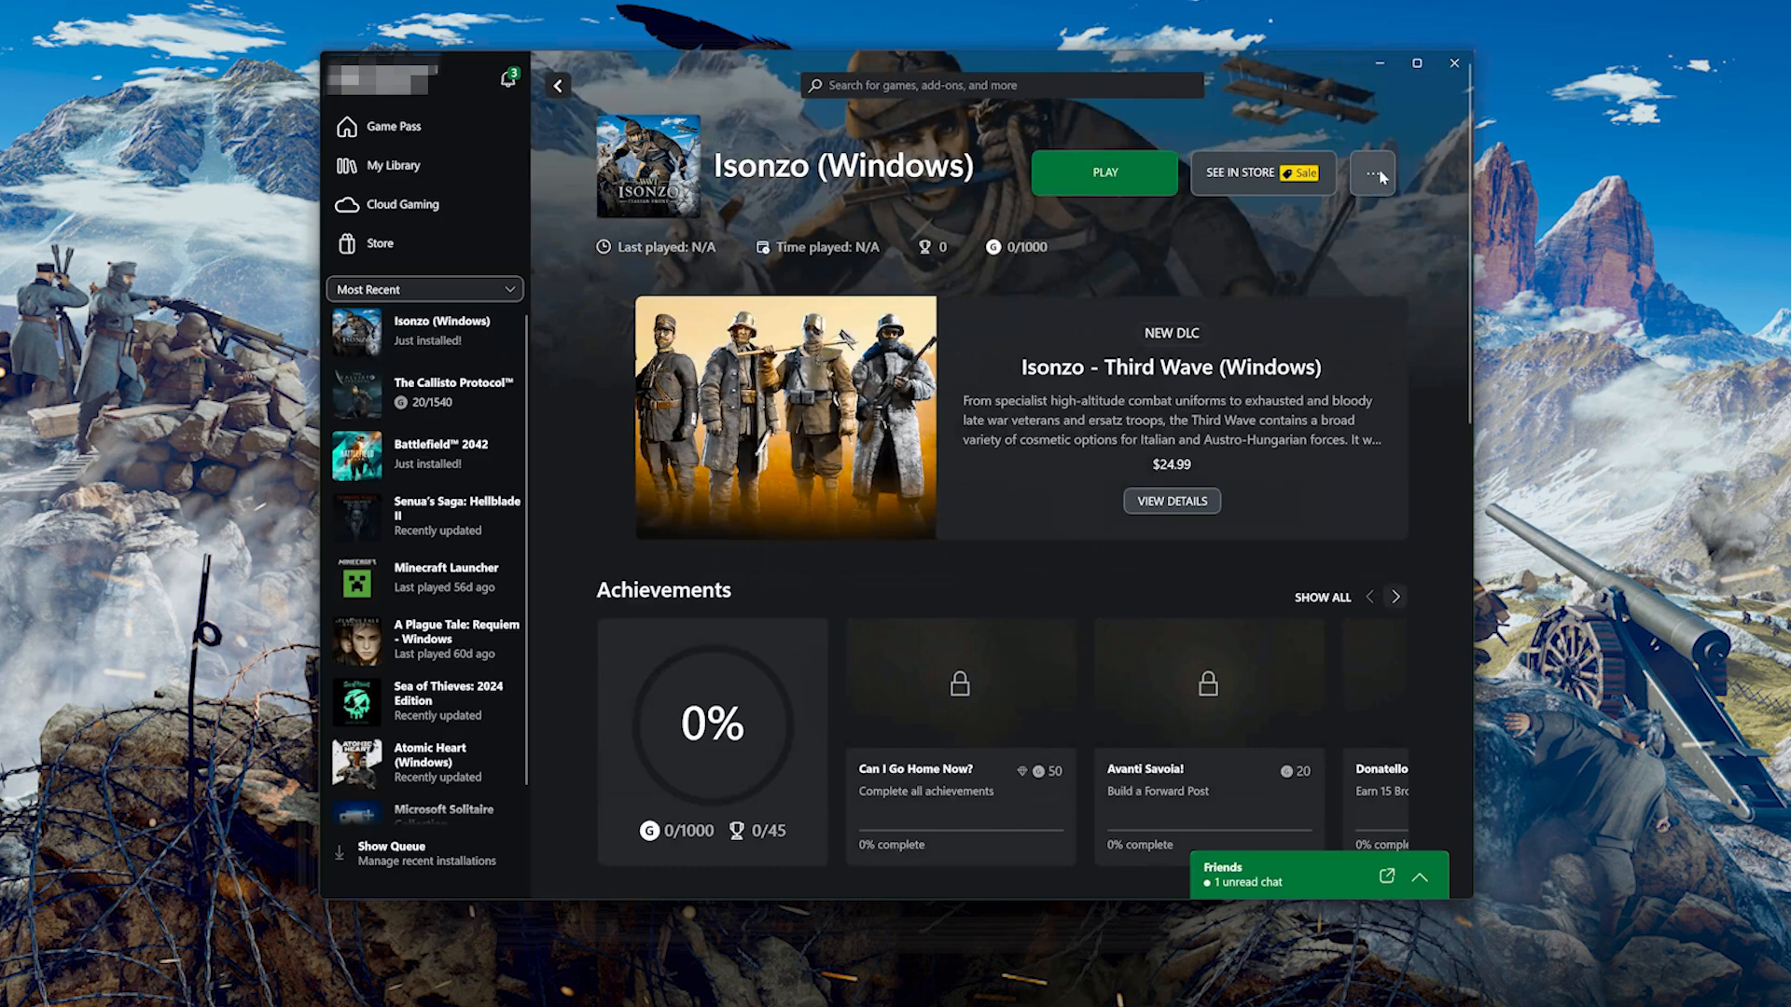
click(1371, 171)
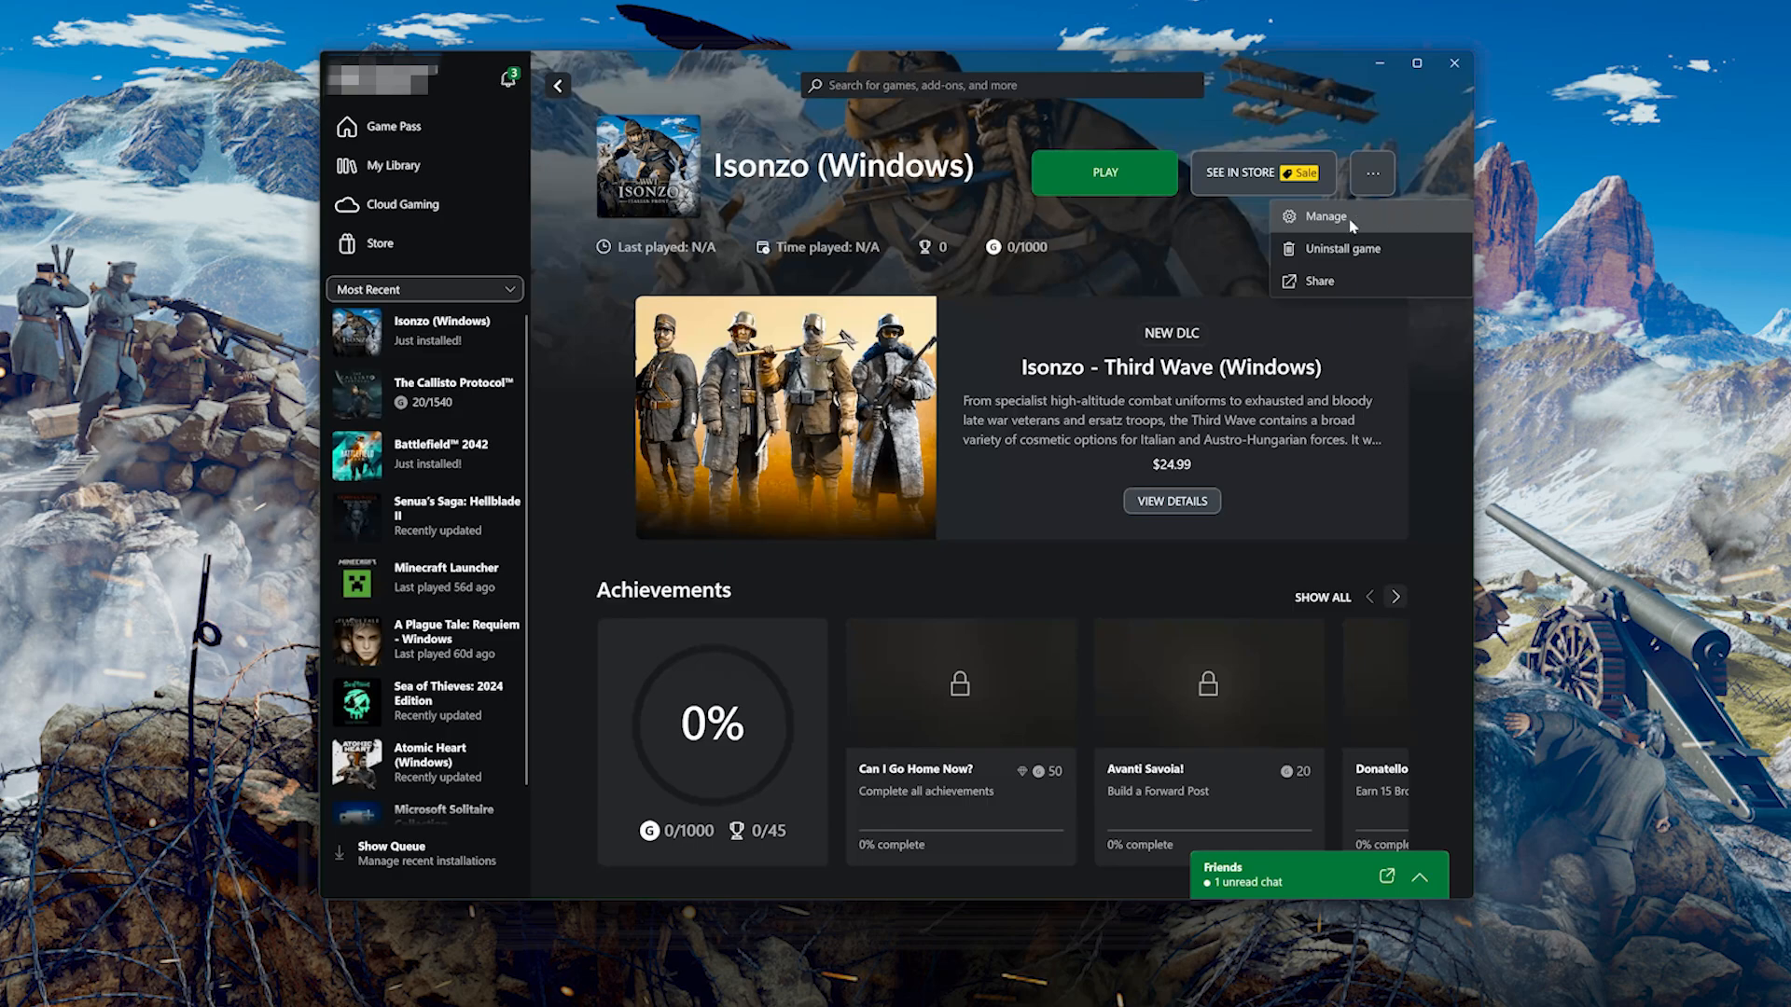
From Manage, go to Files and request Verify and Repair, raising the confirmation prompt.
click(1326, 217)
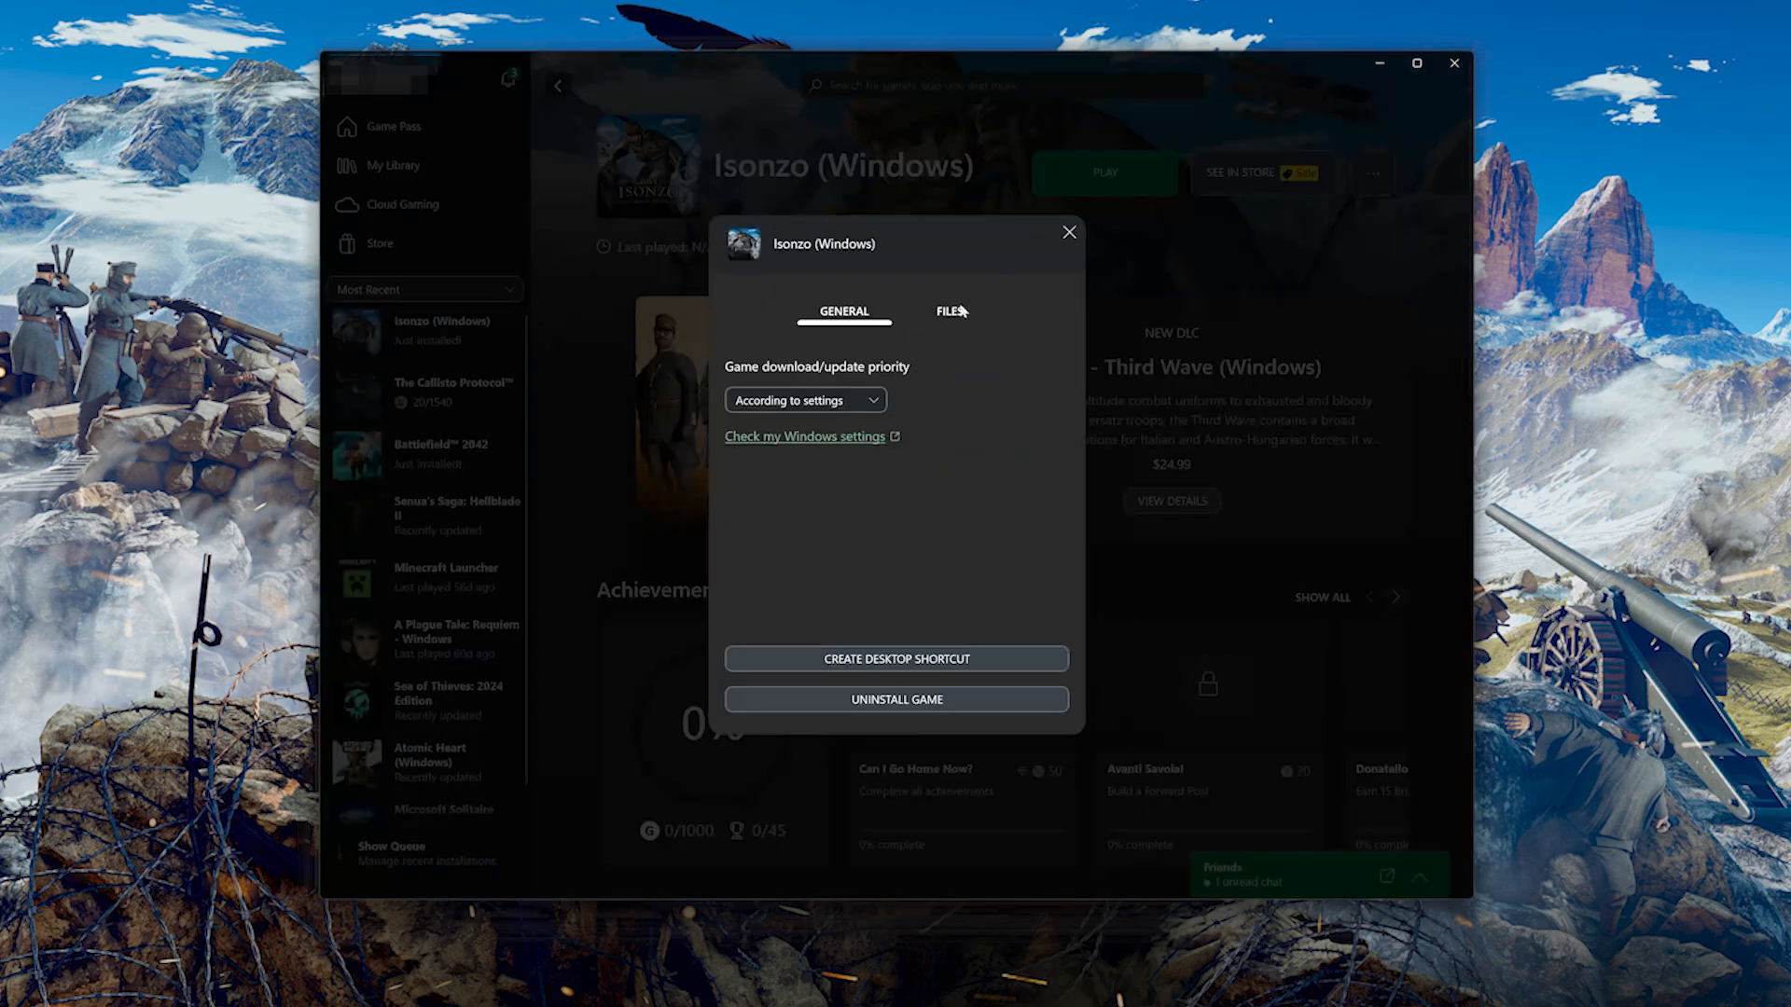
click(950, 311)
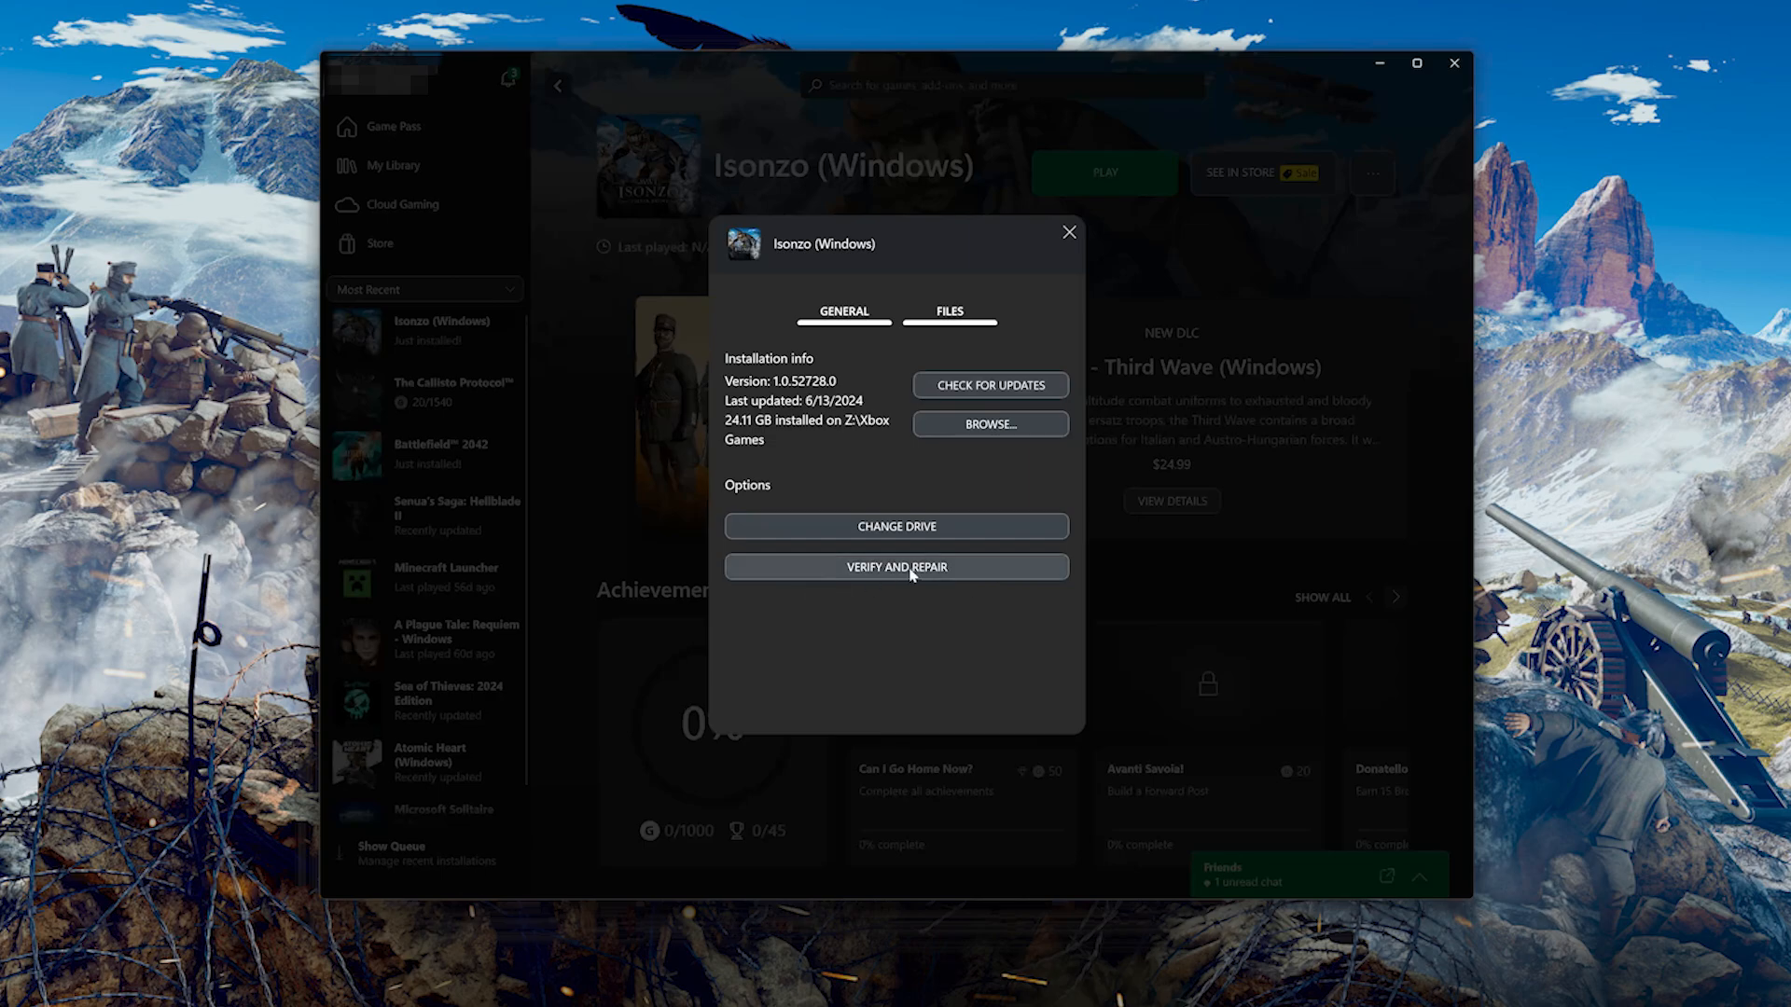
click(896, 567)
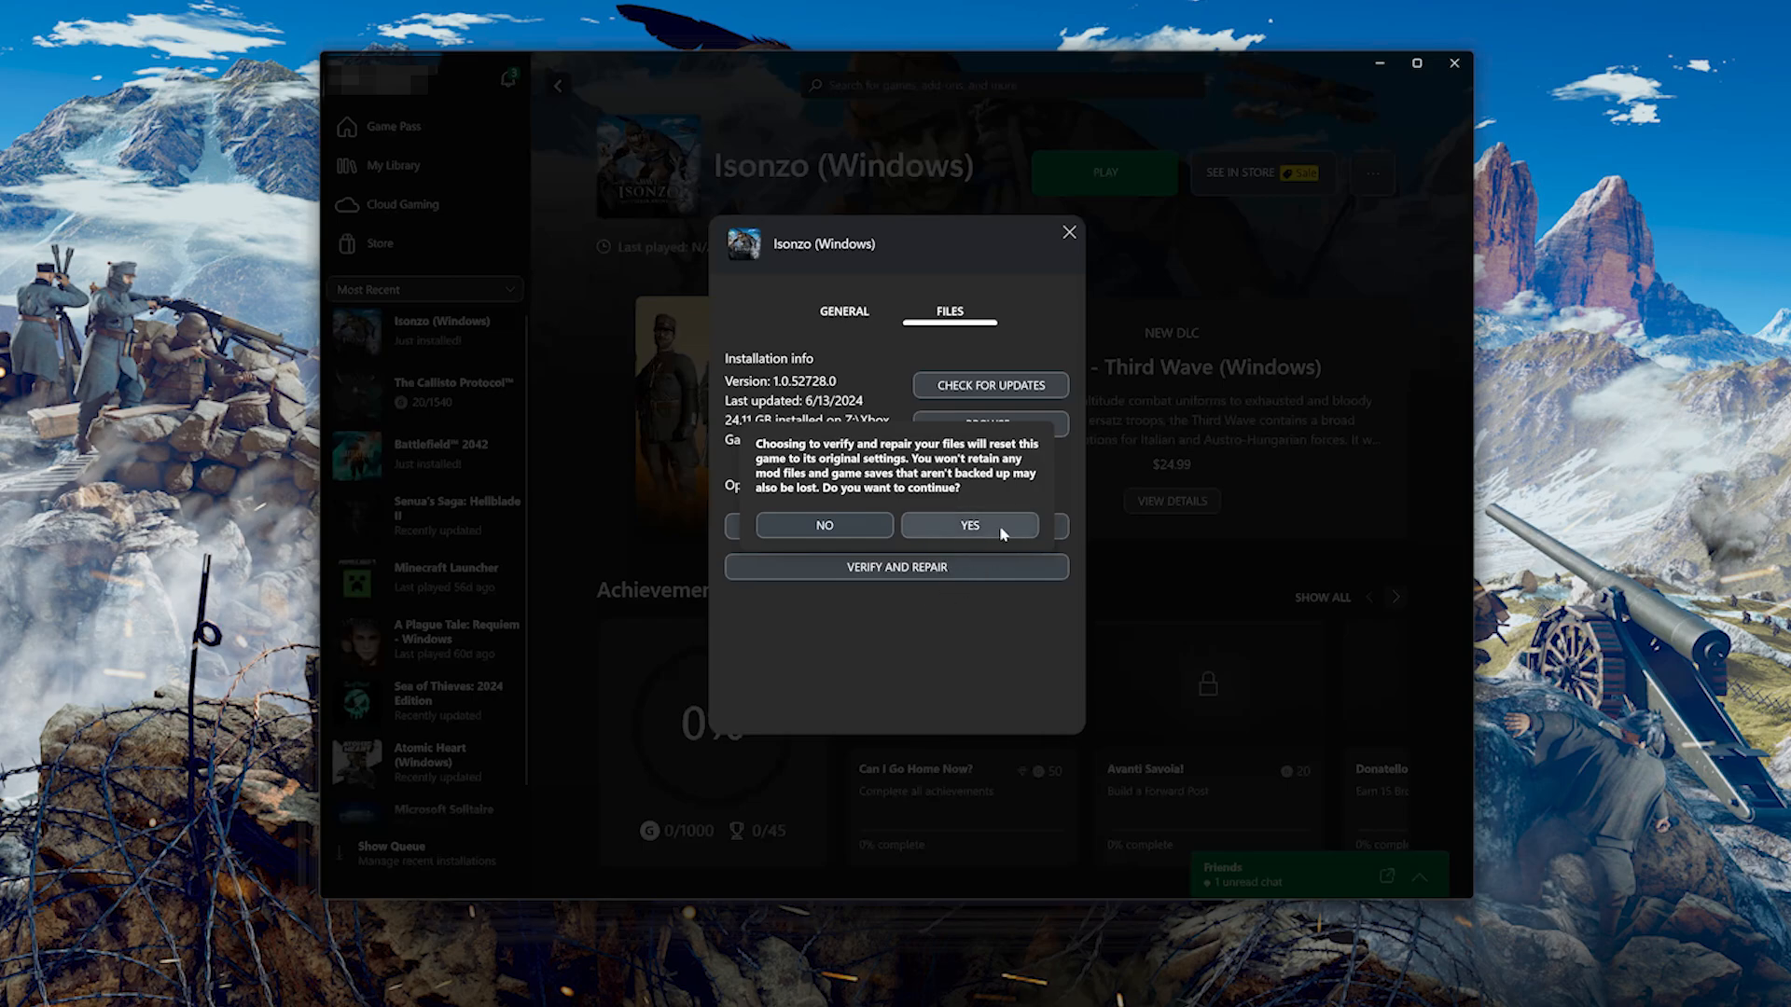
Confirm the verify-and-repair so Isonzo starts re-downloading at 0%.
click(969, 526)
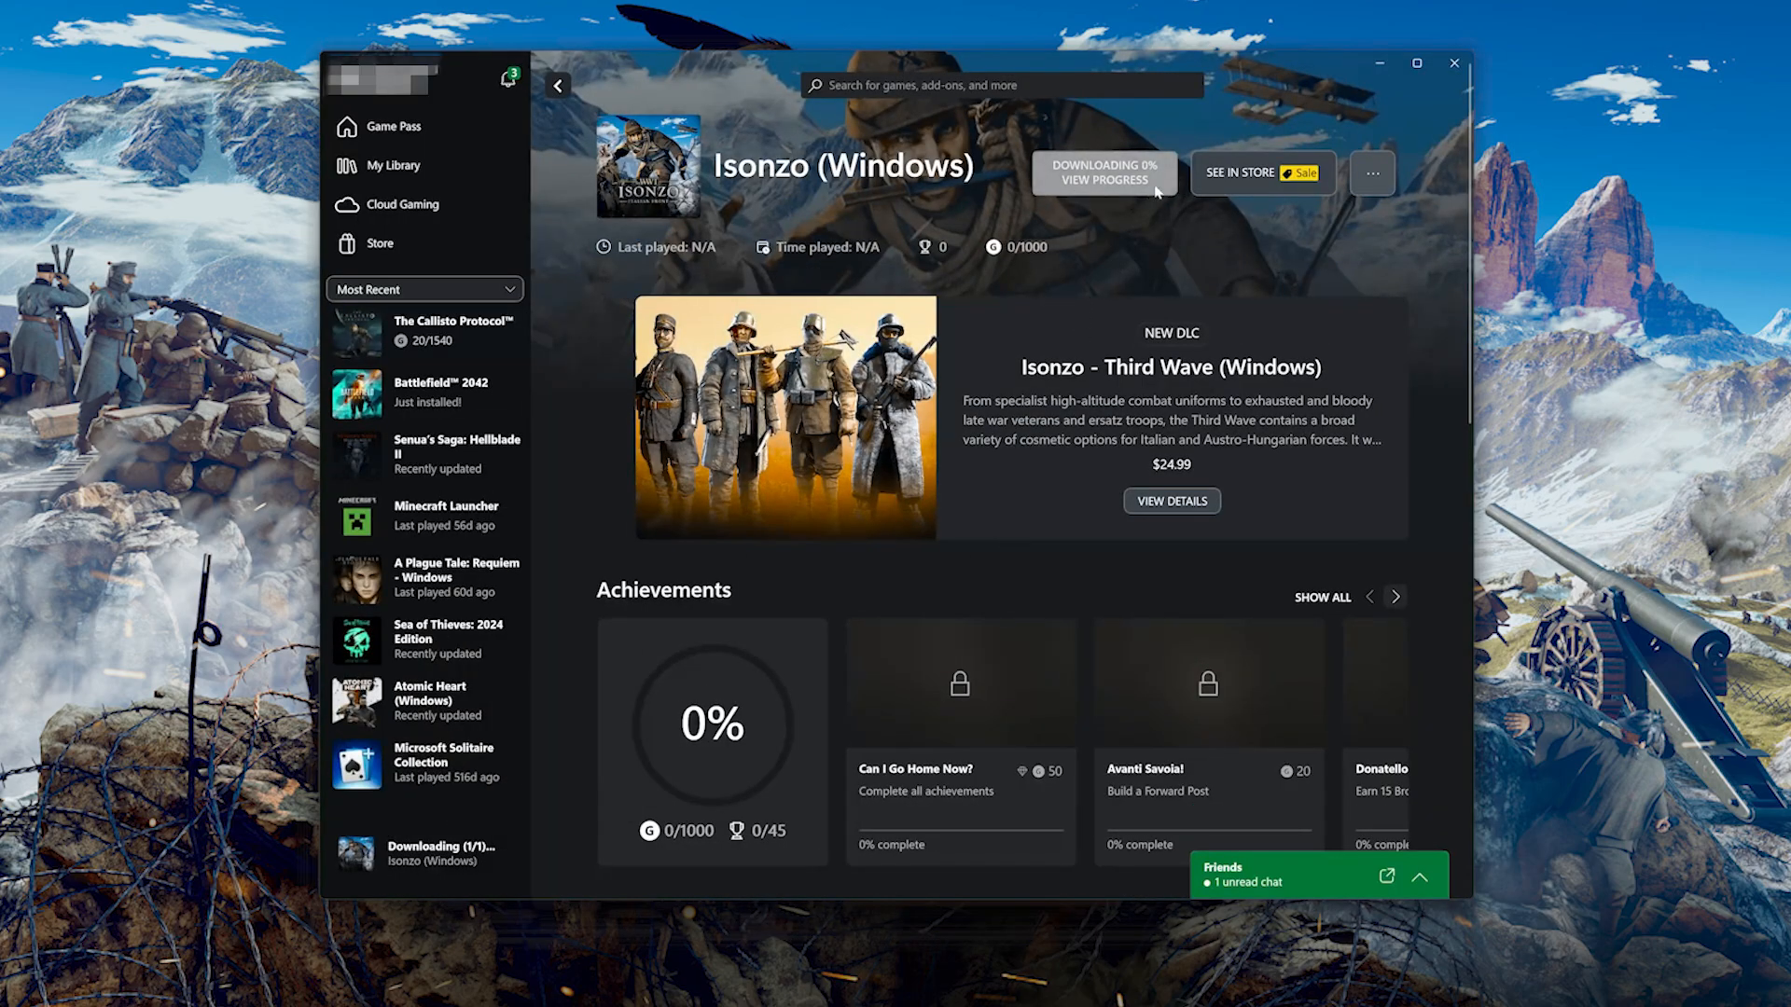
mouse_move(1136, 231)
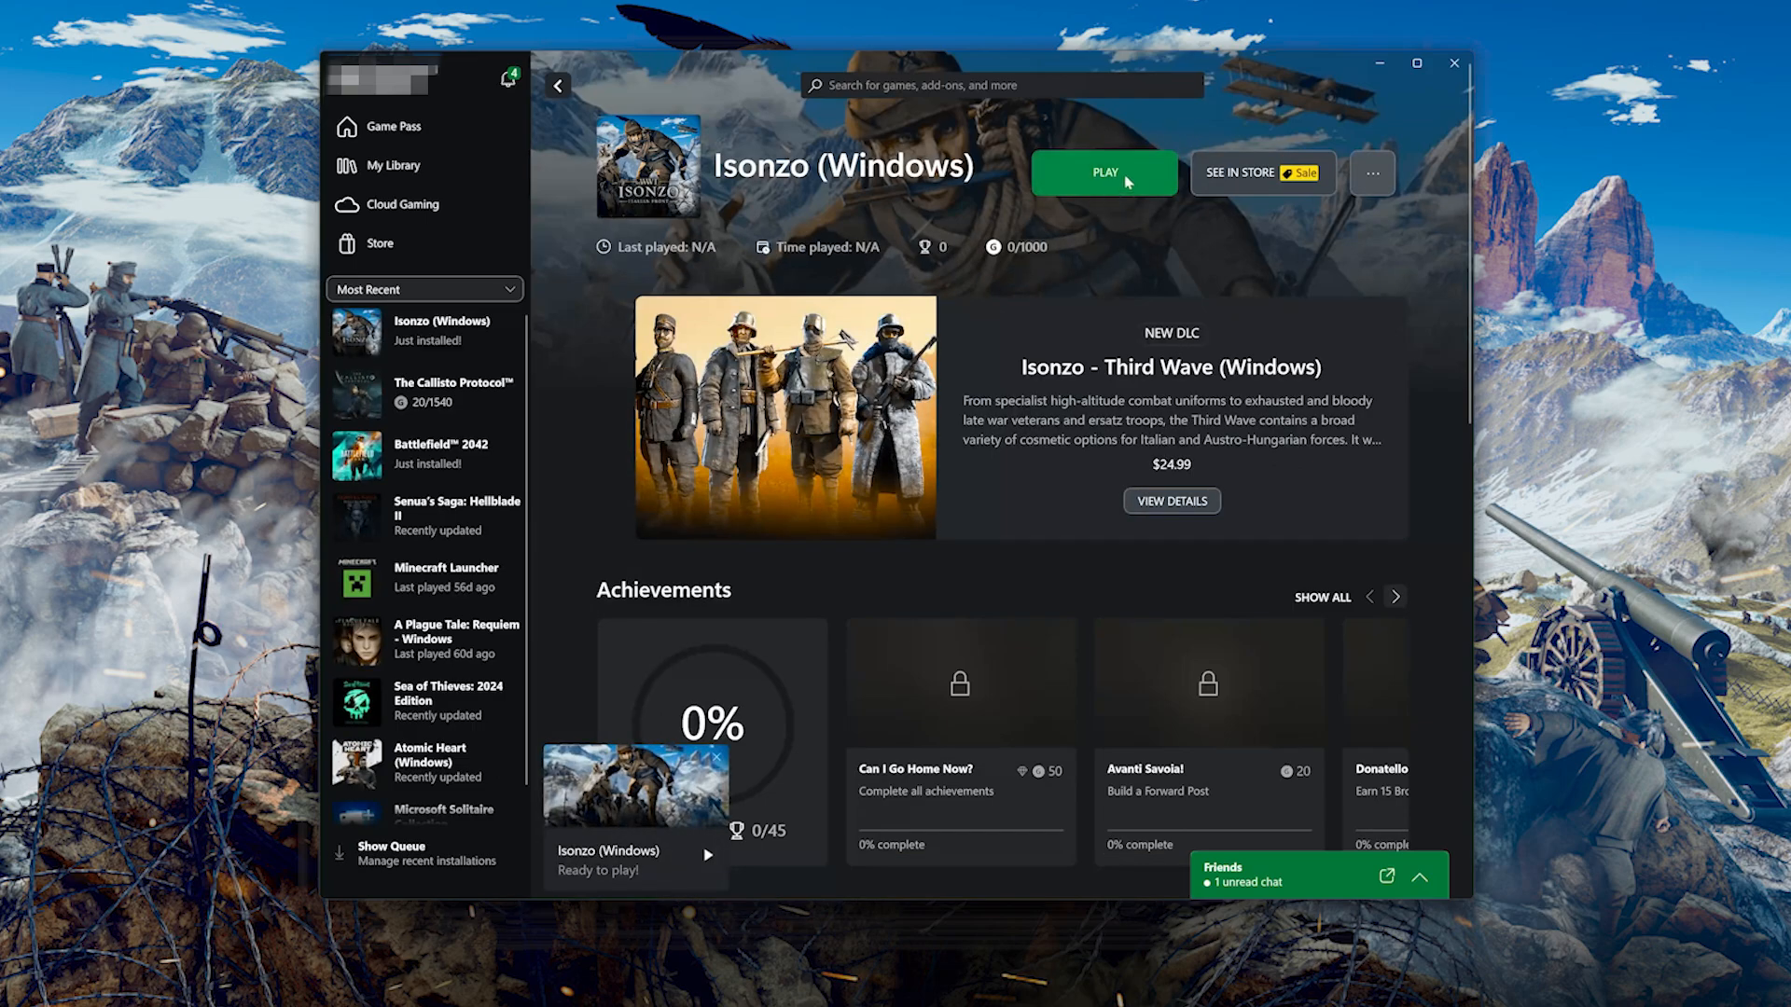
mouse_move(1453, 63)
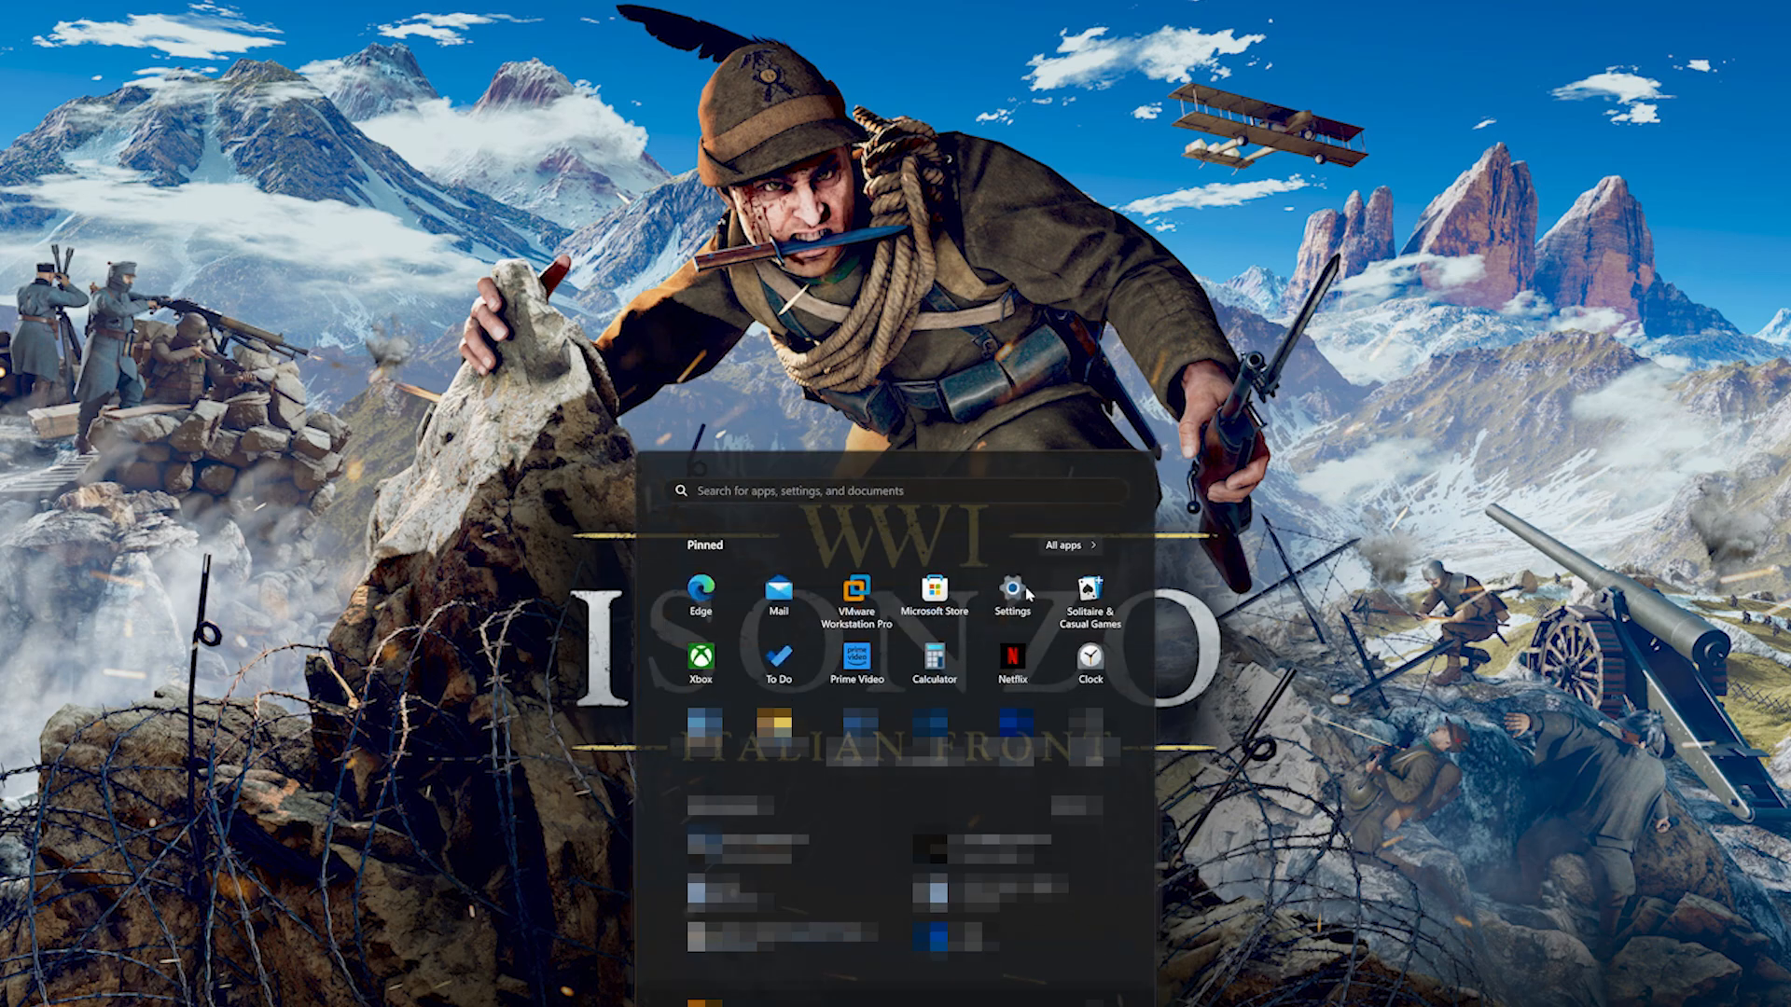
Go to Settings > Apps and scroll Installed apps down to Isonzo (Windows) at 24.1 GB.
click(1009, 593)
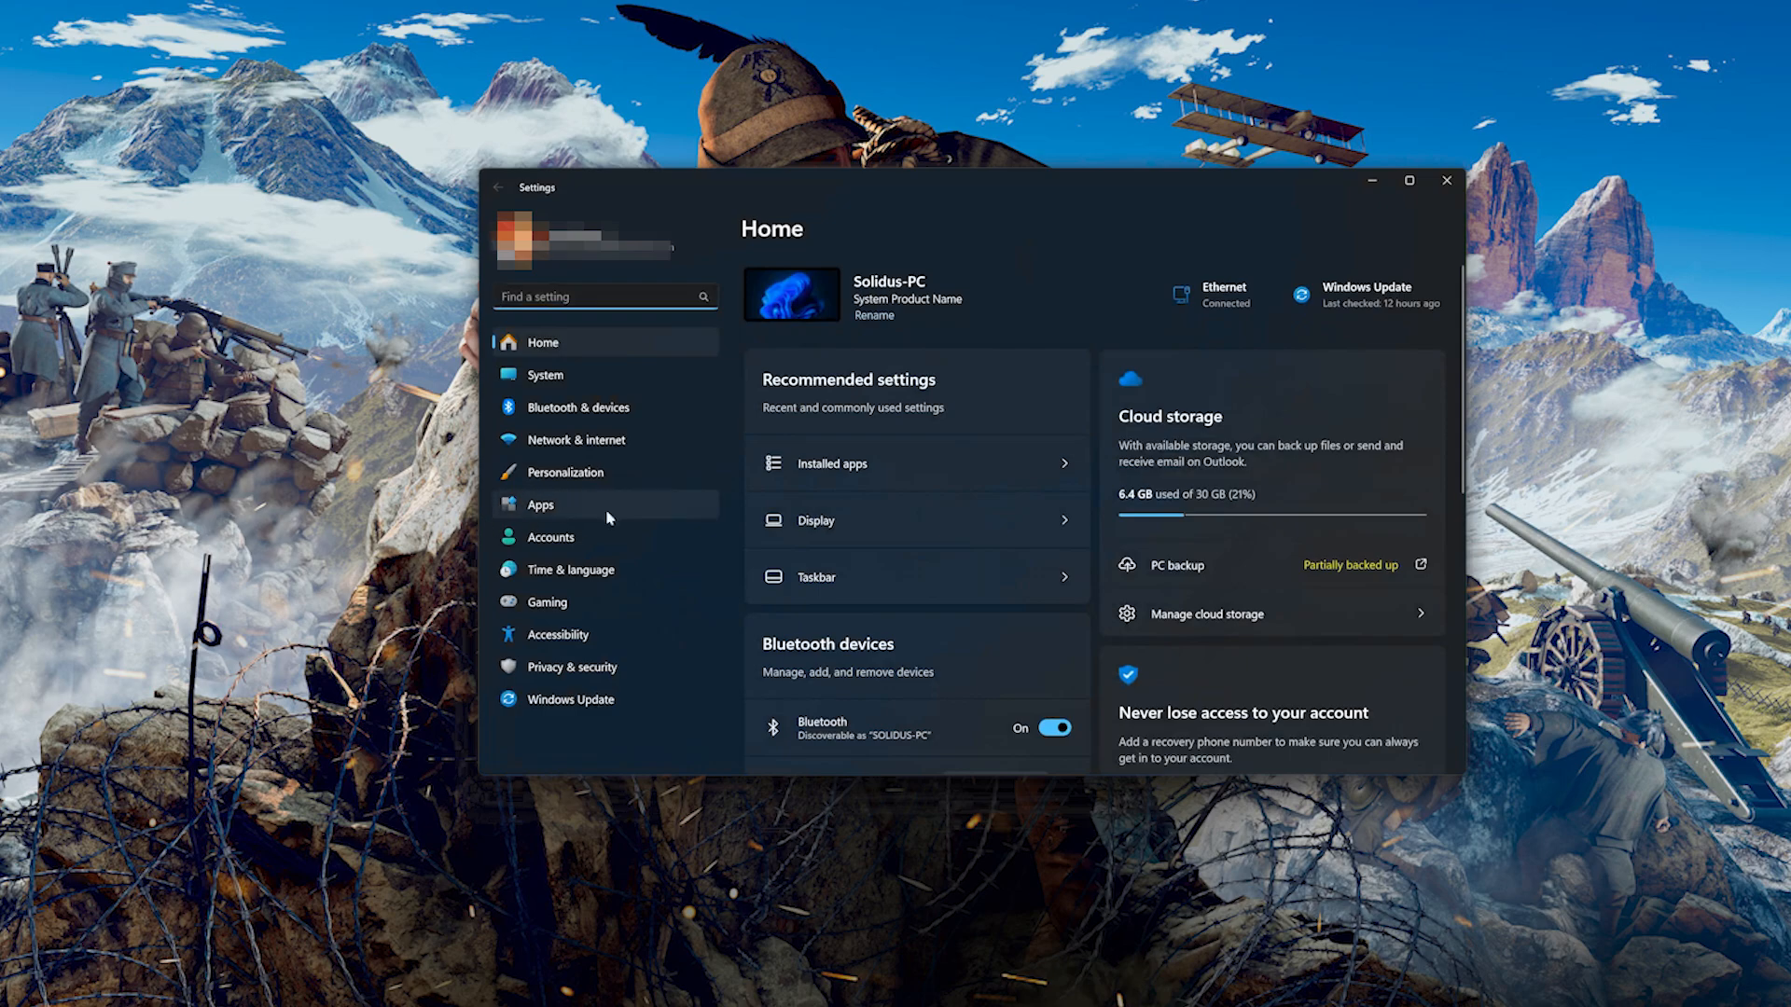
click(541, 503)
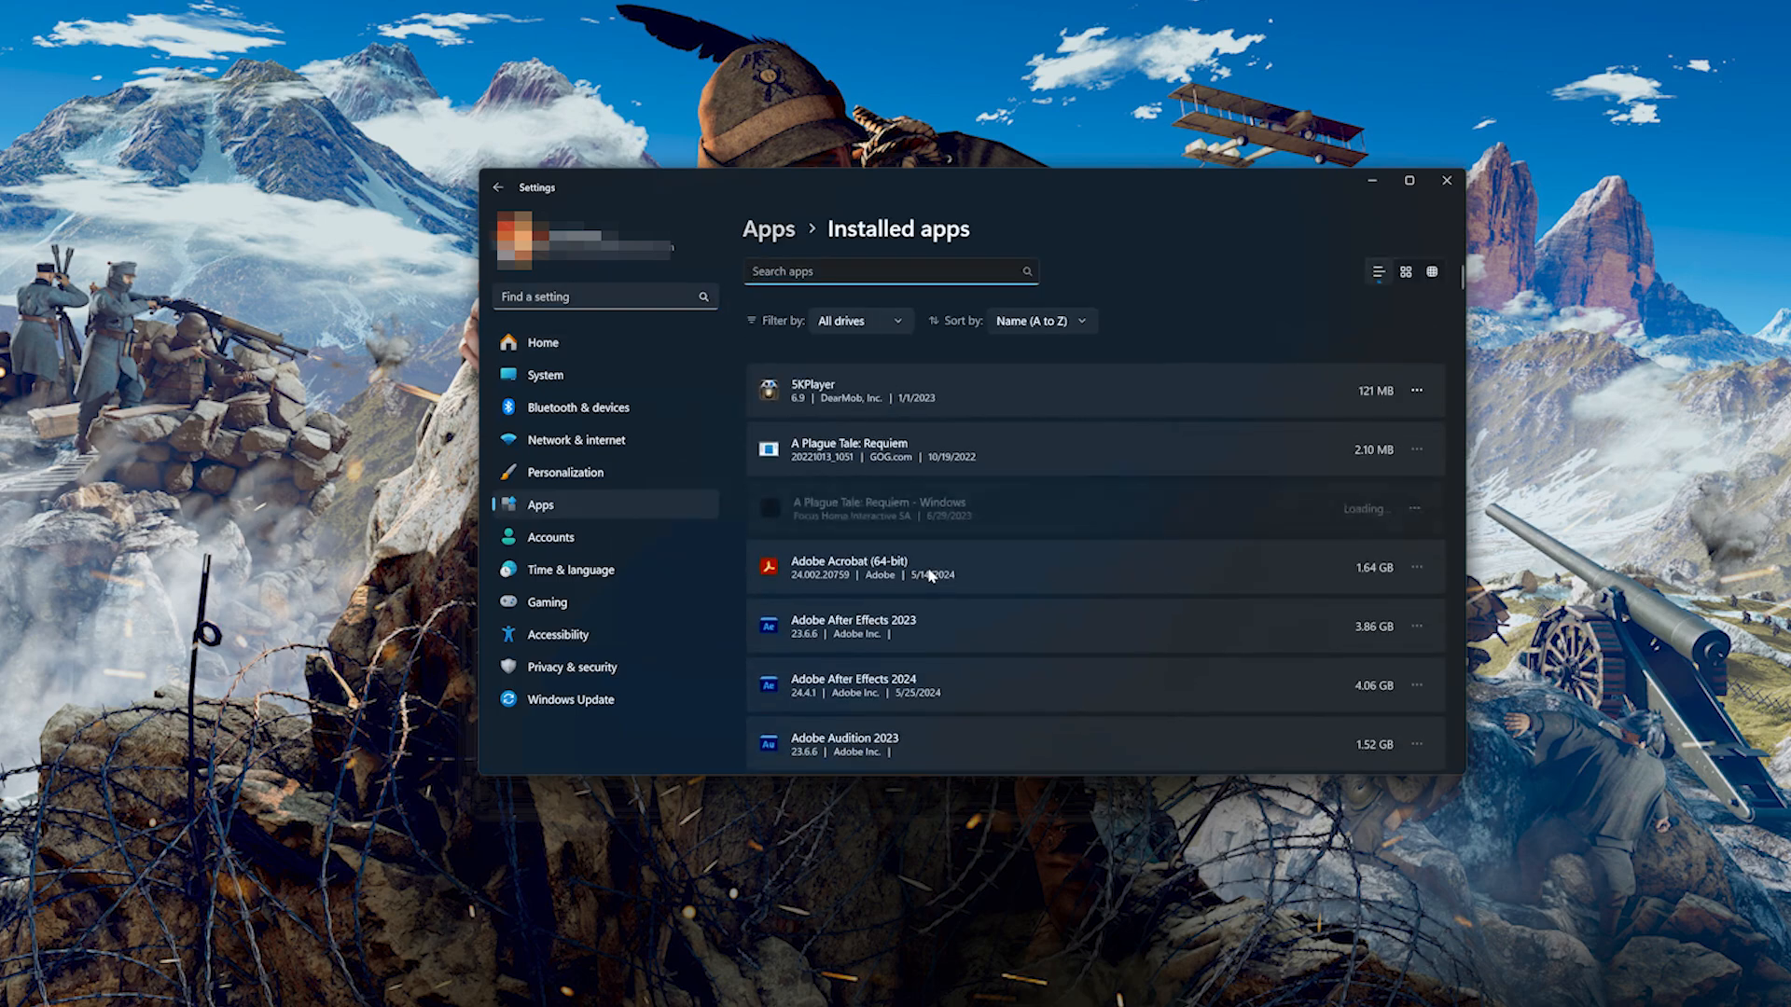
scroll(down, 3)
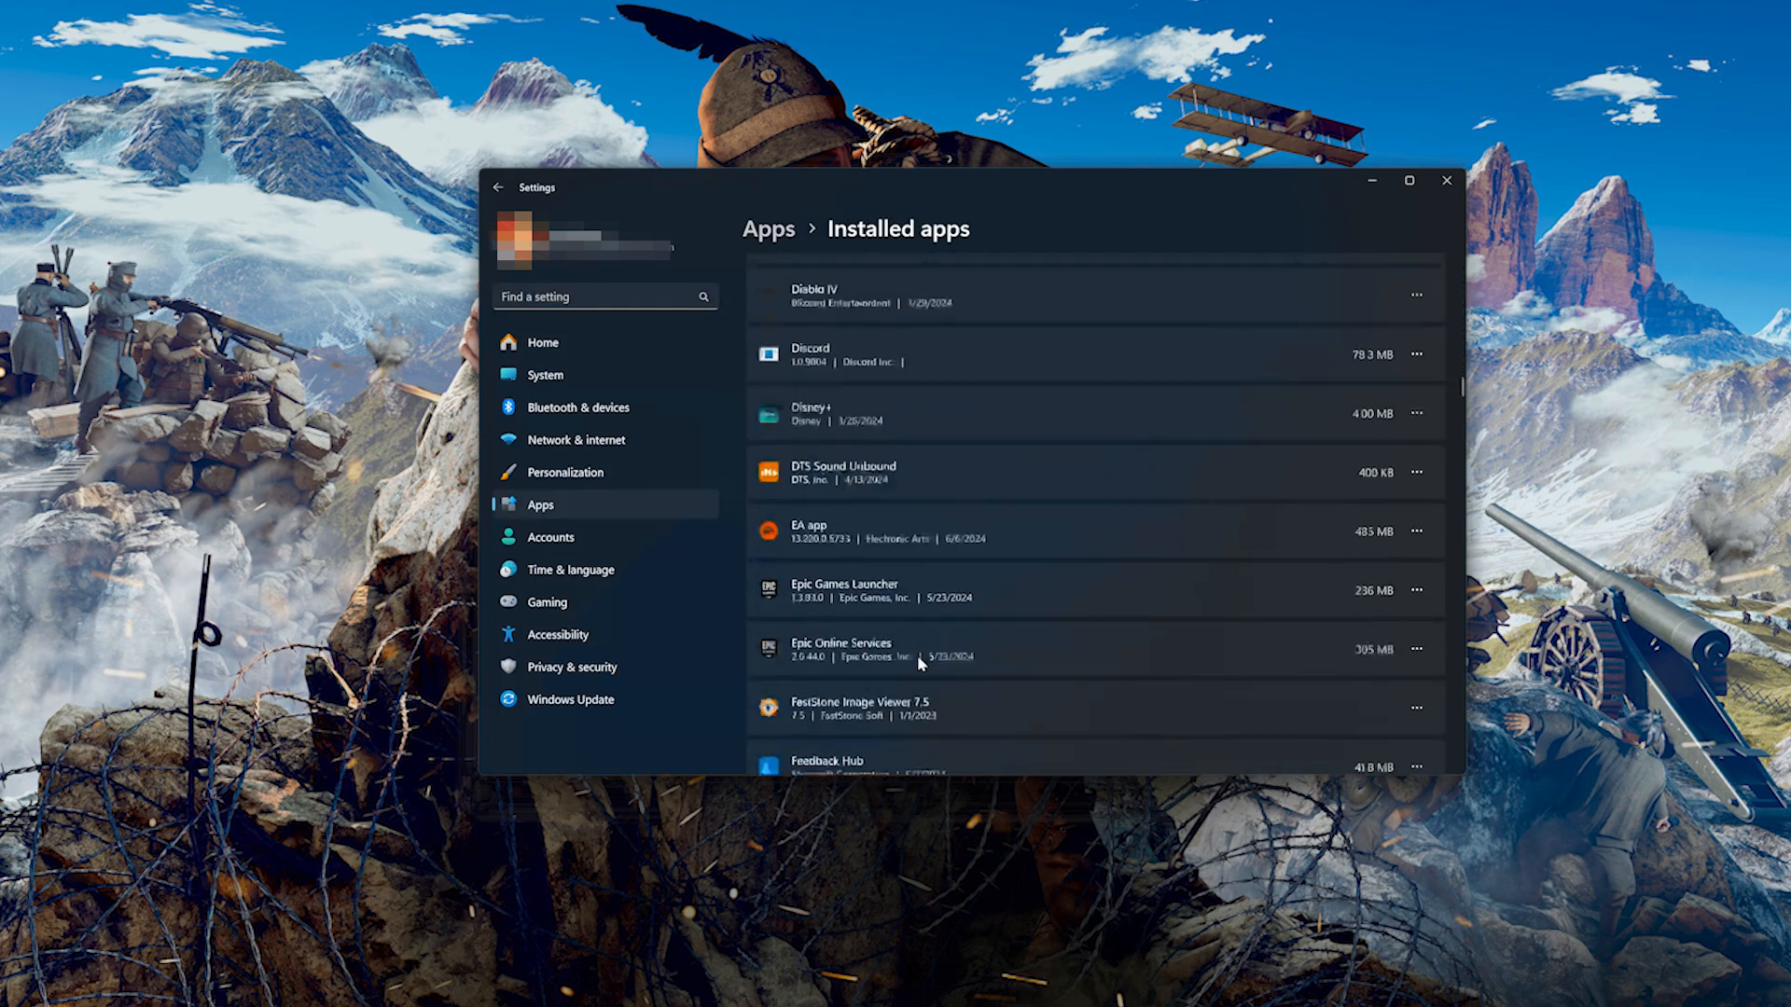
scroll(down, 3)
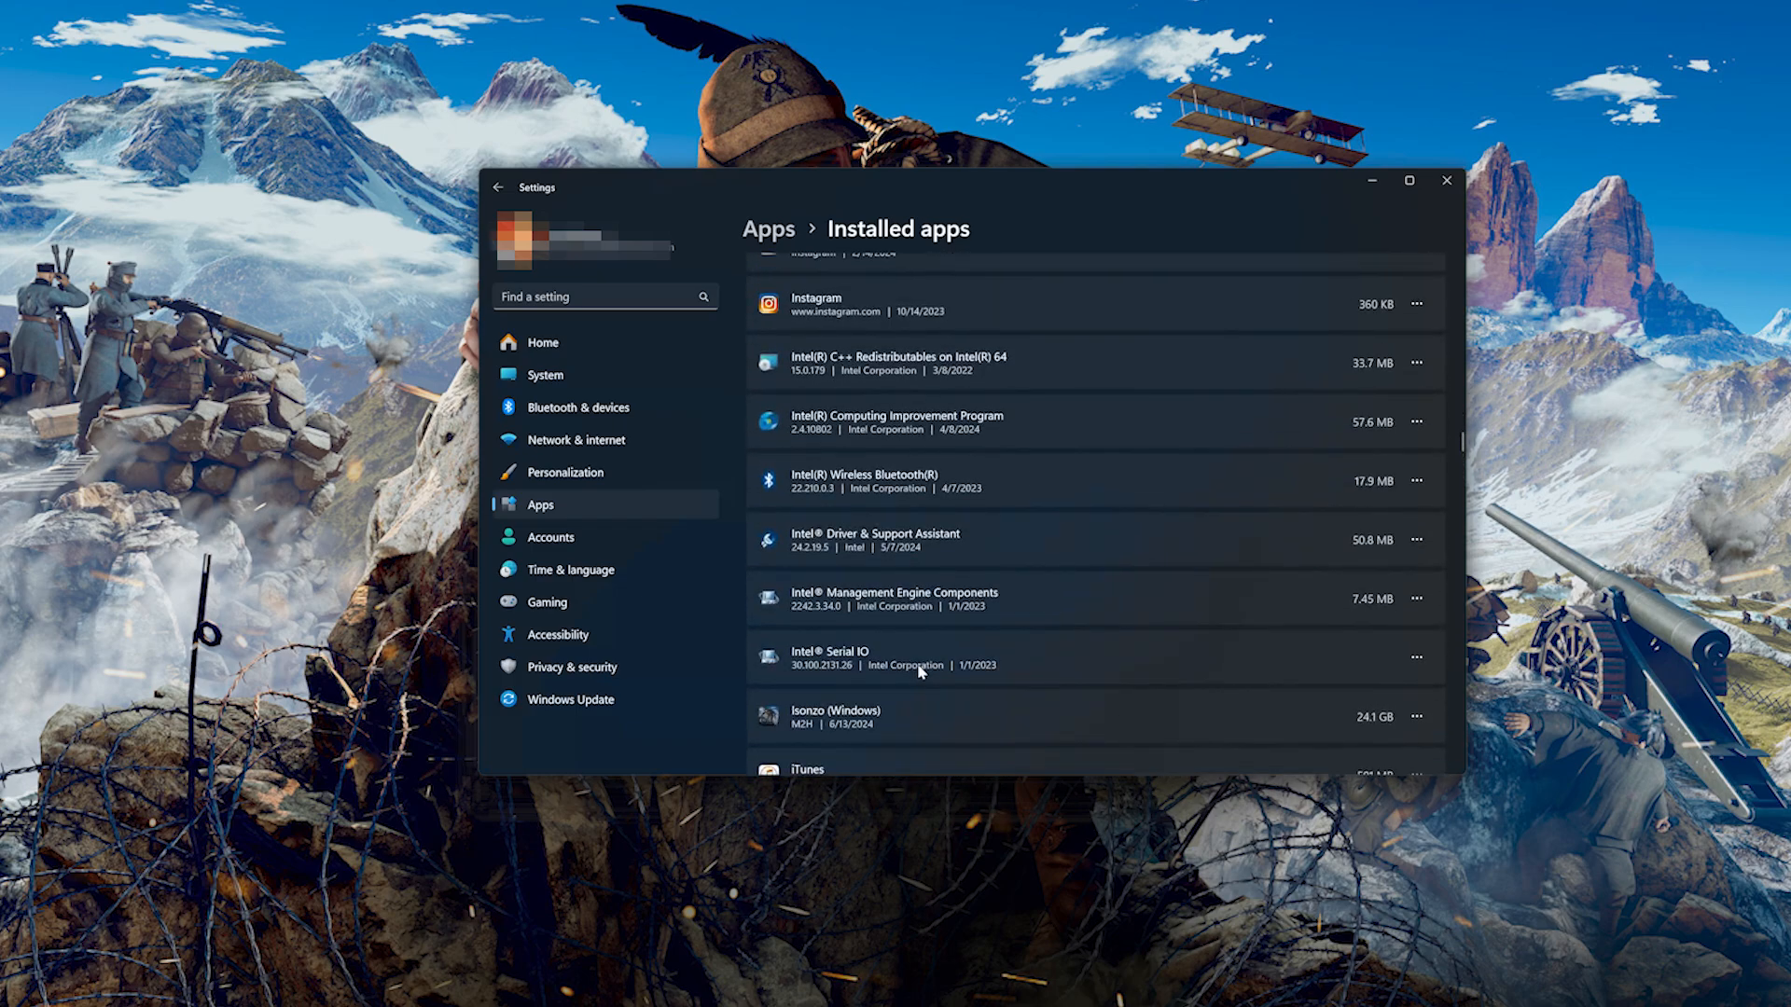
mouse_move(886, 728)
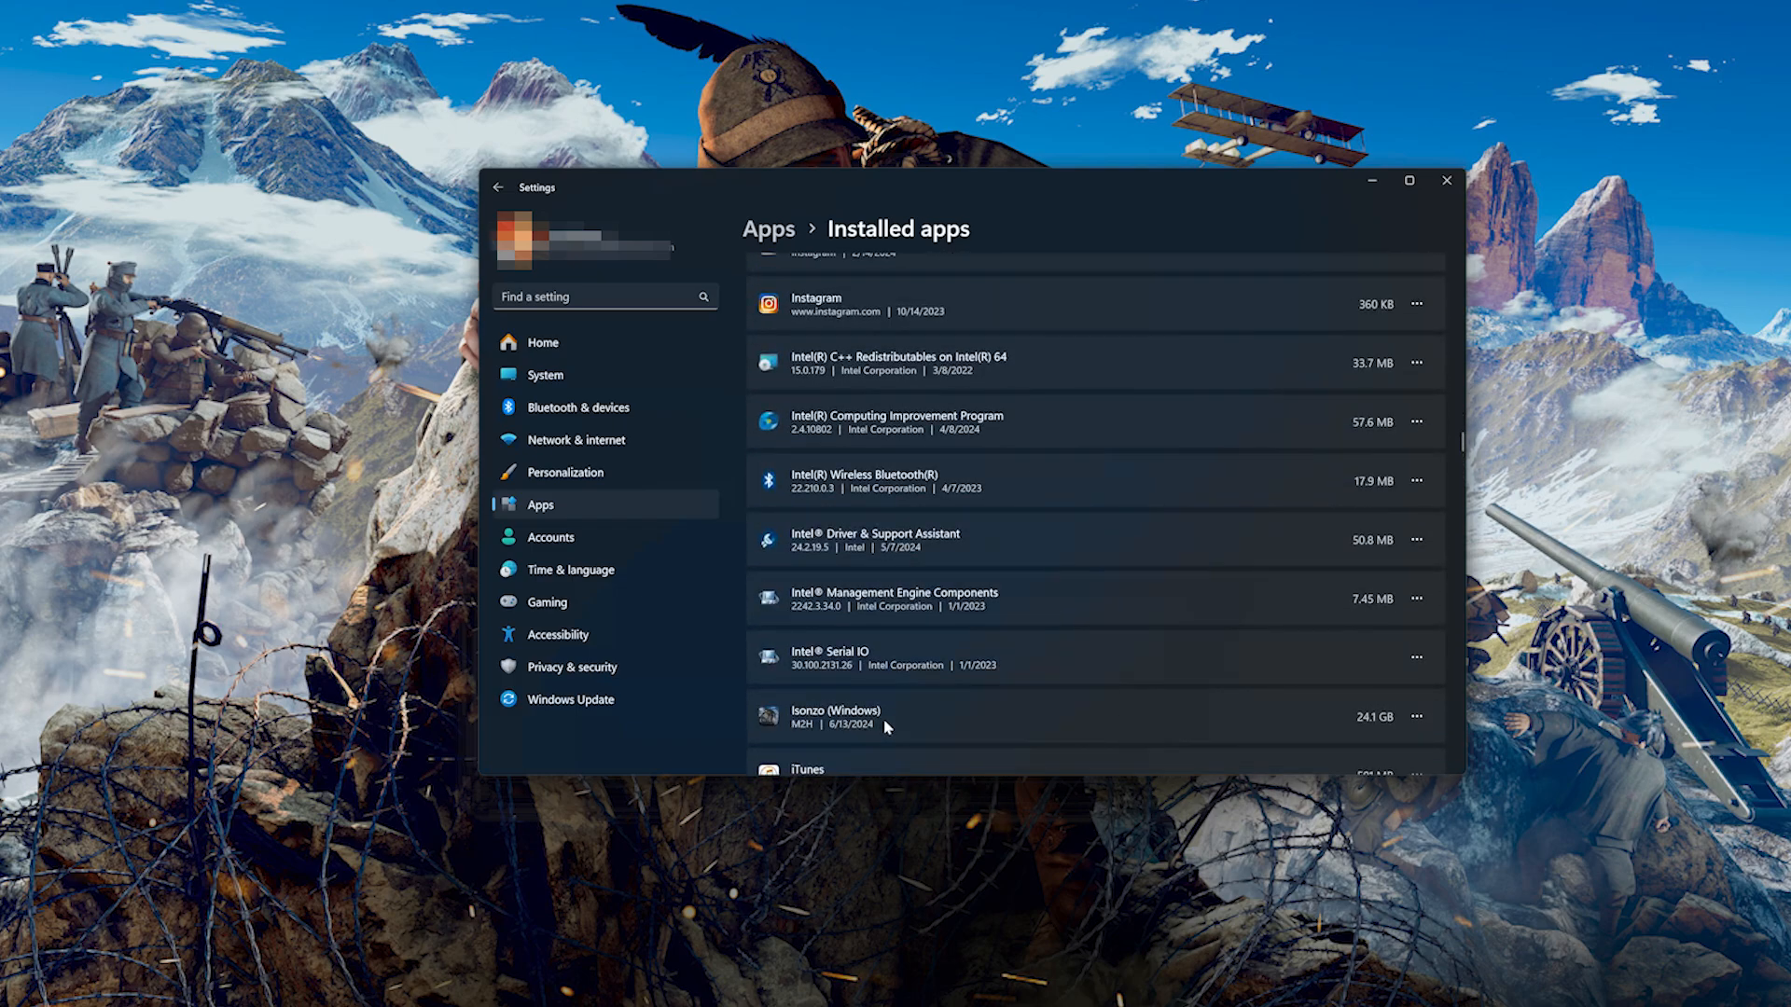
mouse_move(1399, 737)
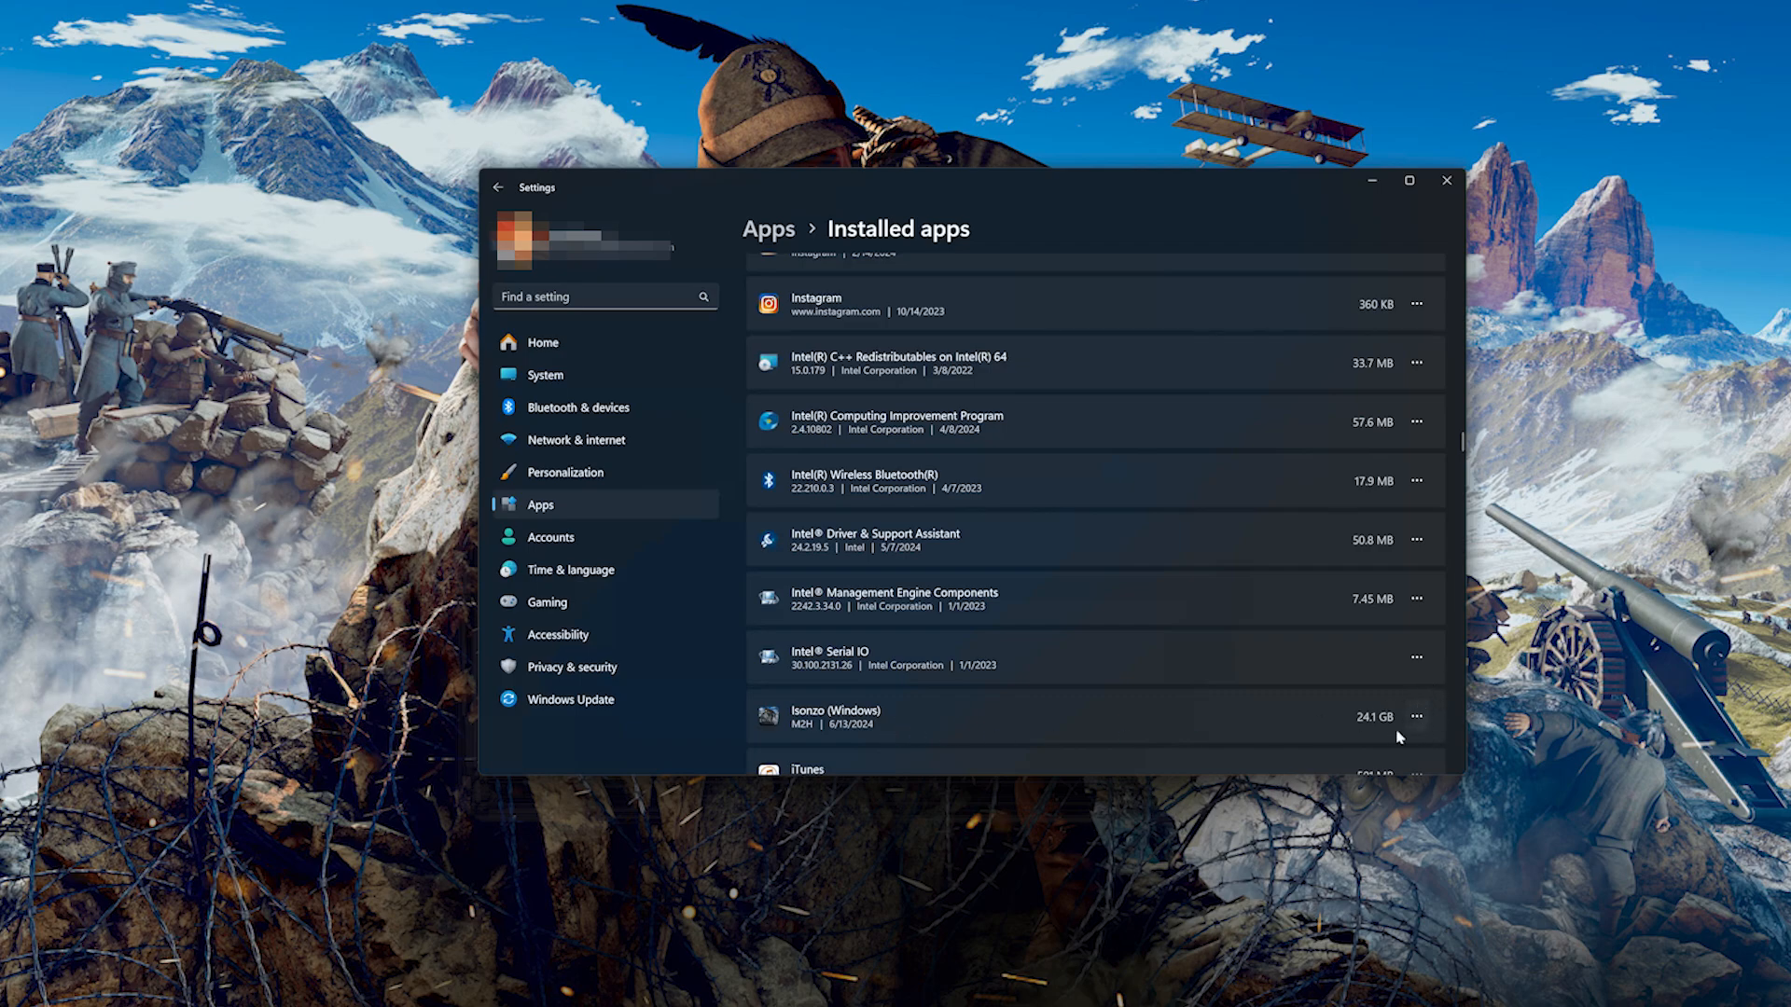
Enter Isonzo's Advanced options and run Repair from the Reset section.
click(1415, 716)
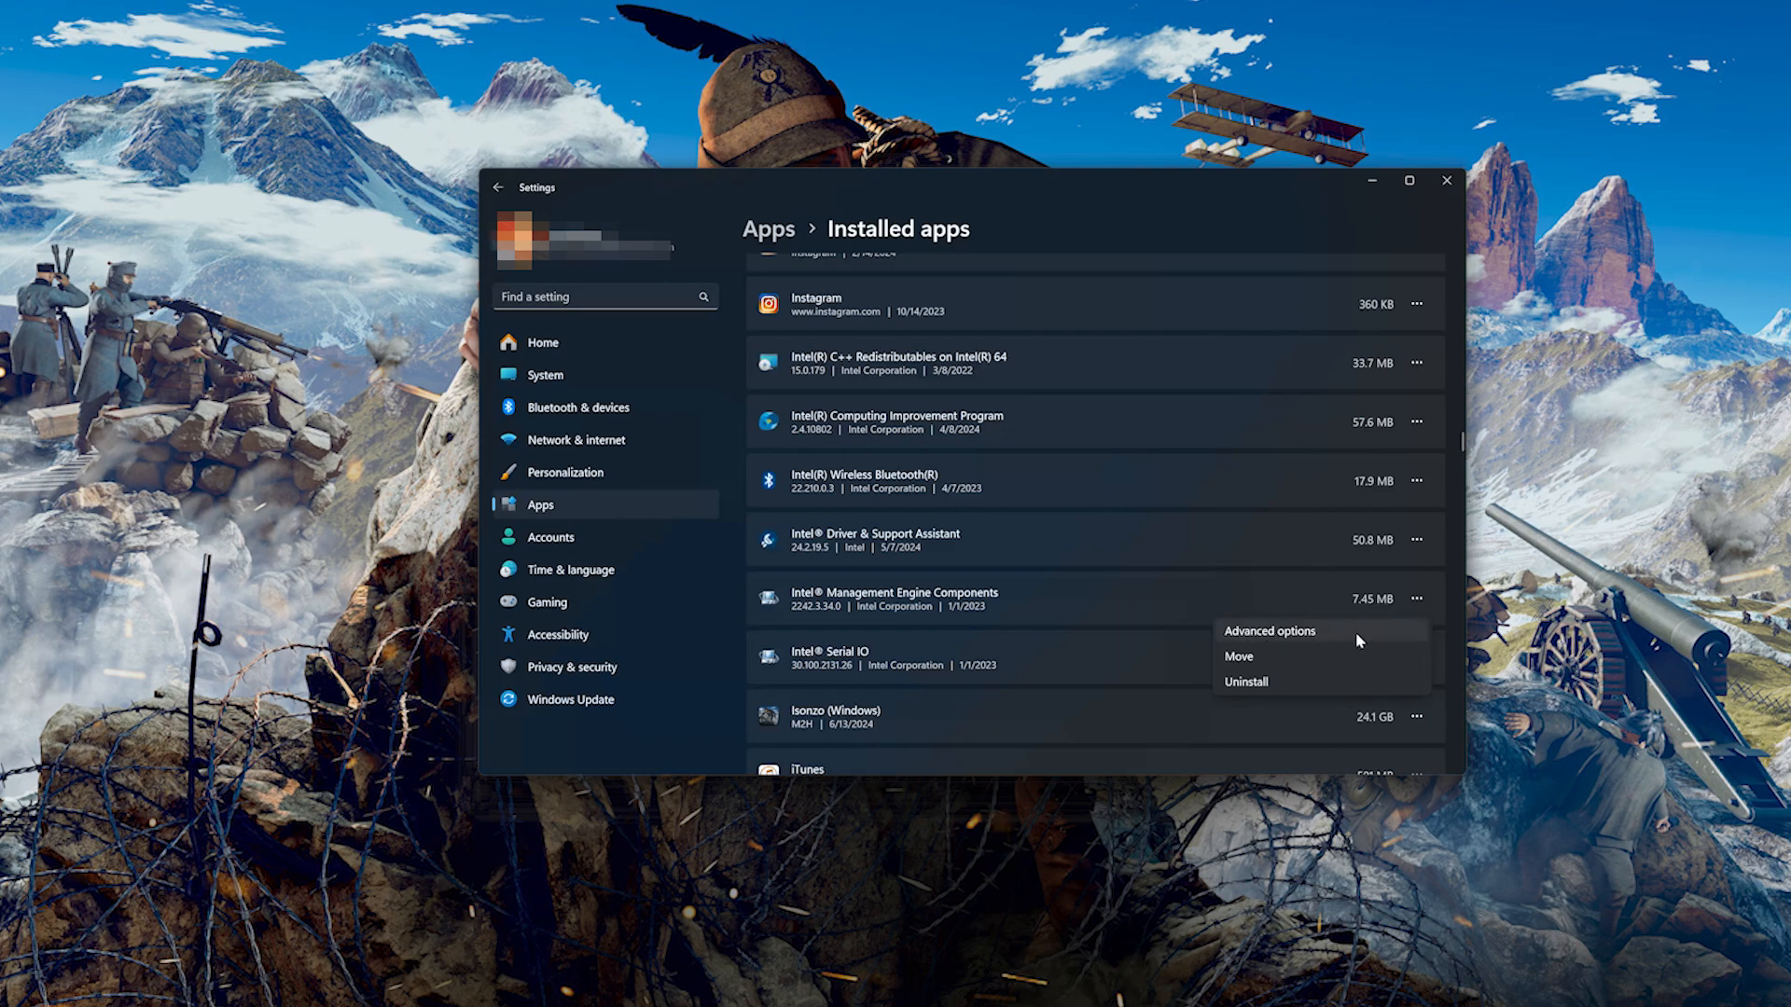
mouse_move(1309, 638)
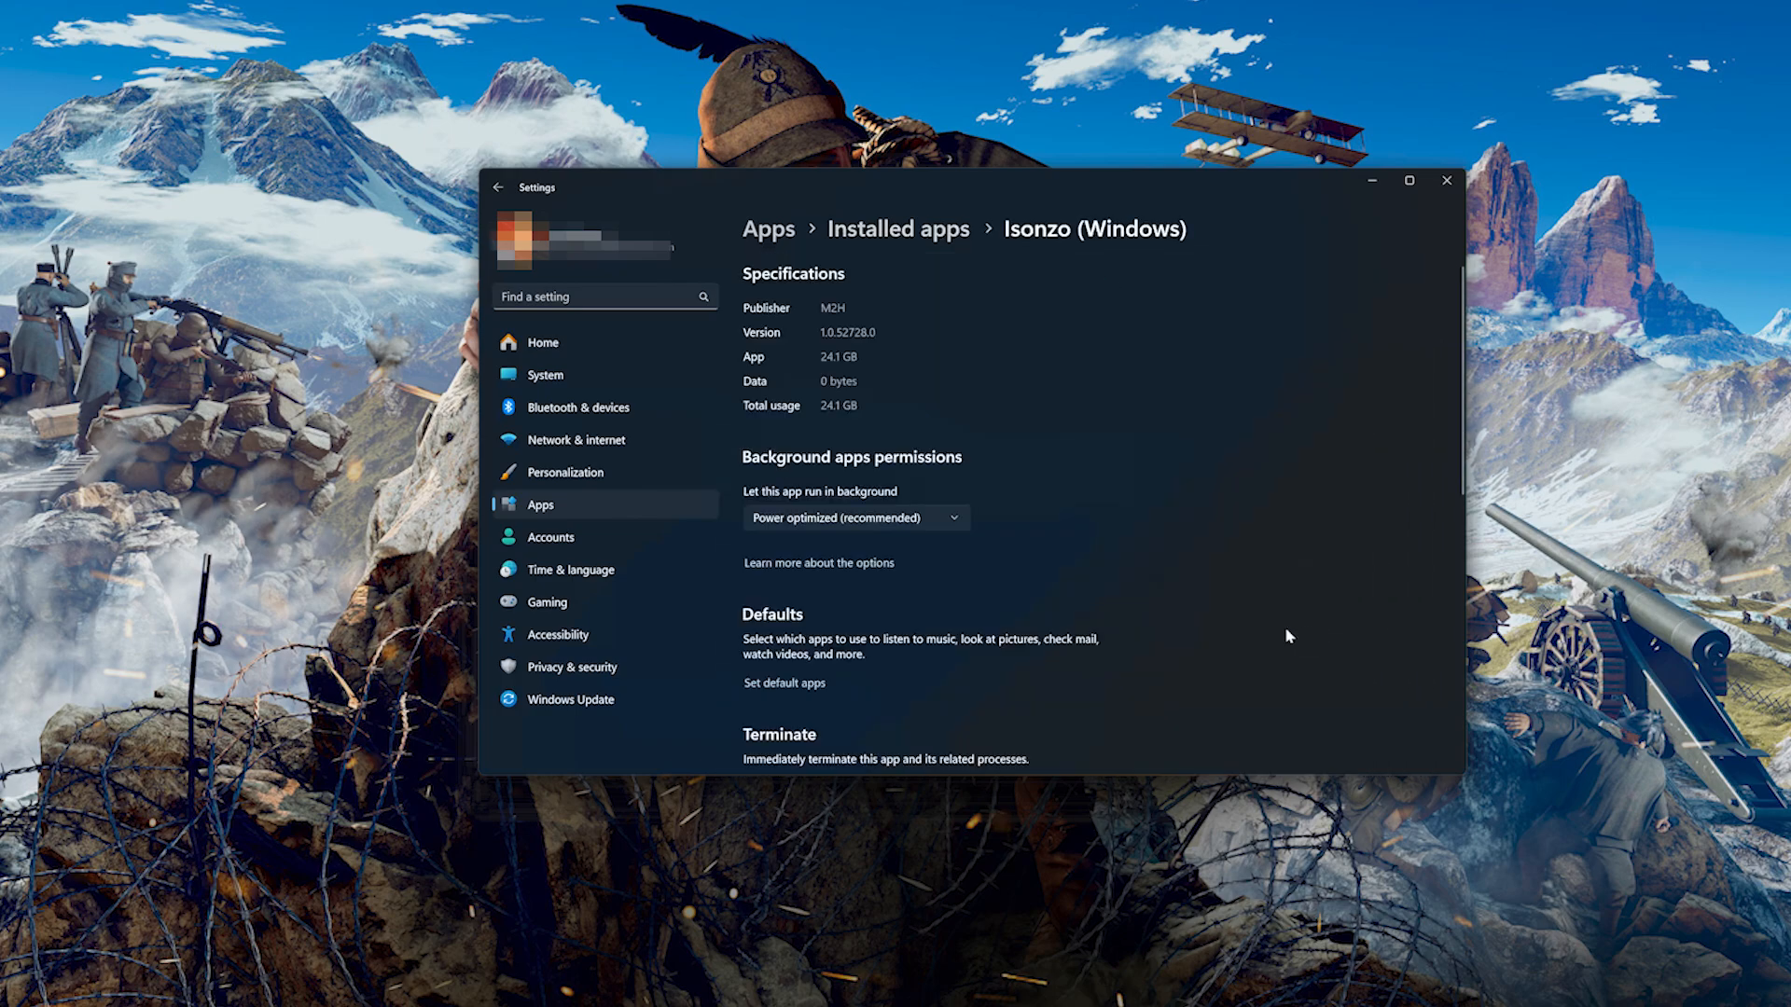
scroll(down, 3)
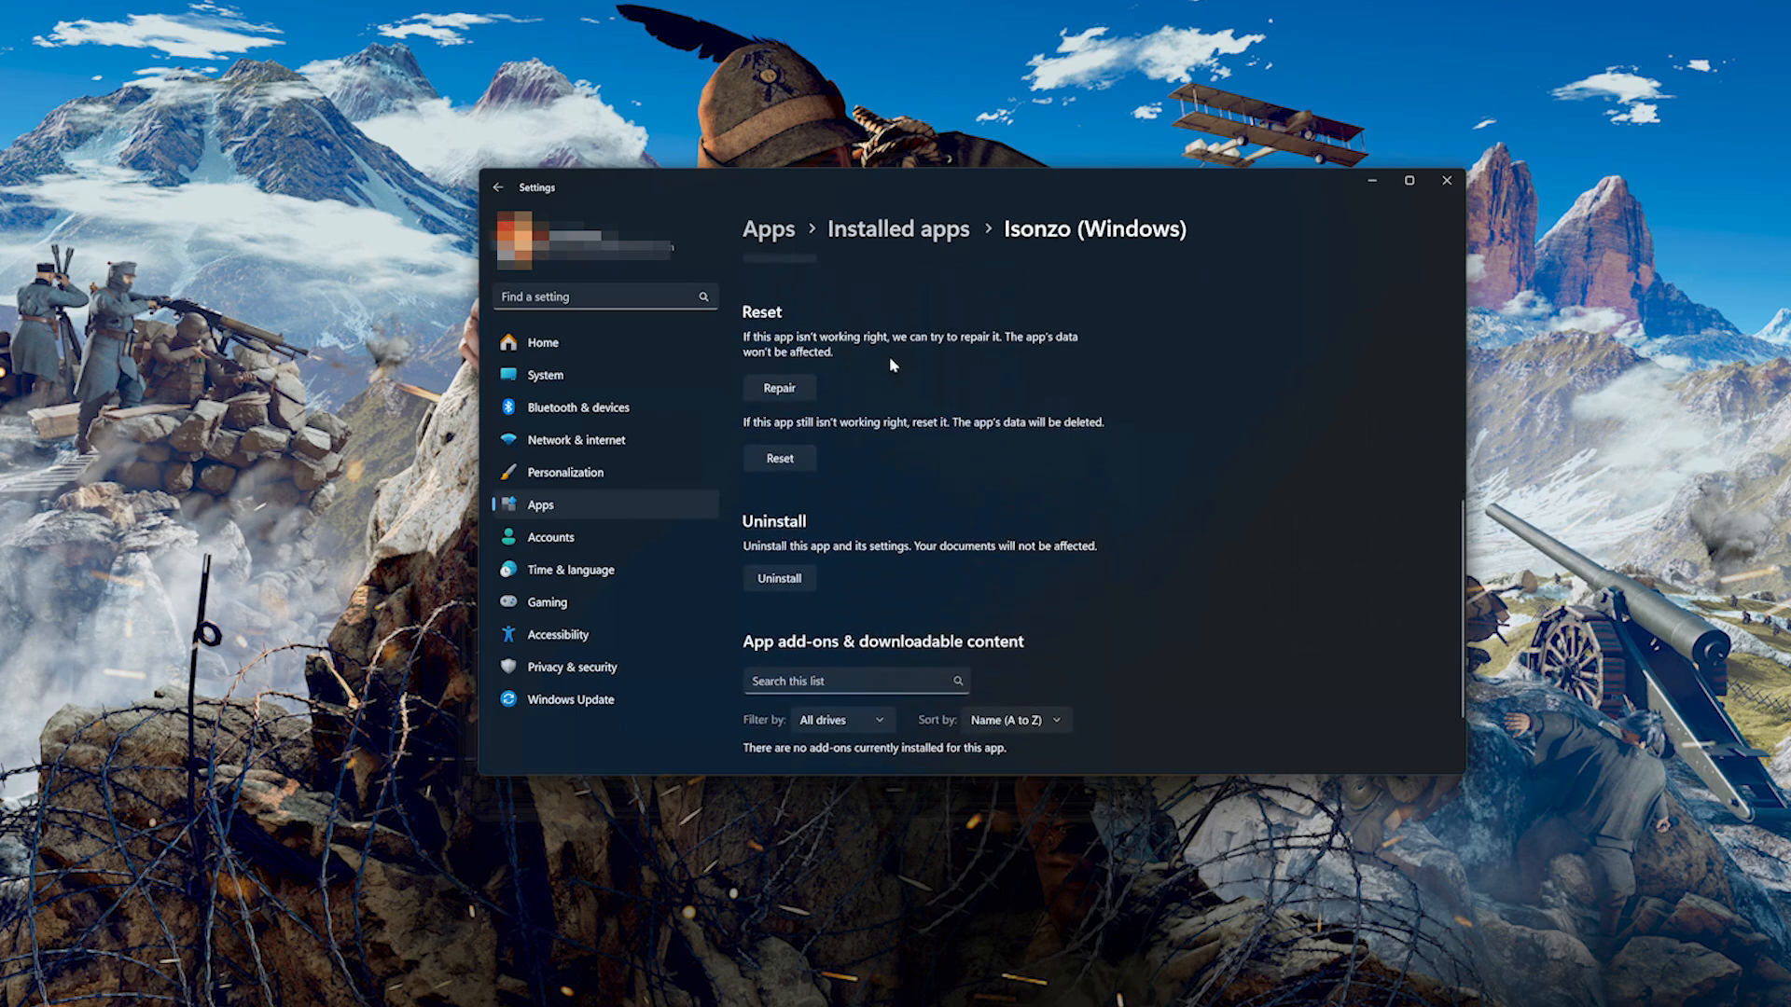
mouse_move(824, 351)
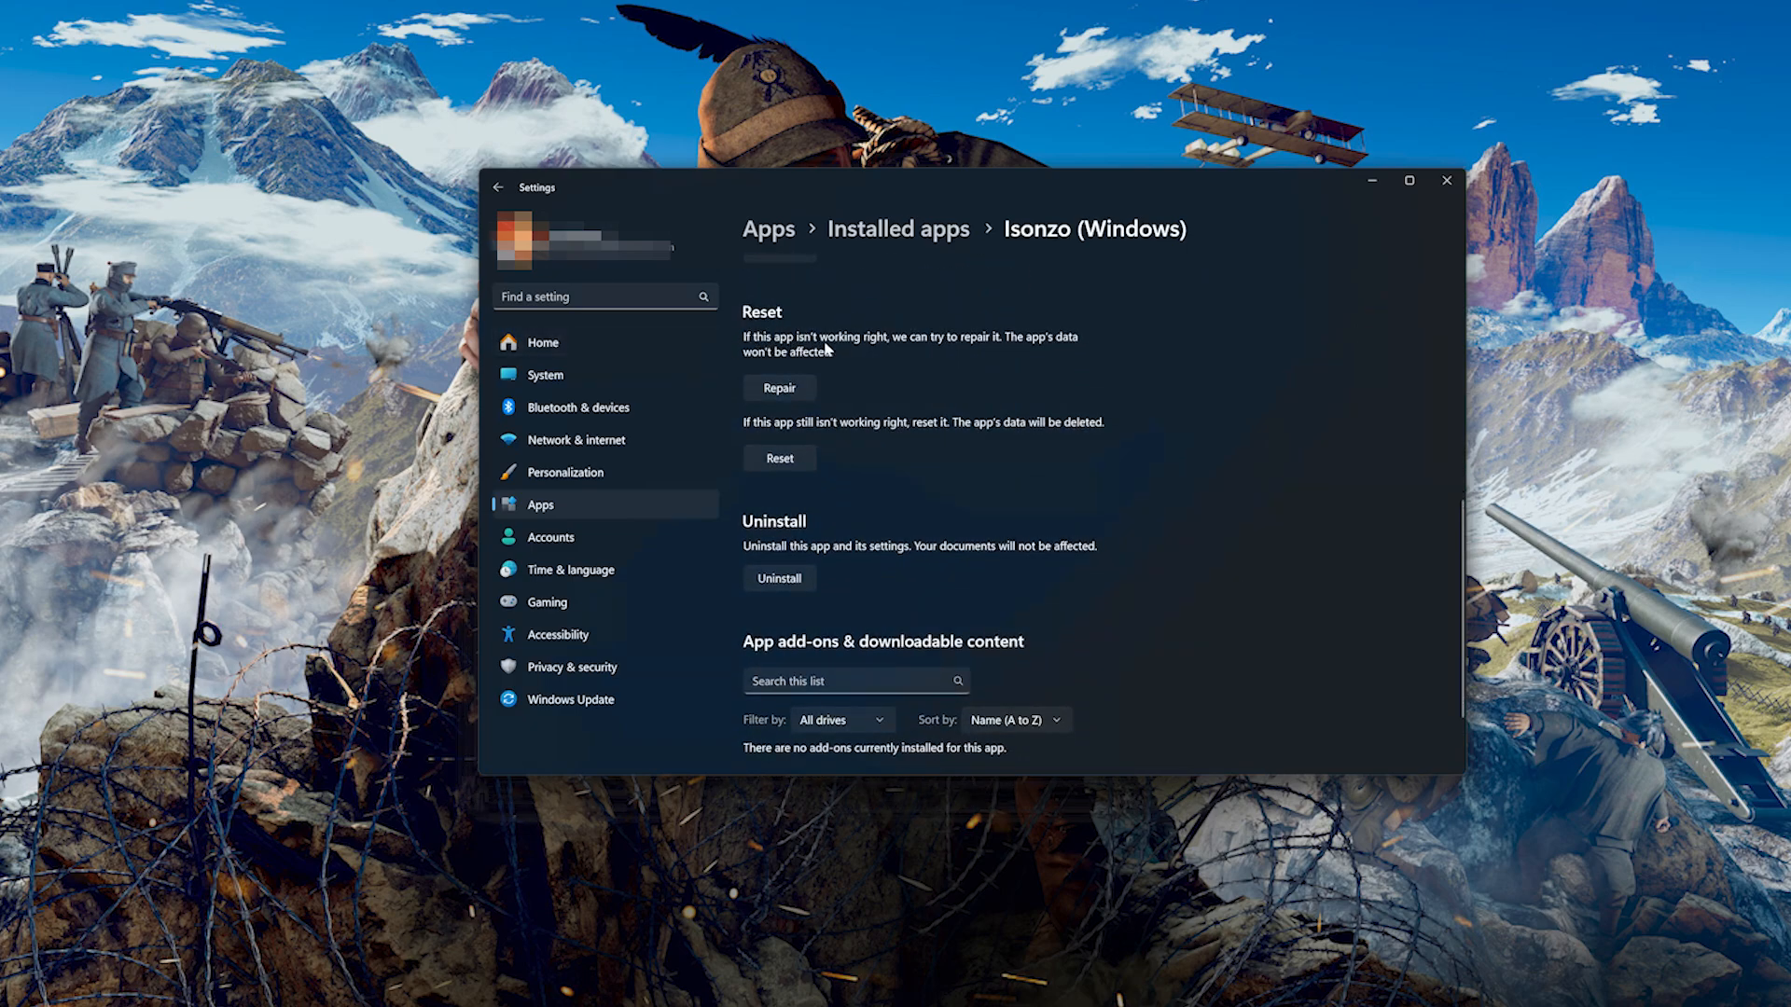
mouse_move(1080, 355)
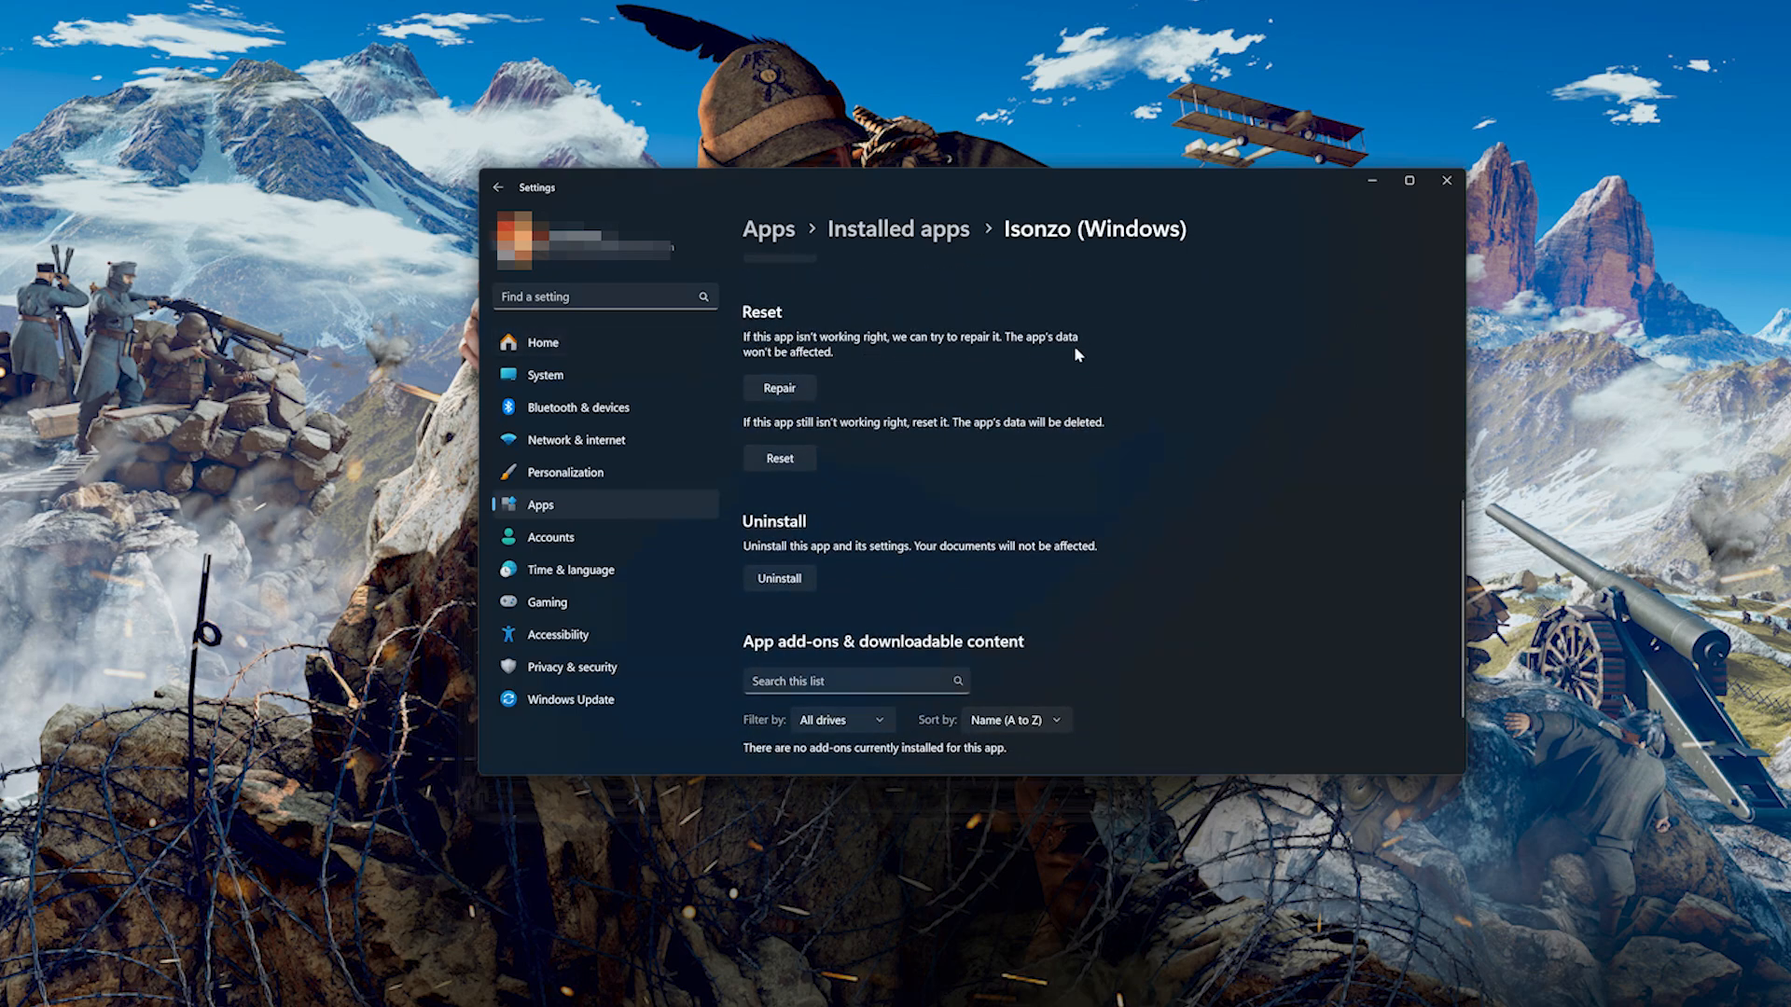
mouse_move(826, 383)
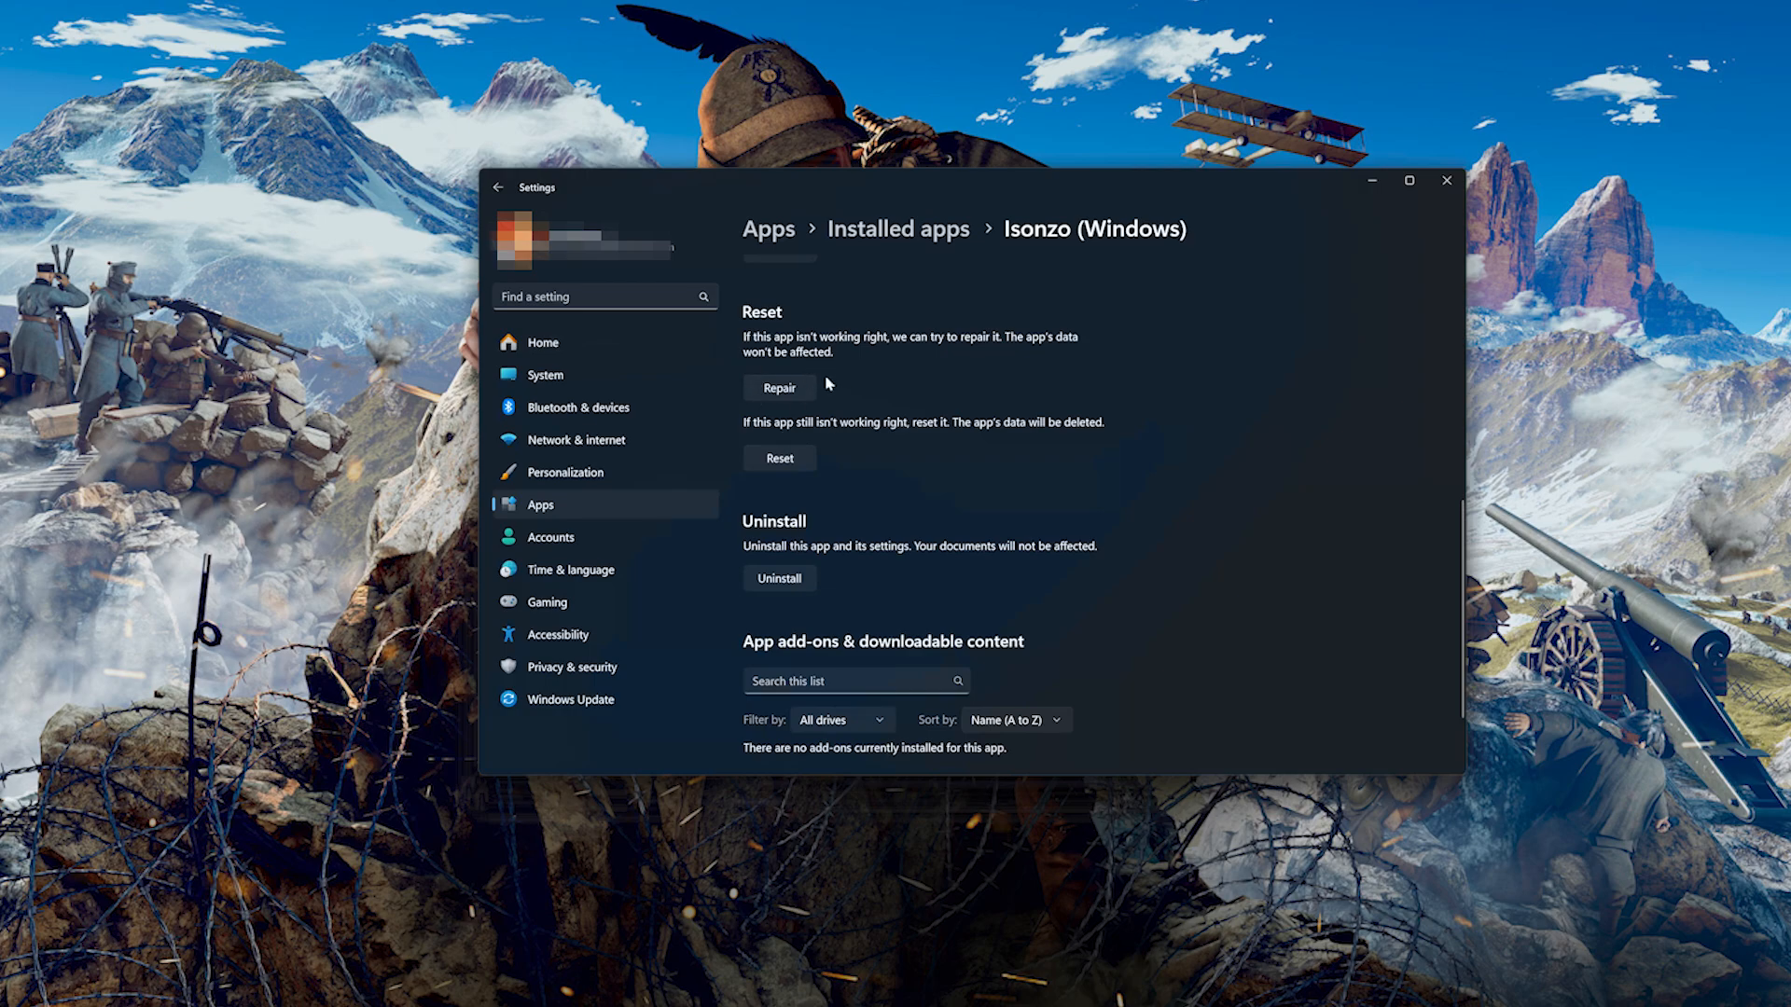
click(780, 388)
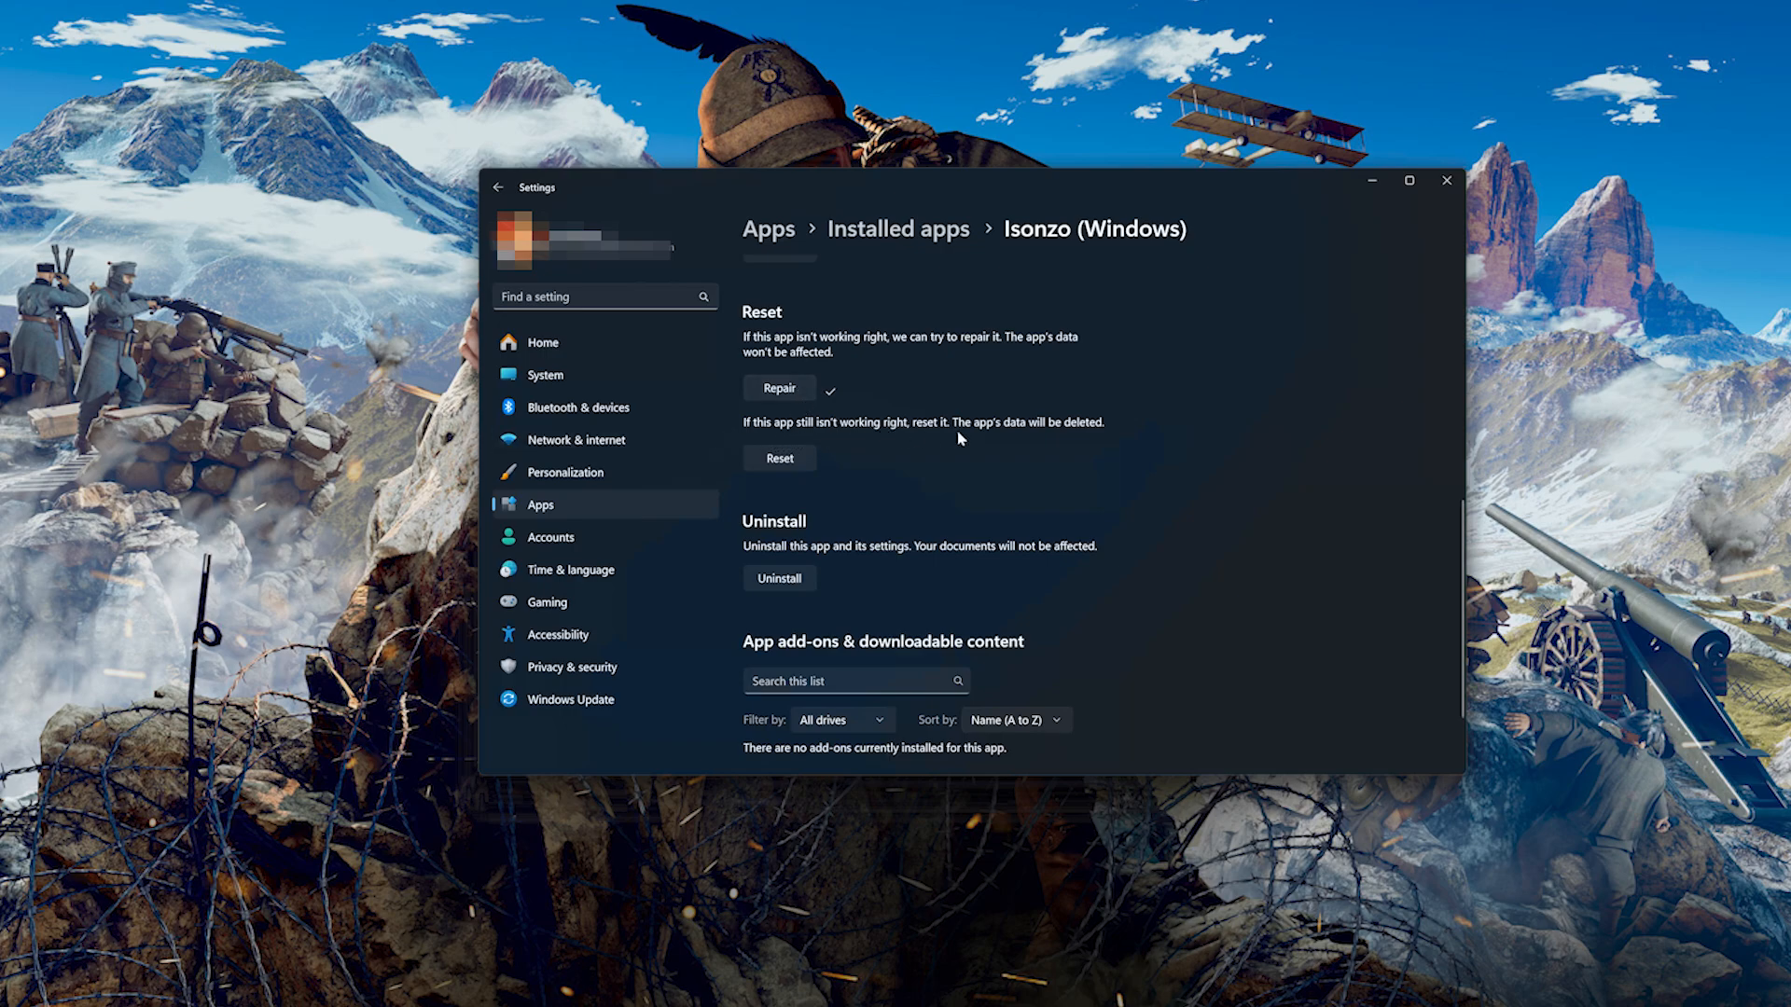
mouse_move(918, 446)
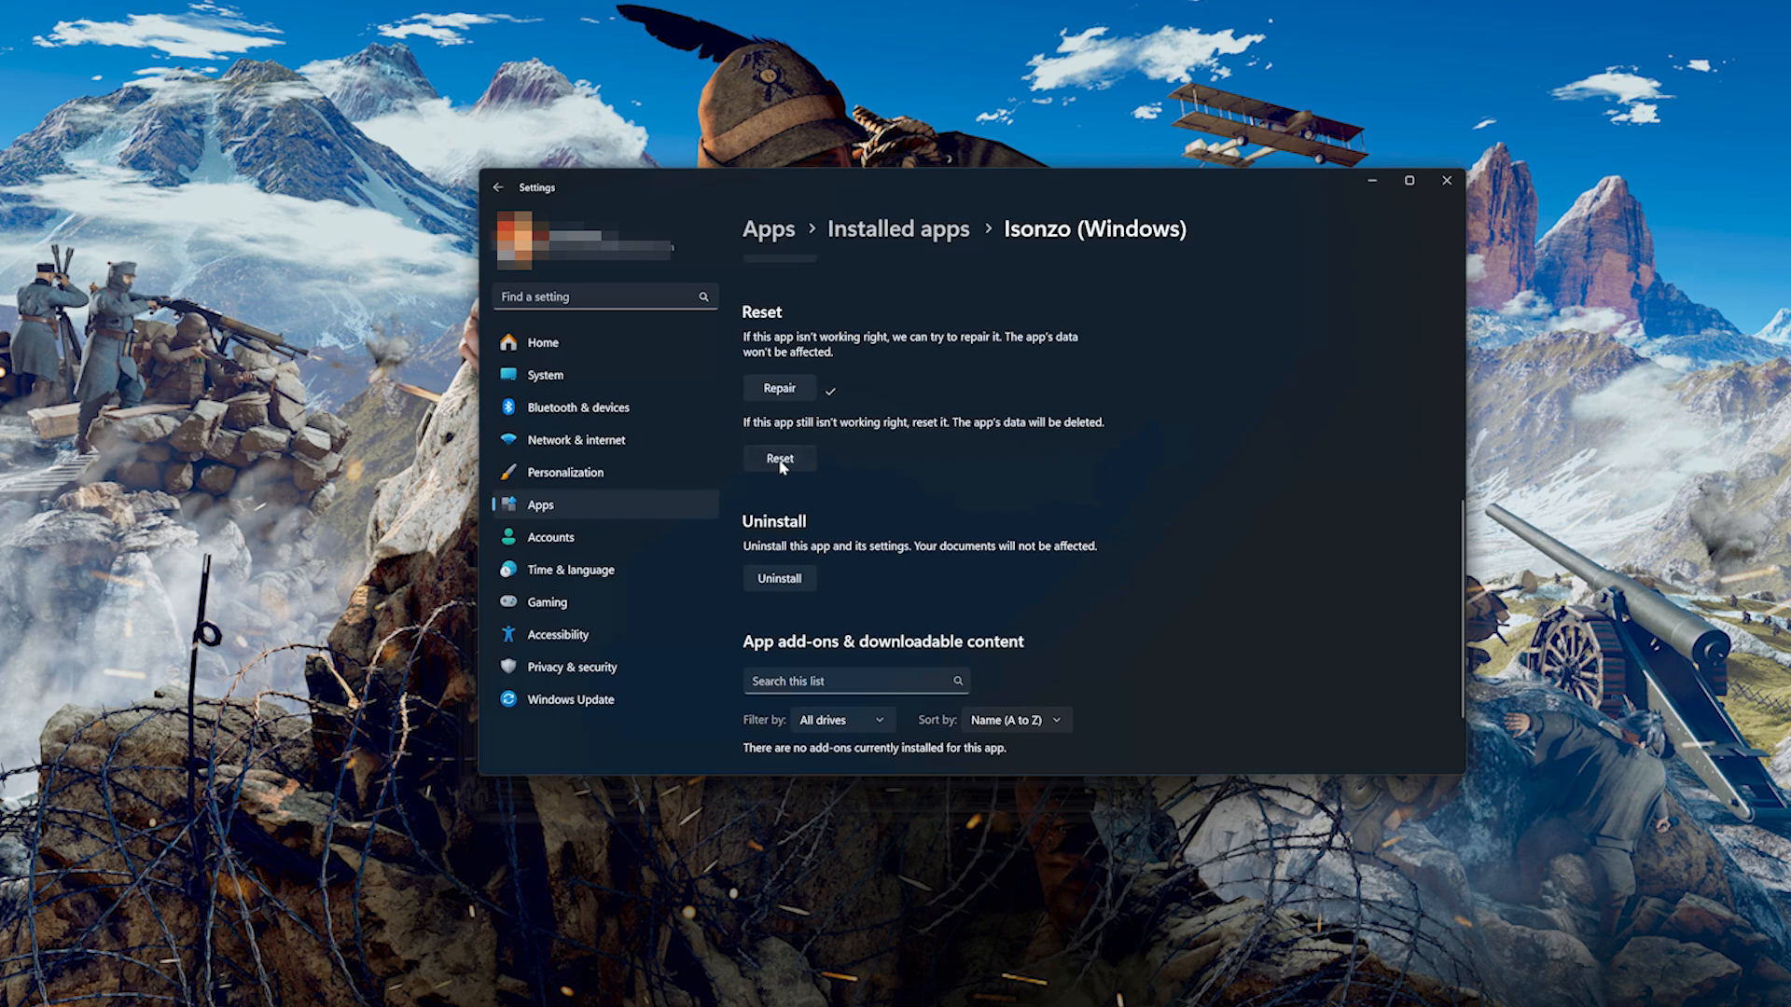
Reset the Isonzo app and confirm deletion of its app data.
click(780, 459)
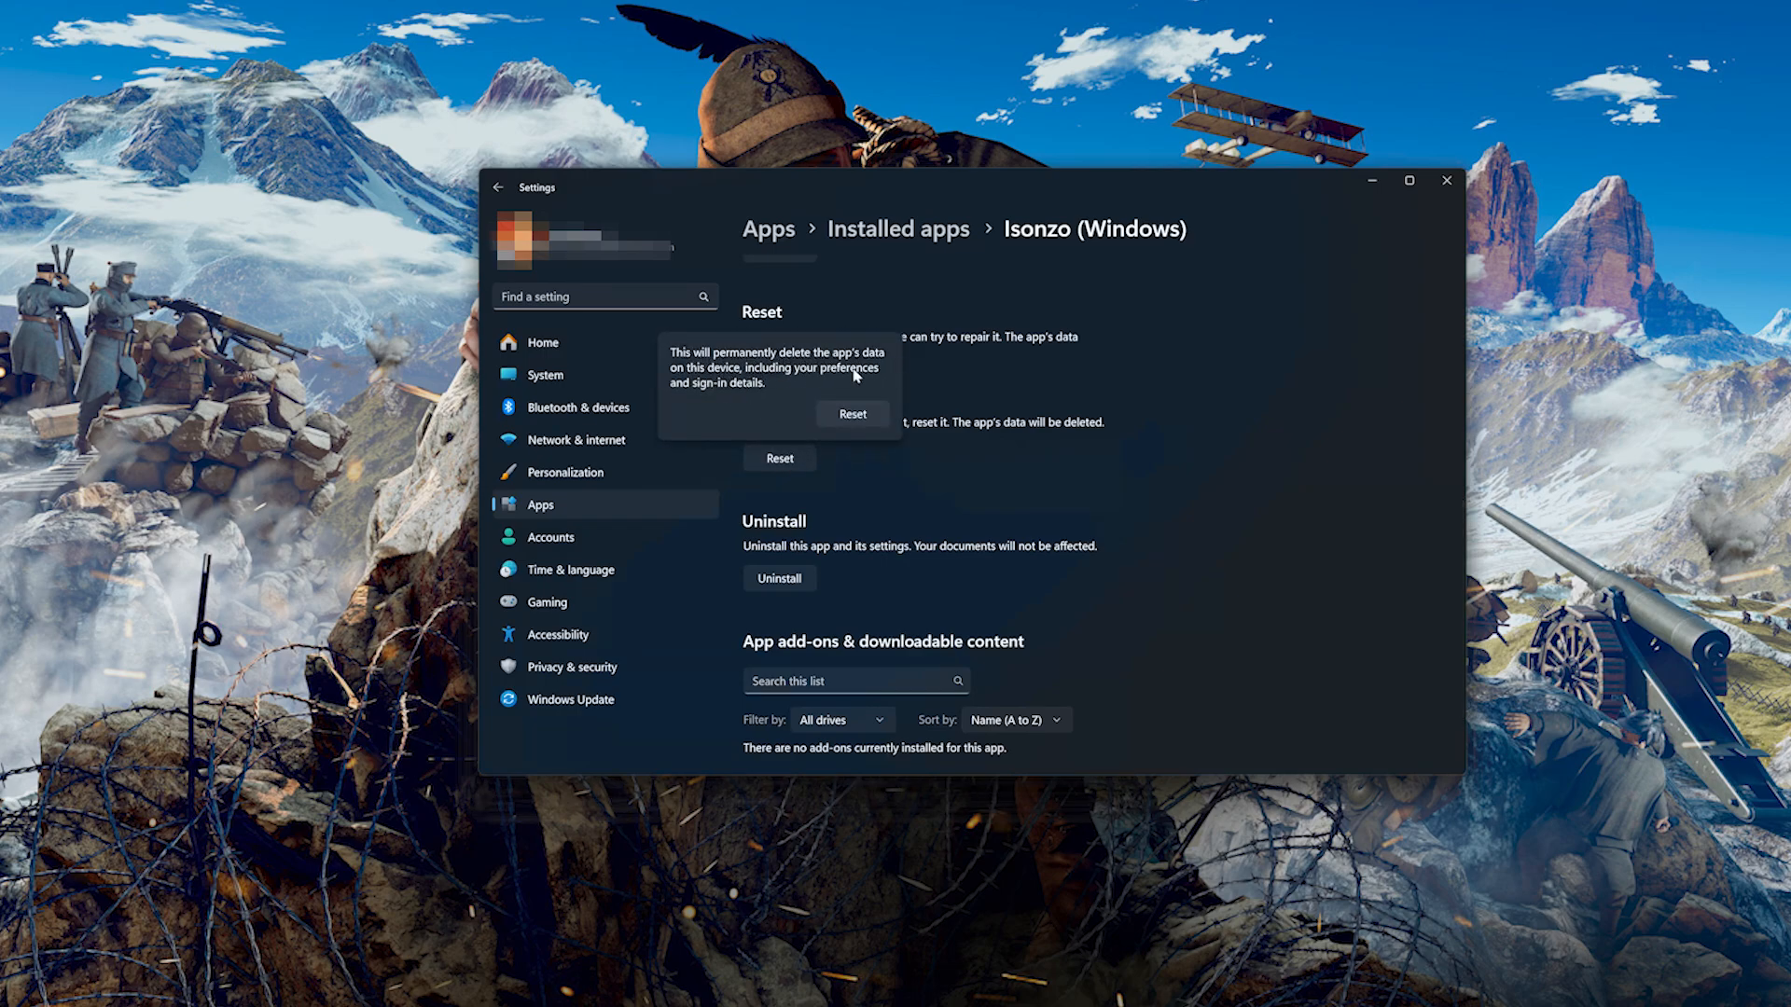
mouse_move(871, 470)
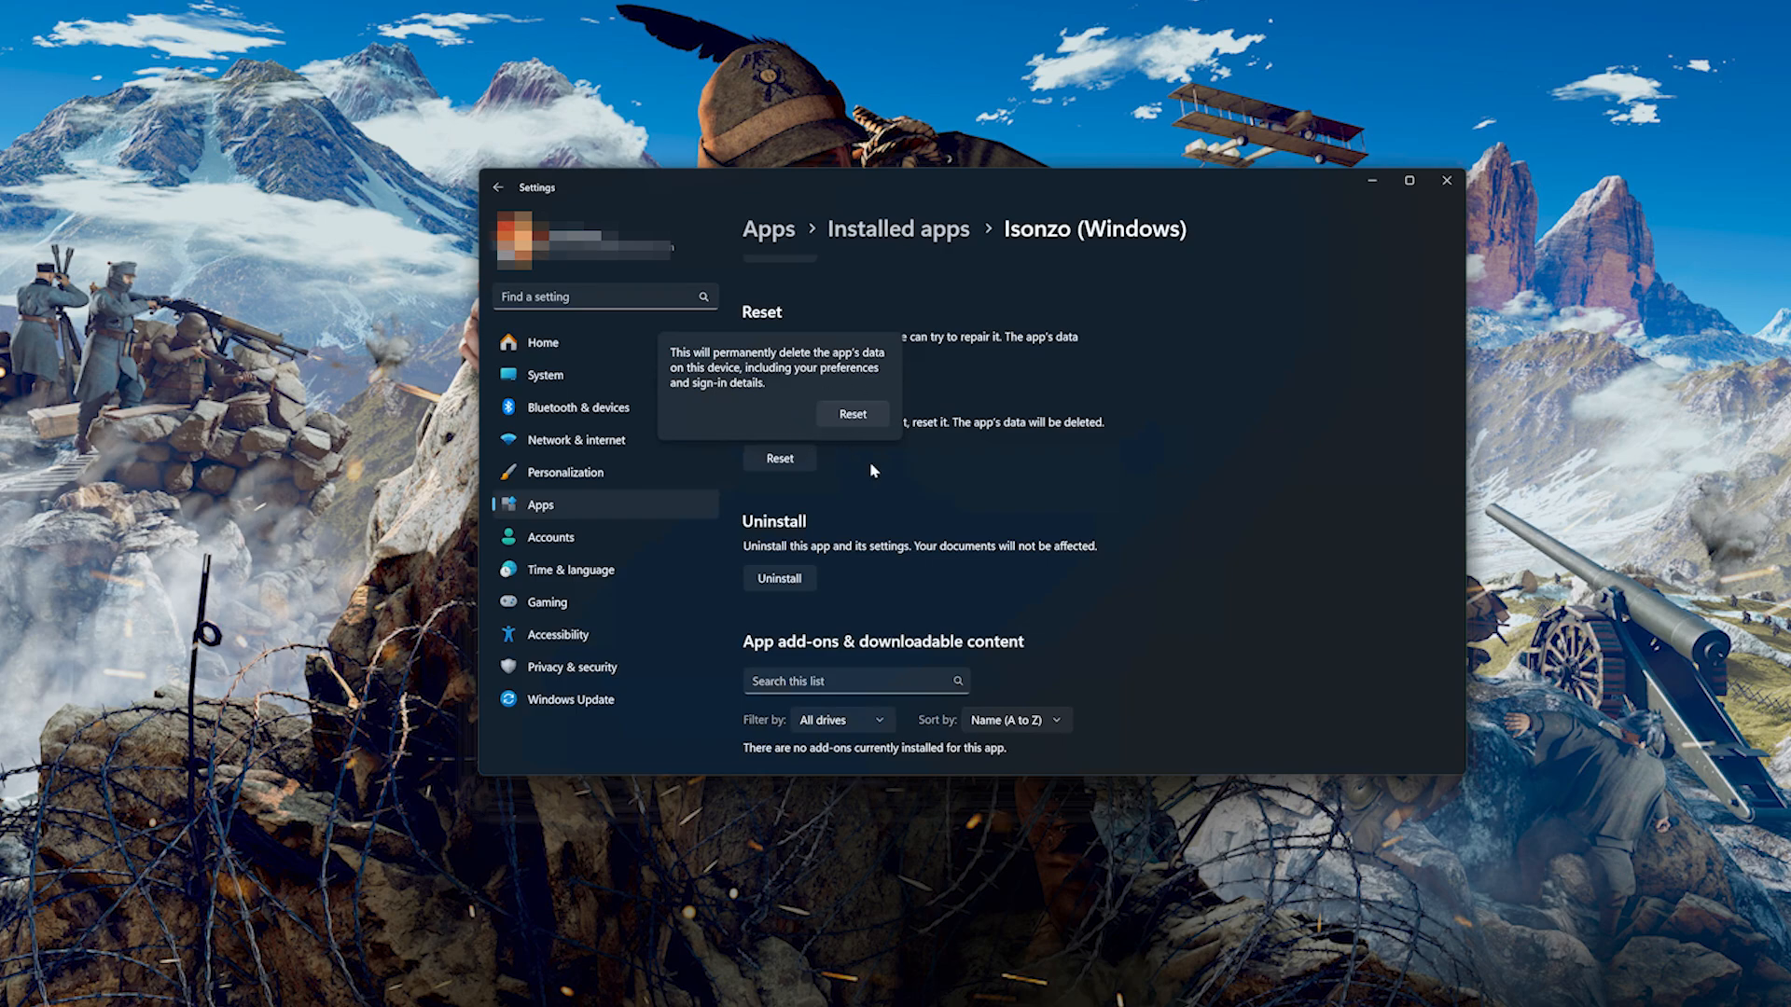
click(778, 388)
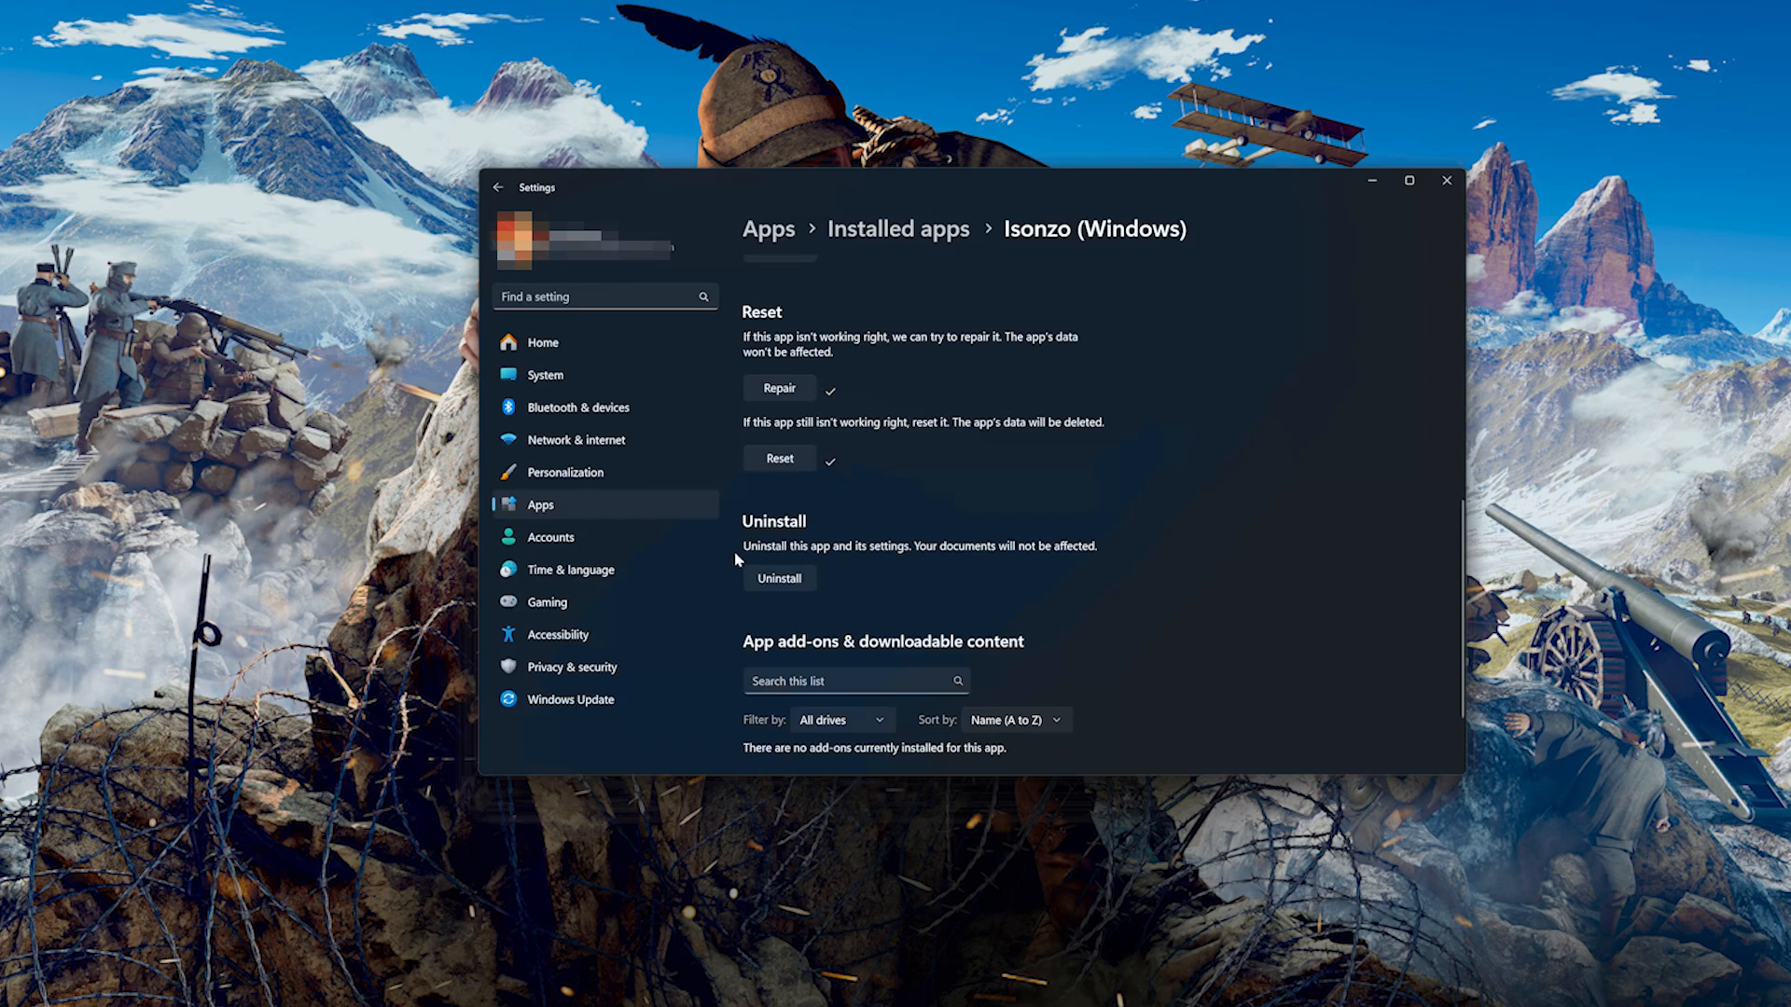
mouse_move(808, 561)
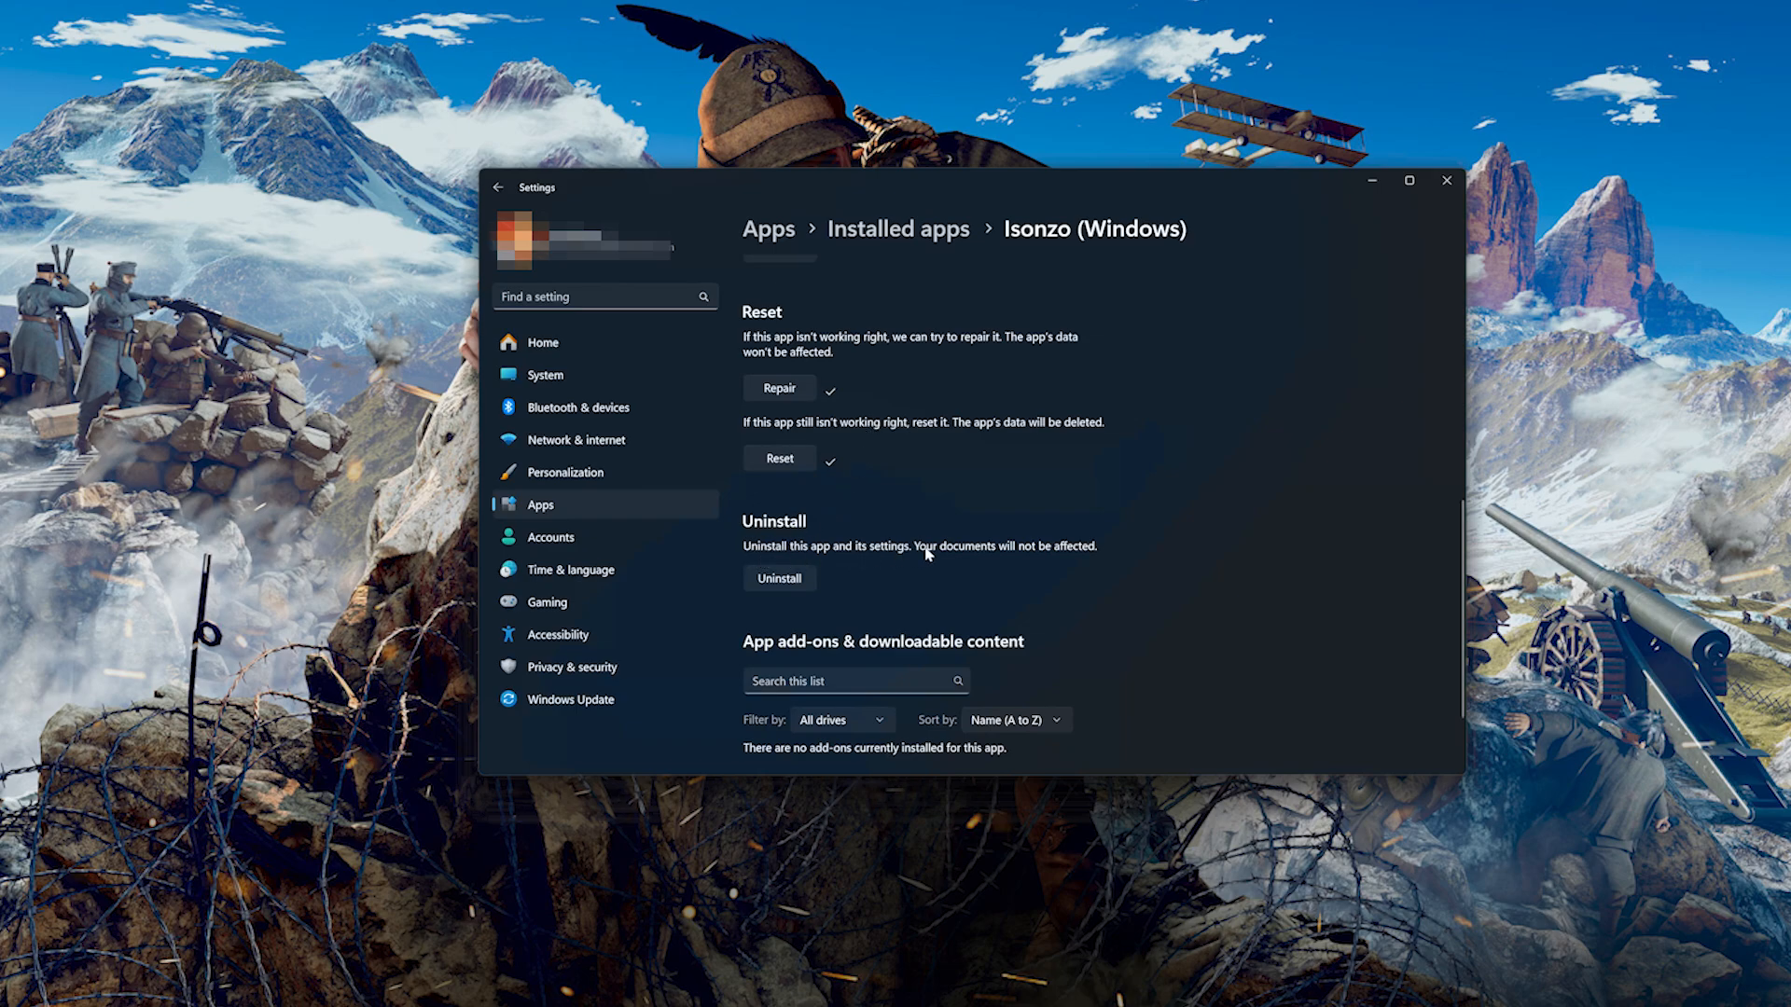
mouse_move(940, 561)
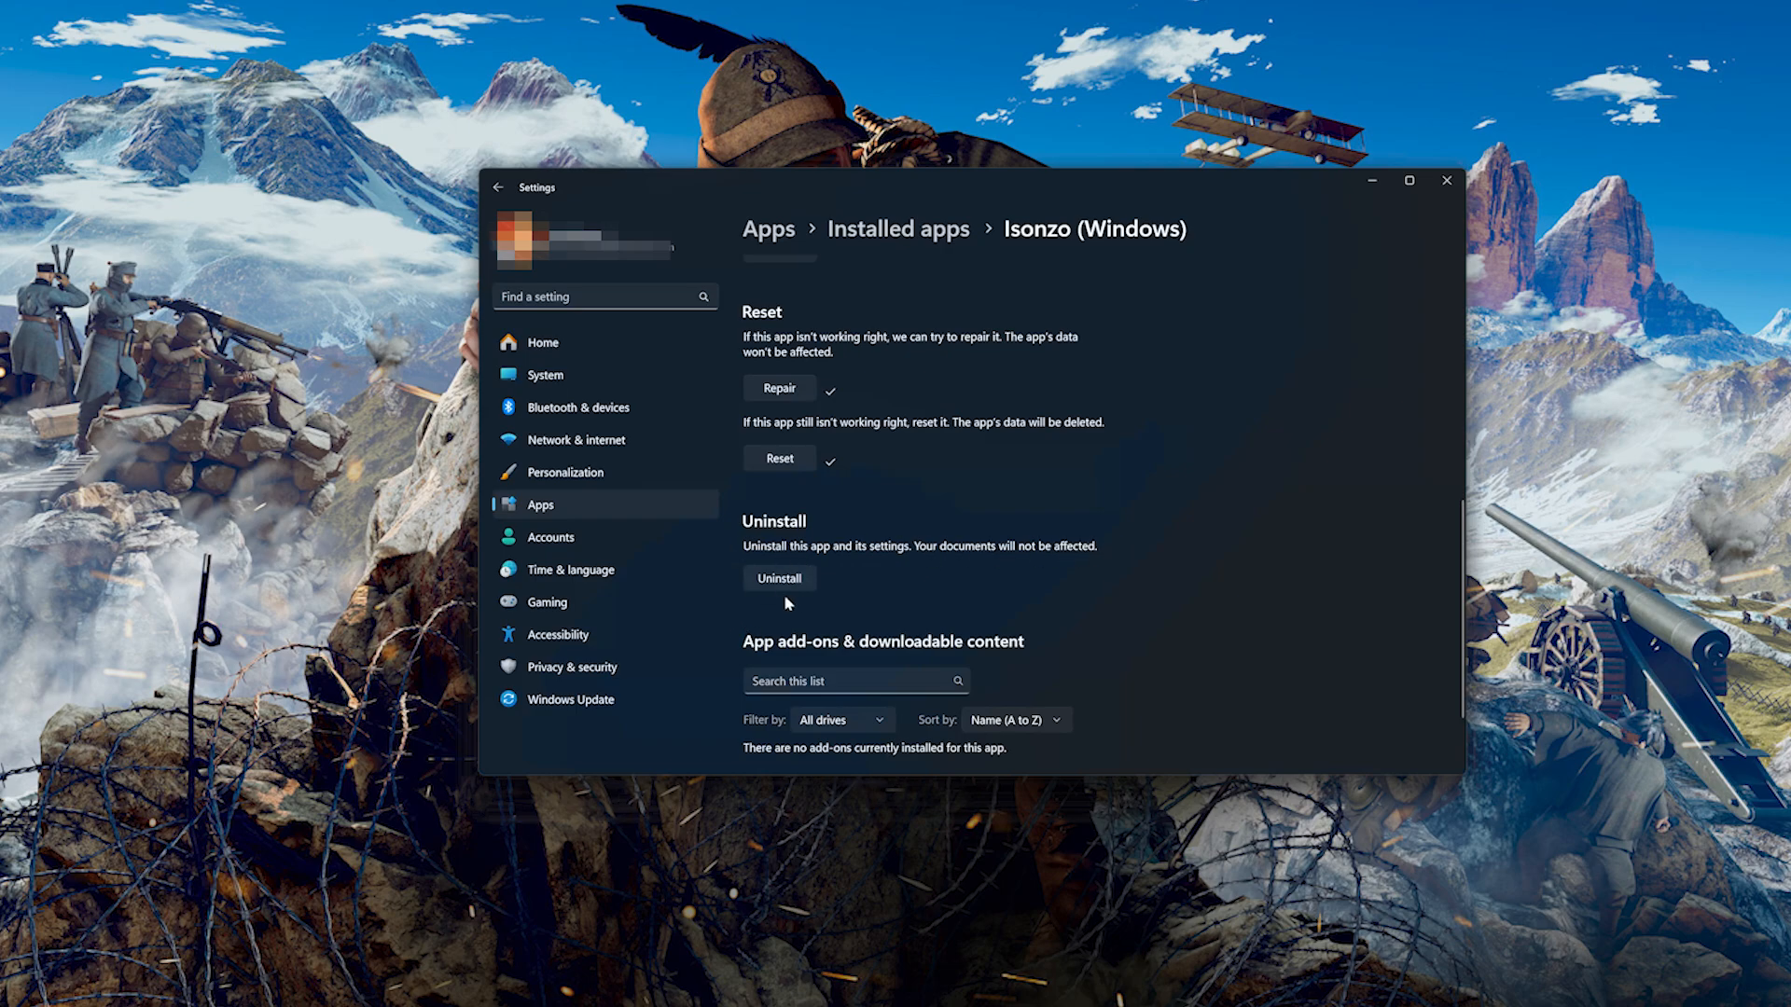
Start uninstalling Isonzo (Windows) from its advanced options, raising the confirmation prompt.
click(780, 578)
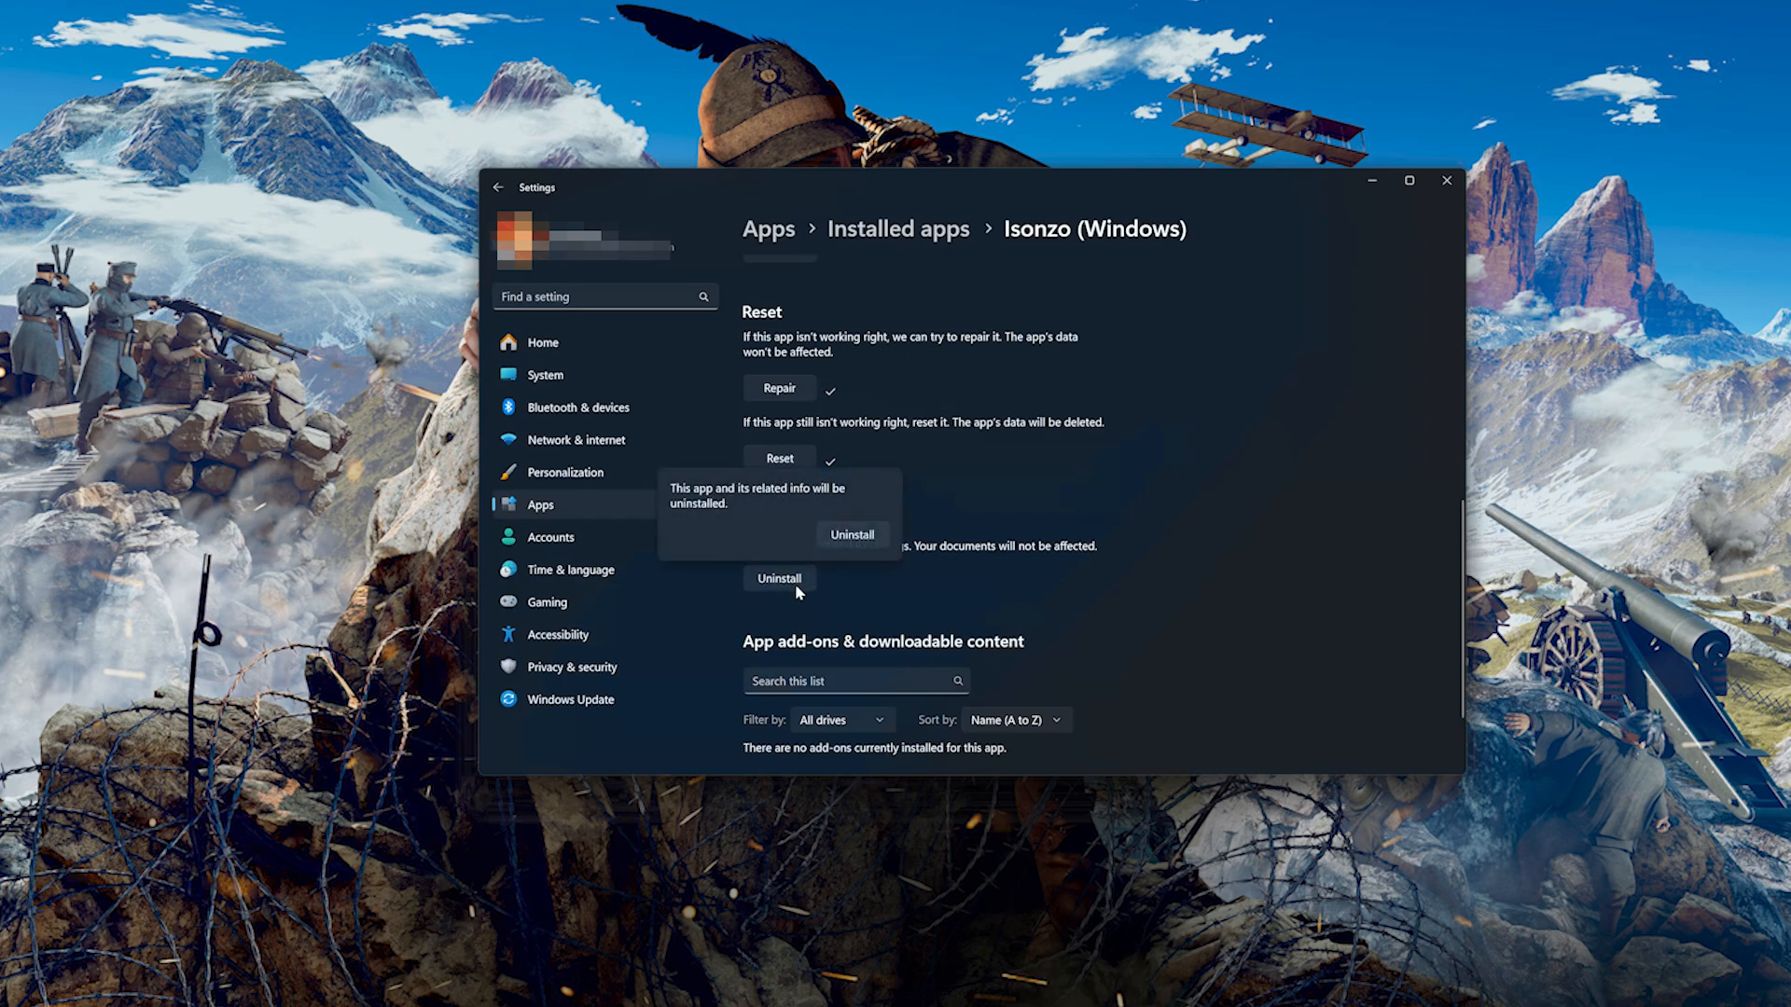
mouse_move(668, 507)
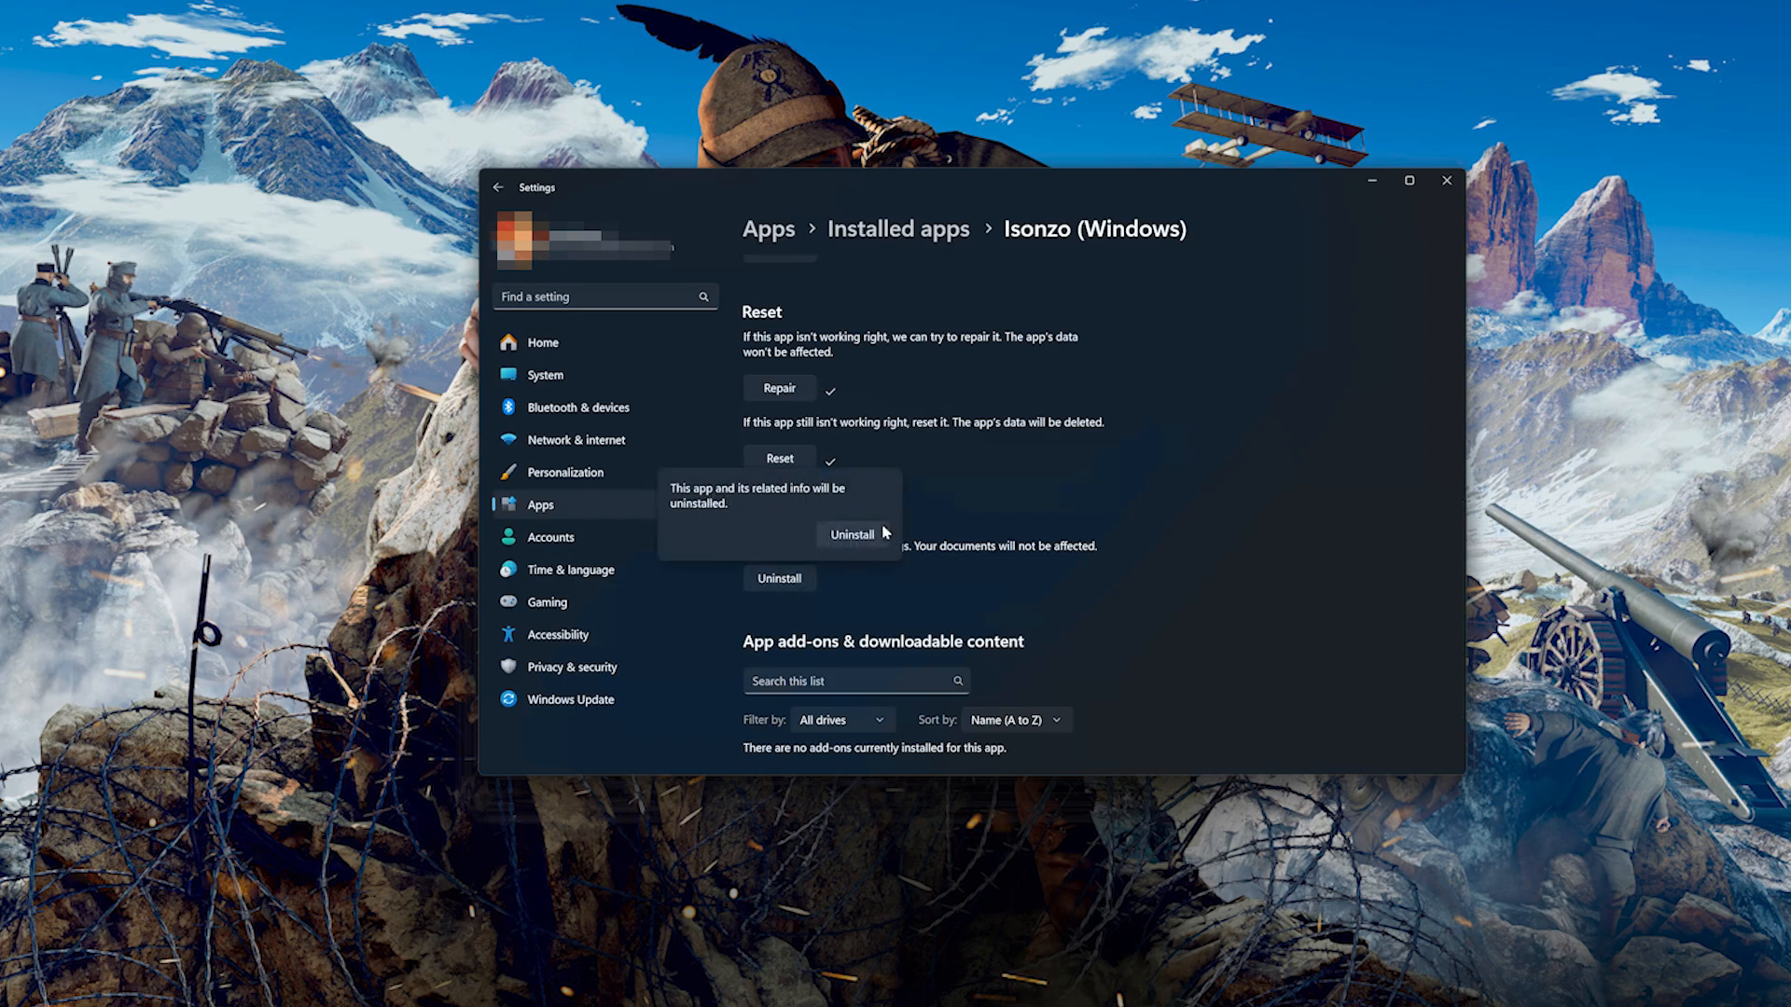
mouse_move(932, 520)
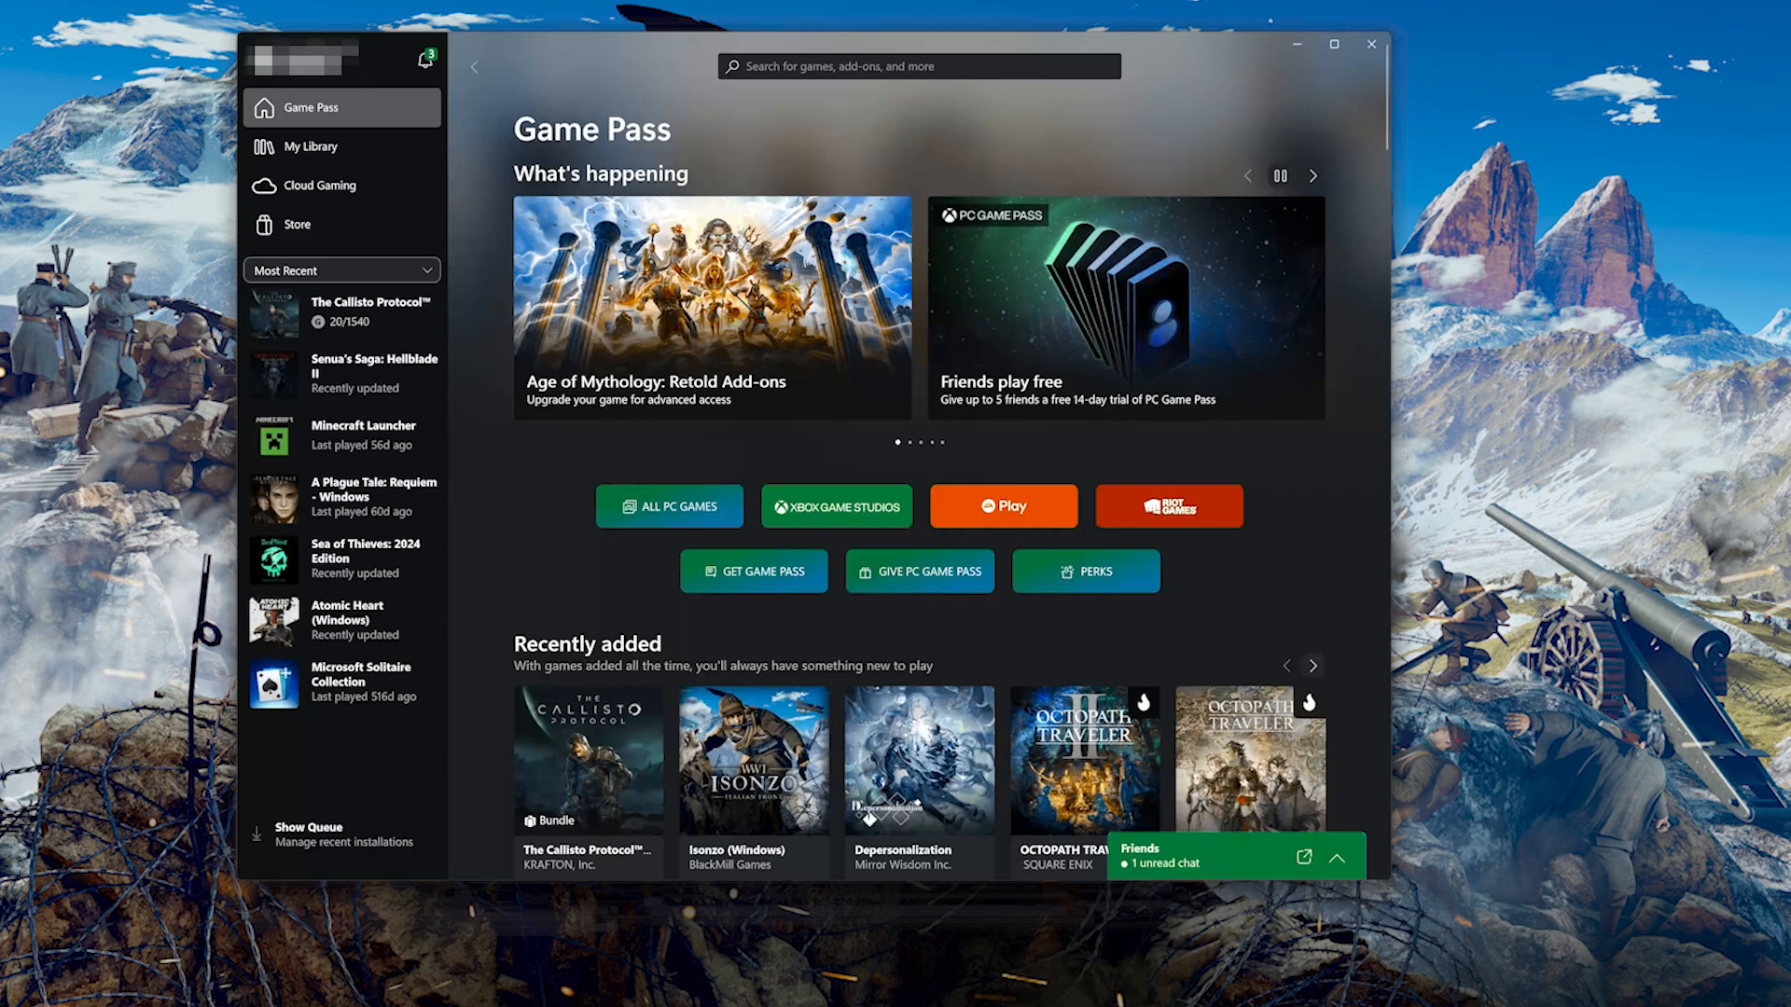
Search 'isonz', open Isonzo (Windows), begin Install and choose a drive for it.
text(isonzo)
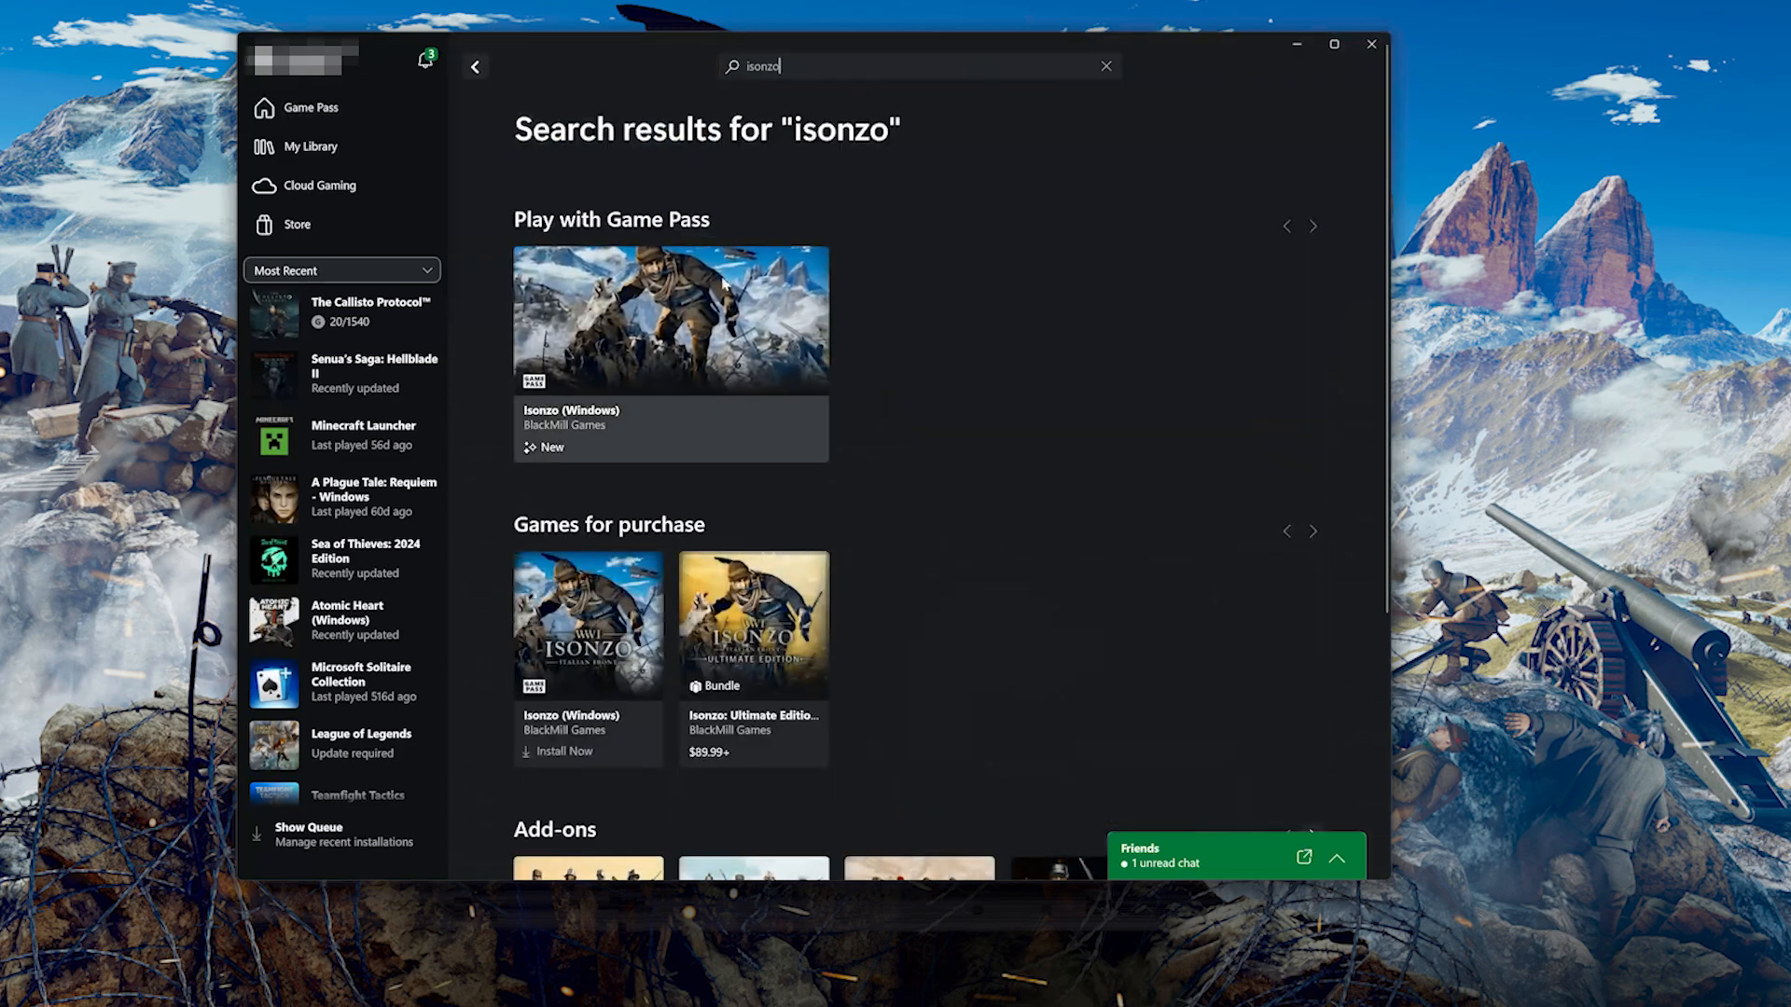
click(670, 319)
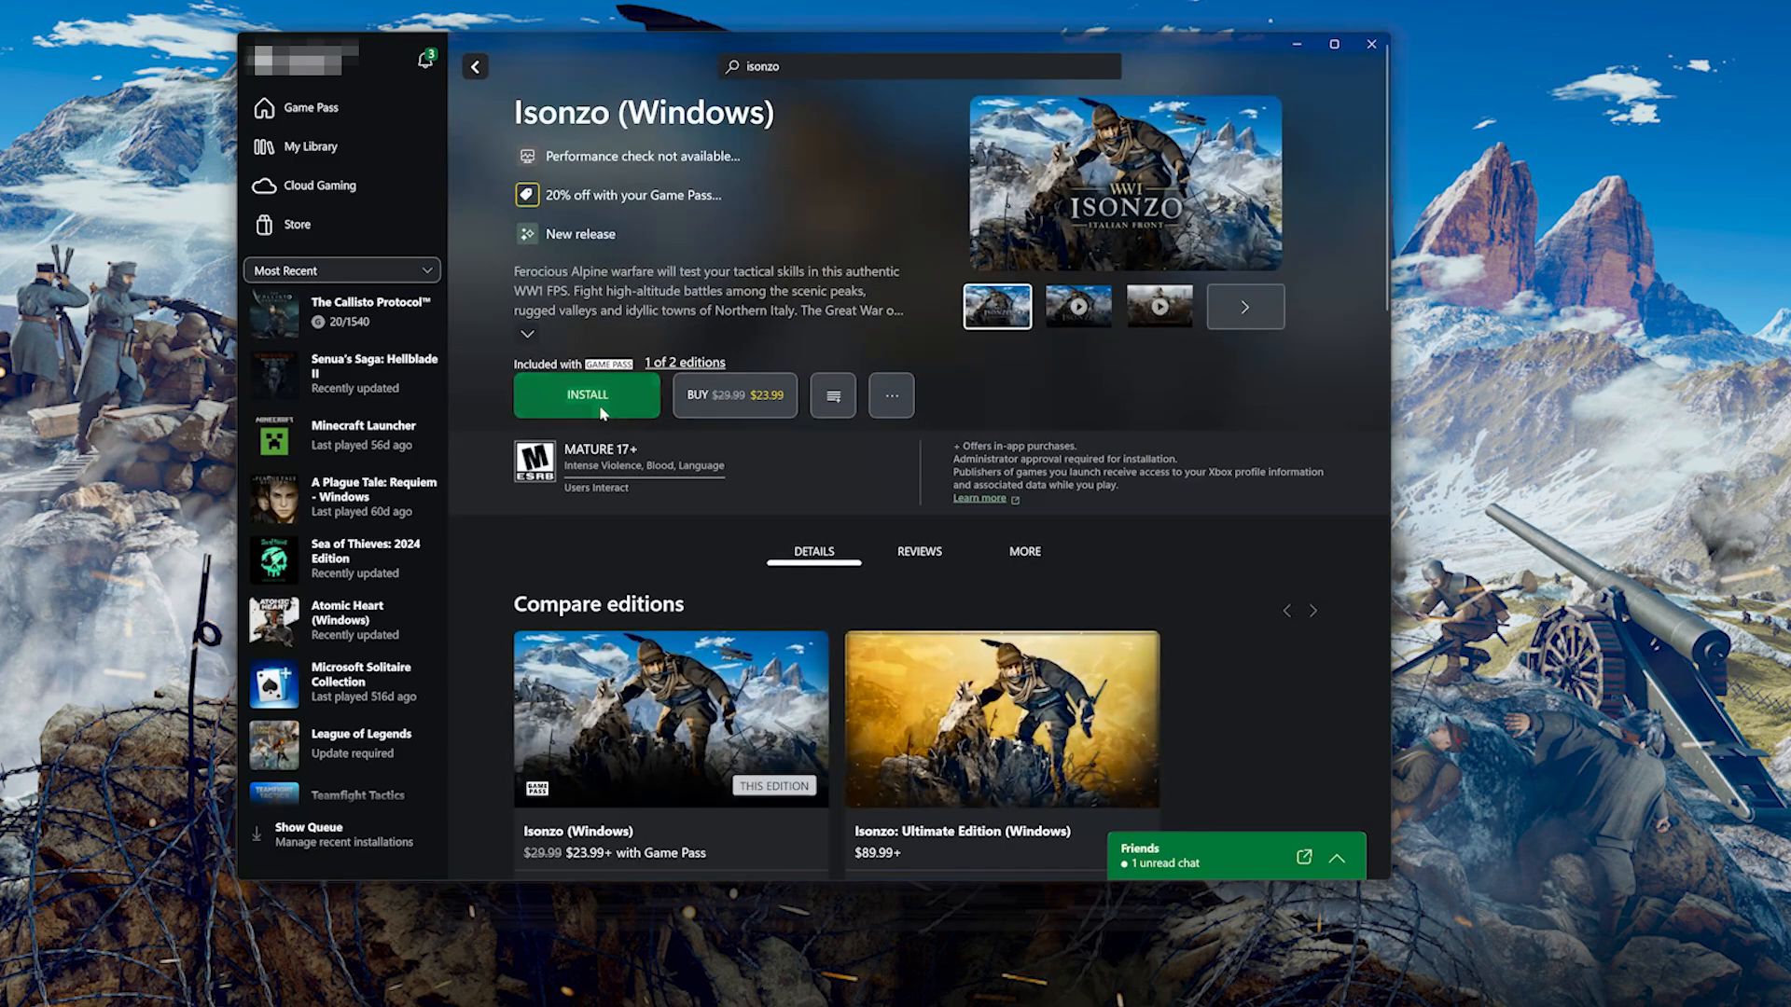
click(585, 395)
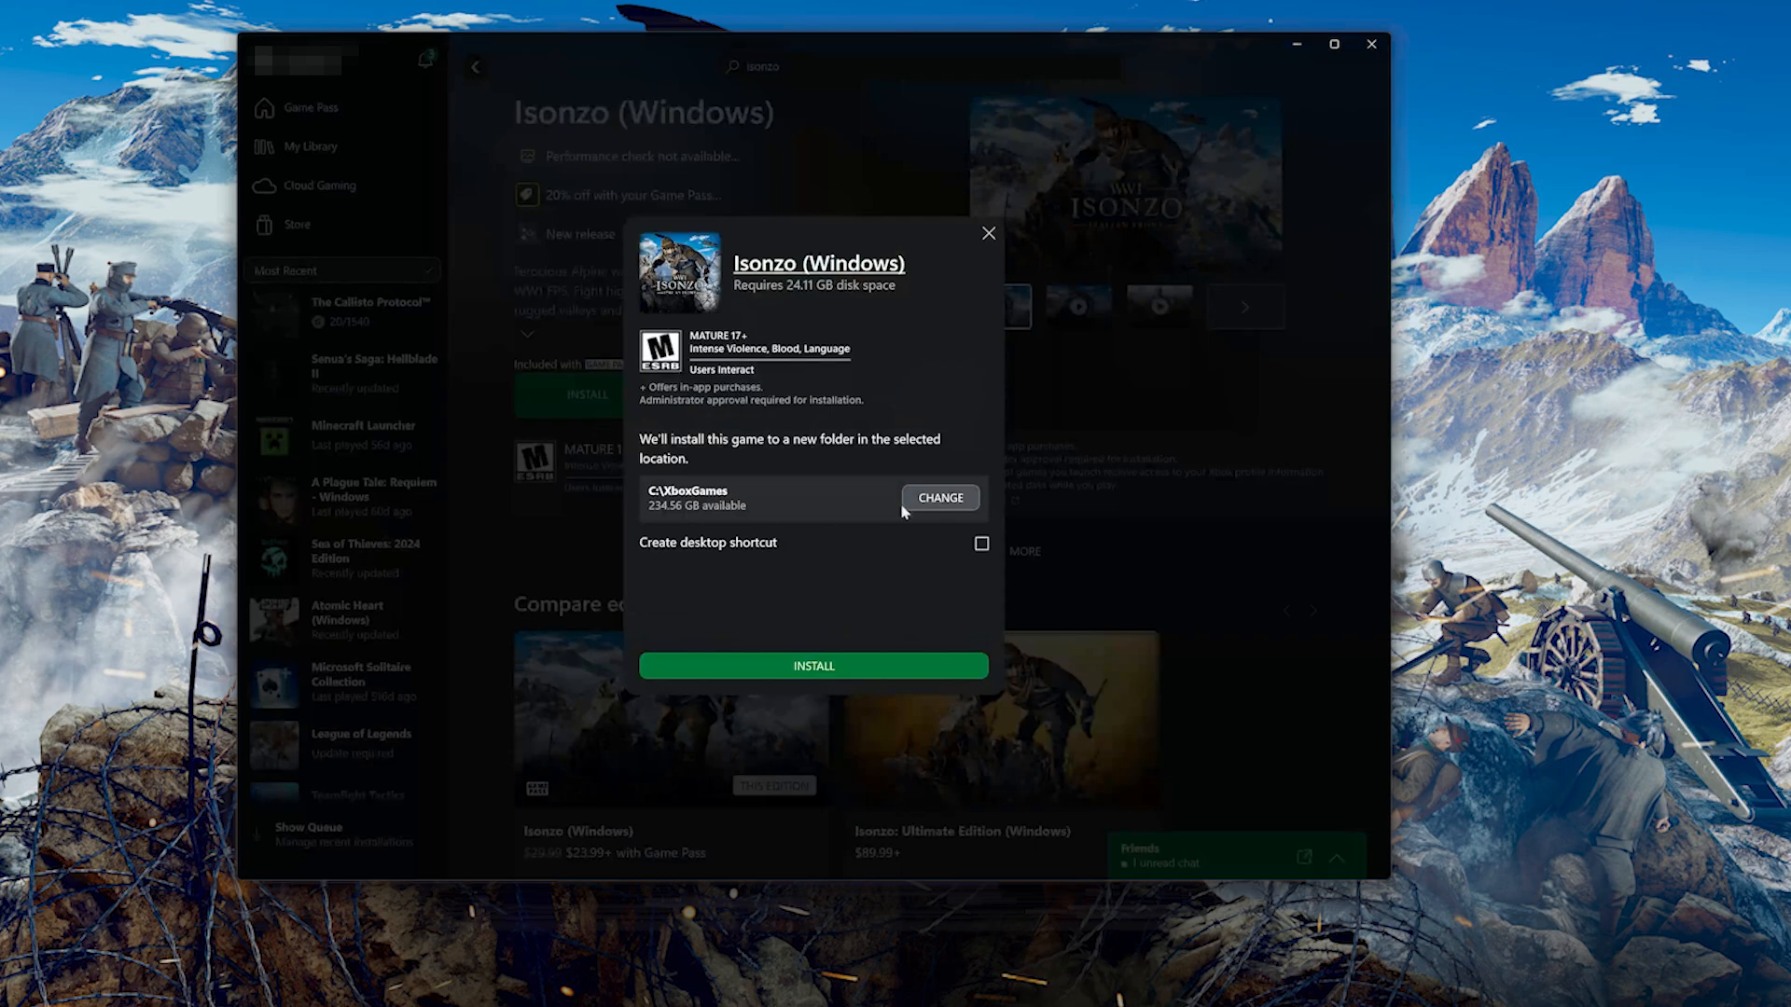
click(938, 498)
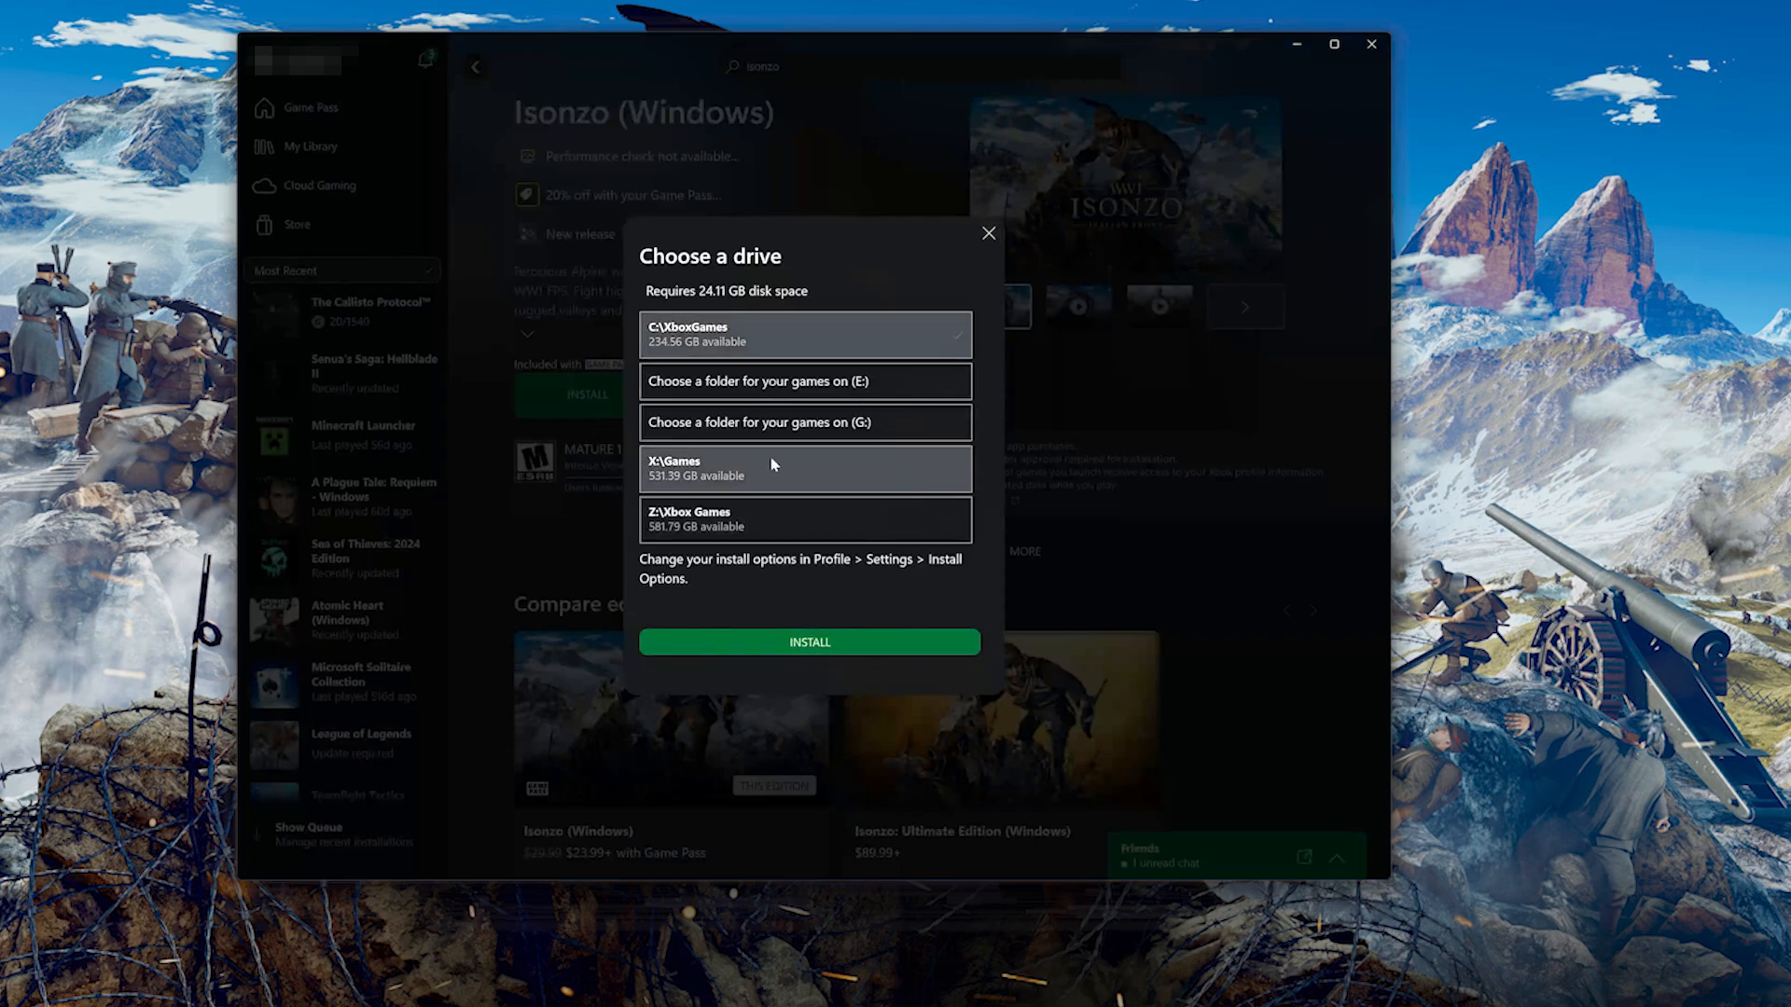
click(804, 468)
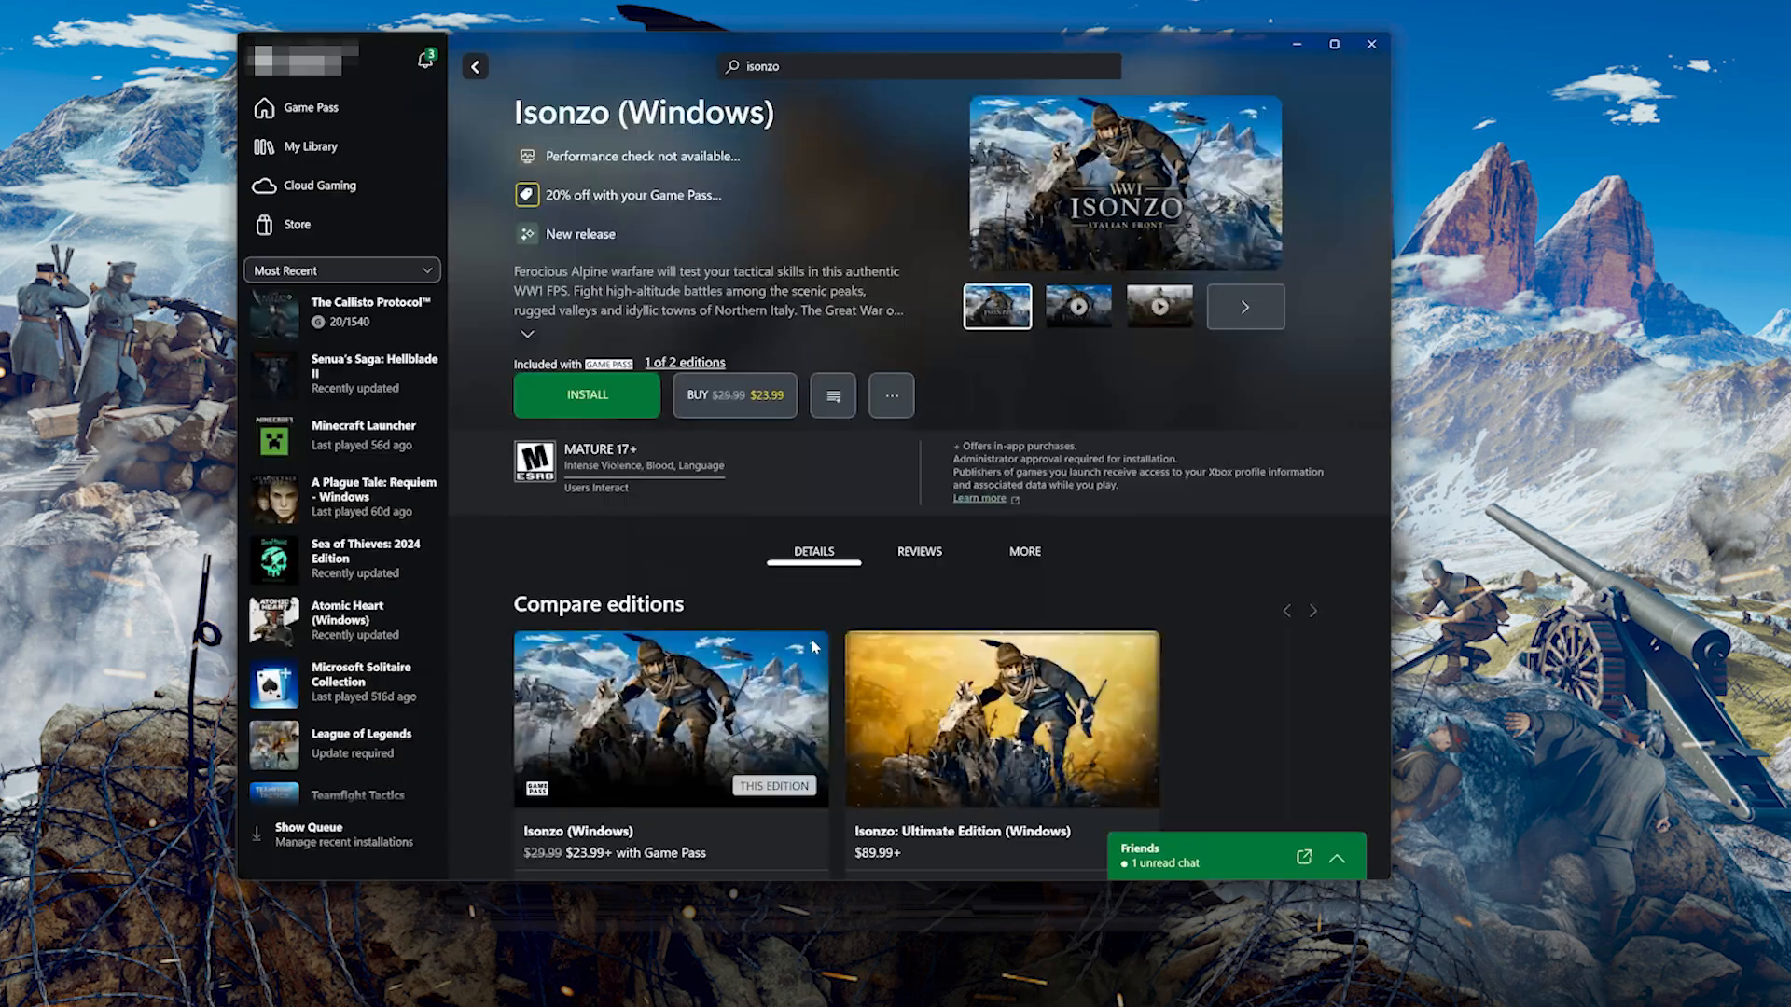
Start the Isonzo (Windows) download so it shows Downloading 0%.
click(585, 395)
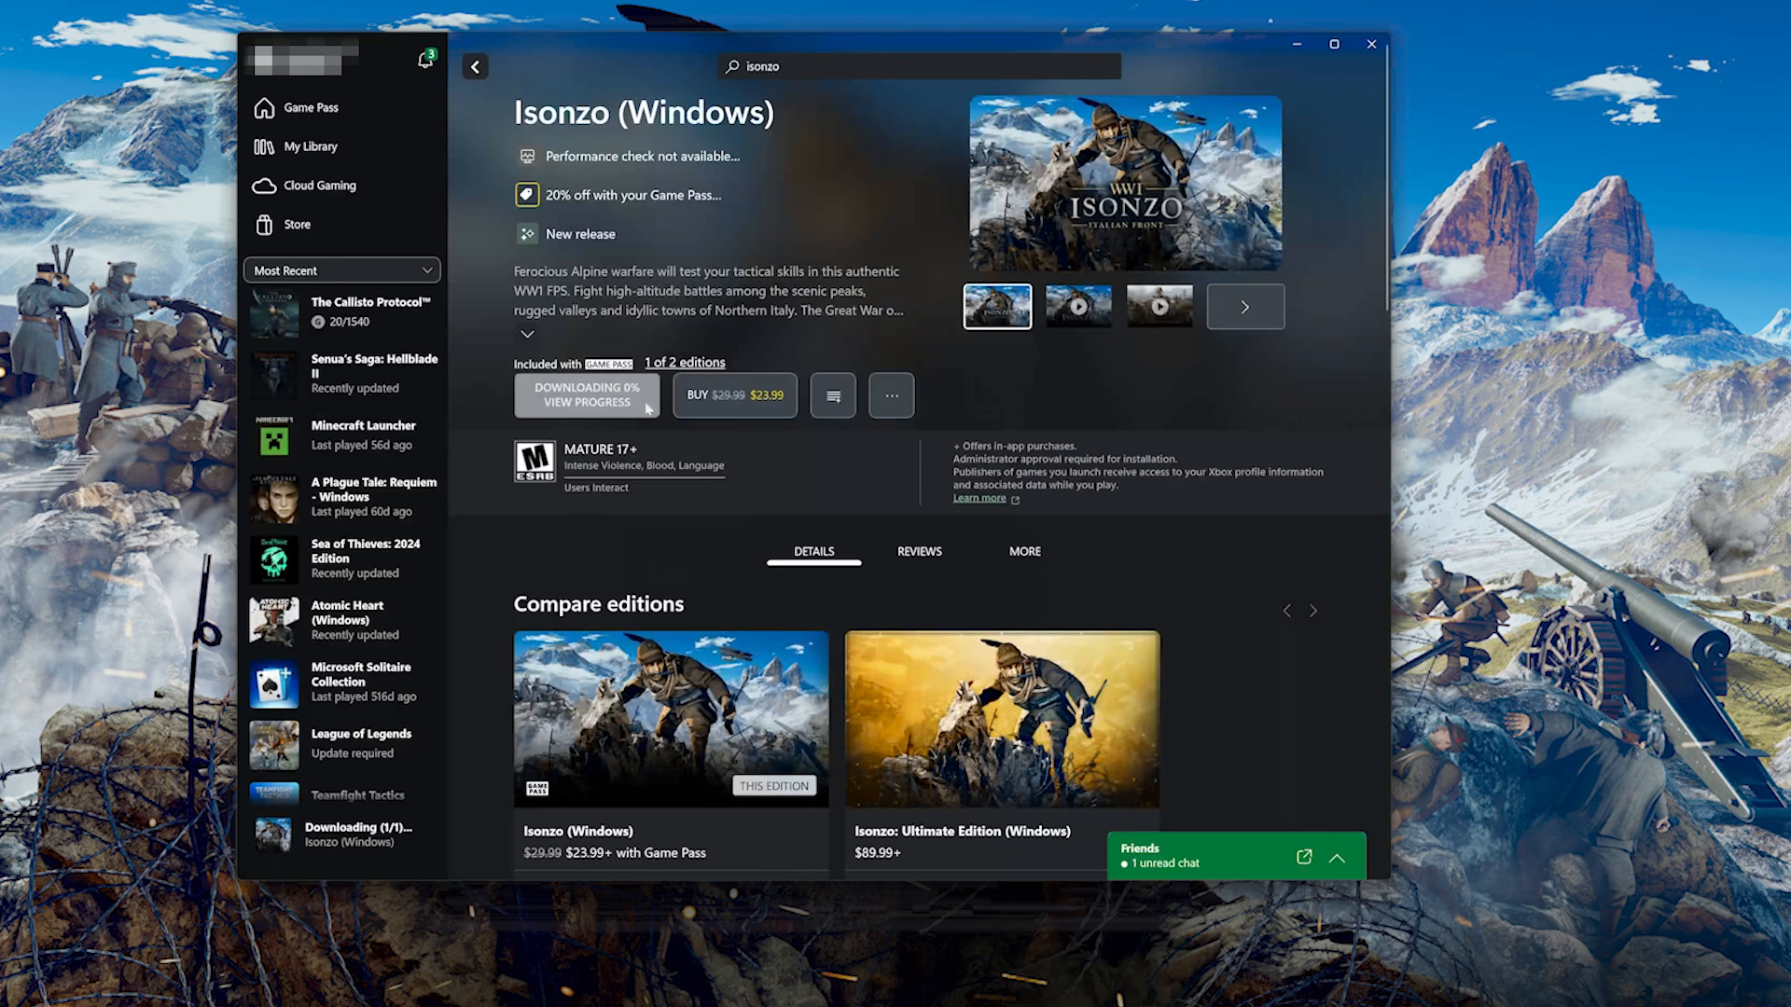
mouse_move(584, 436)
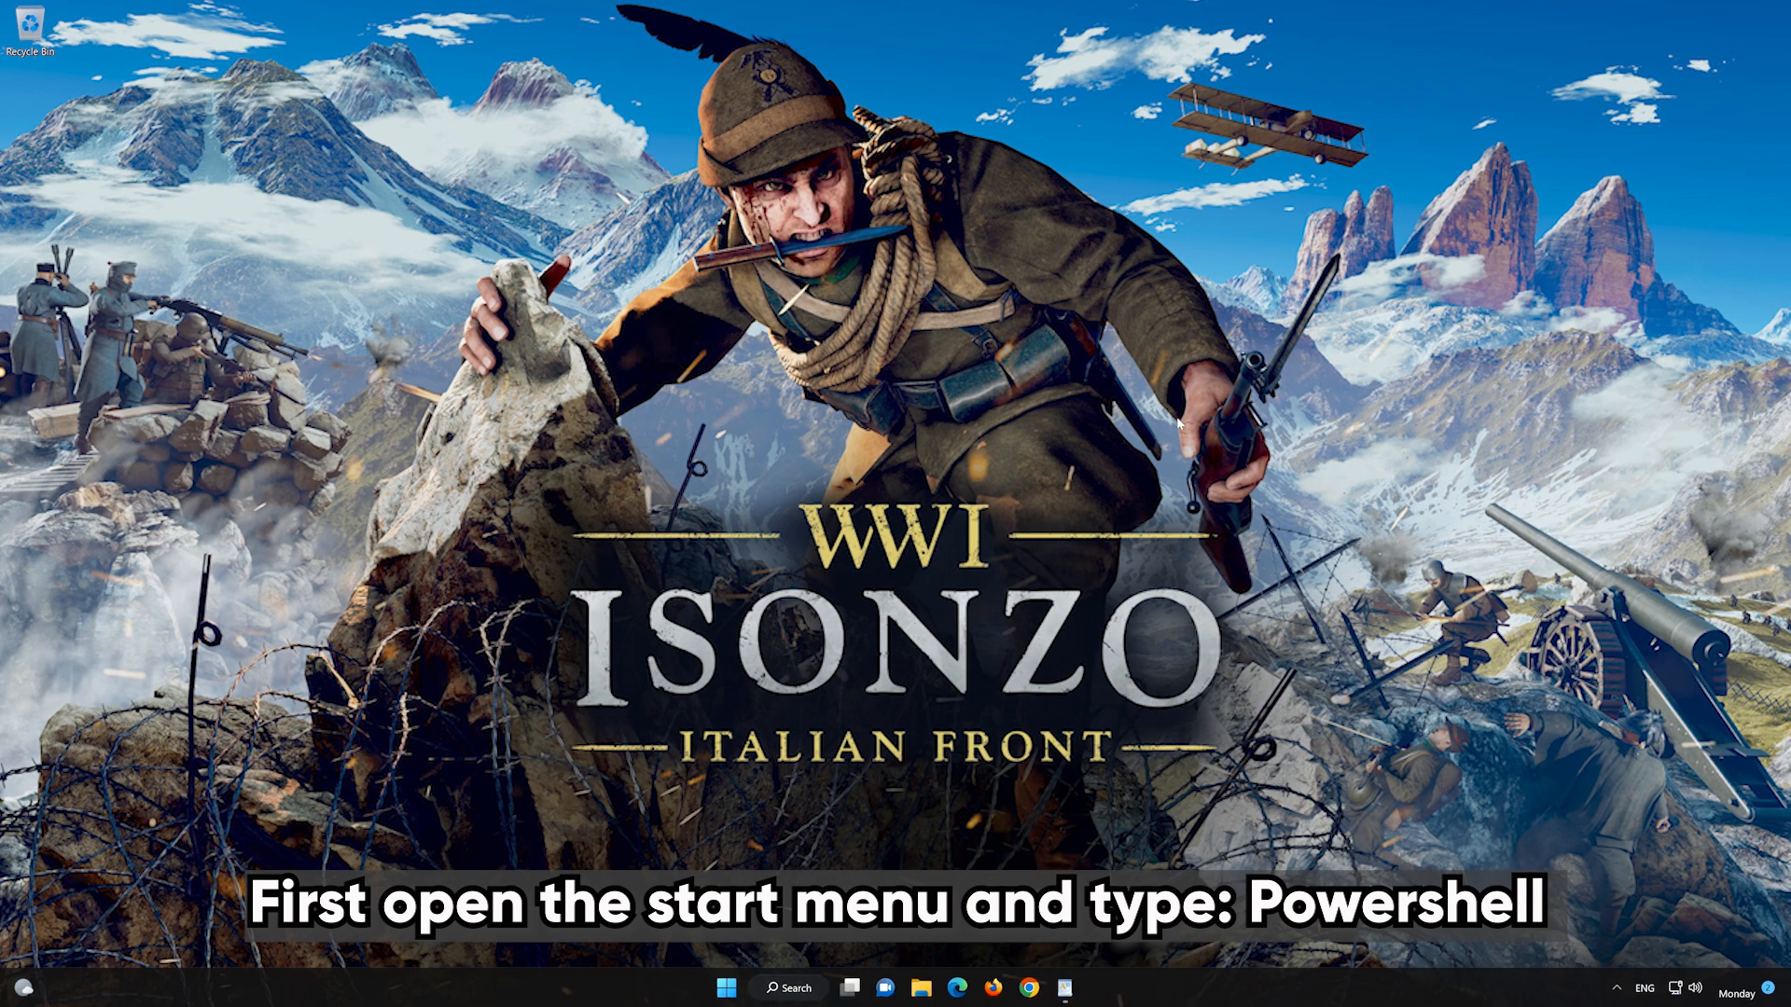
mouse_move(731, 970)
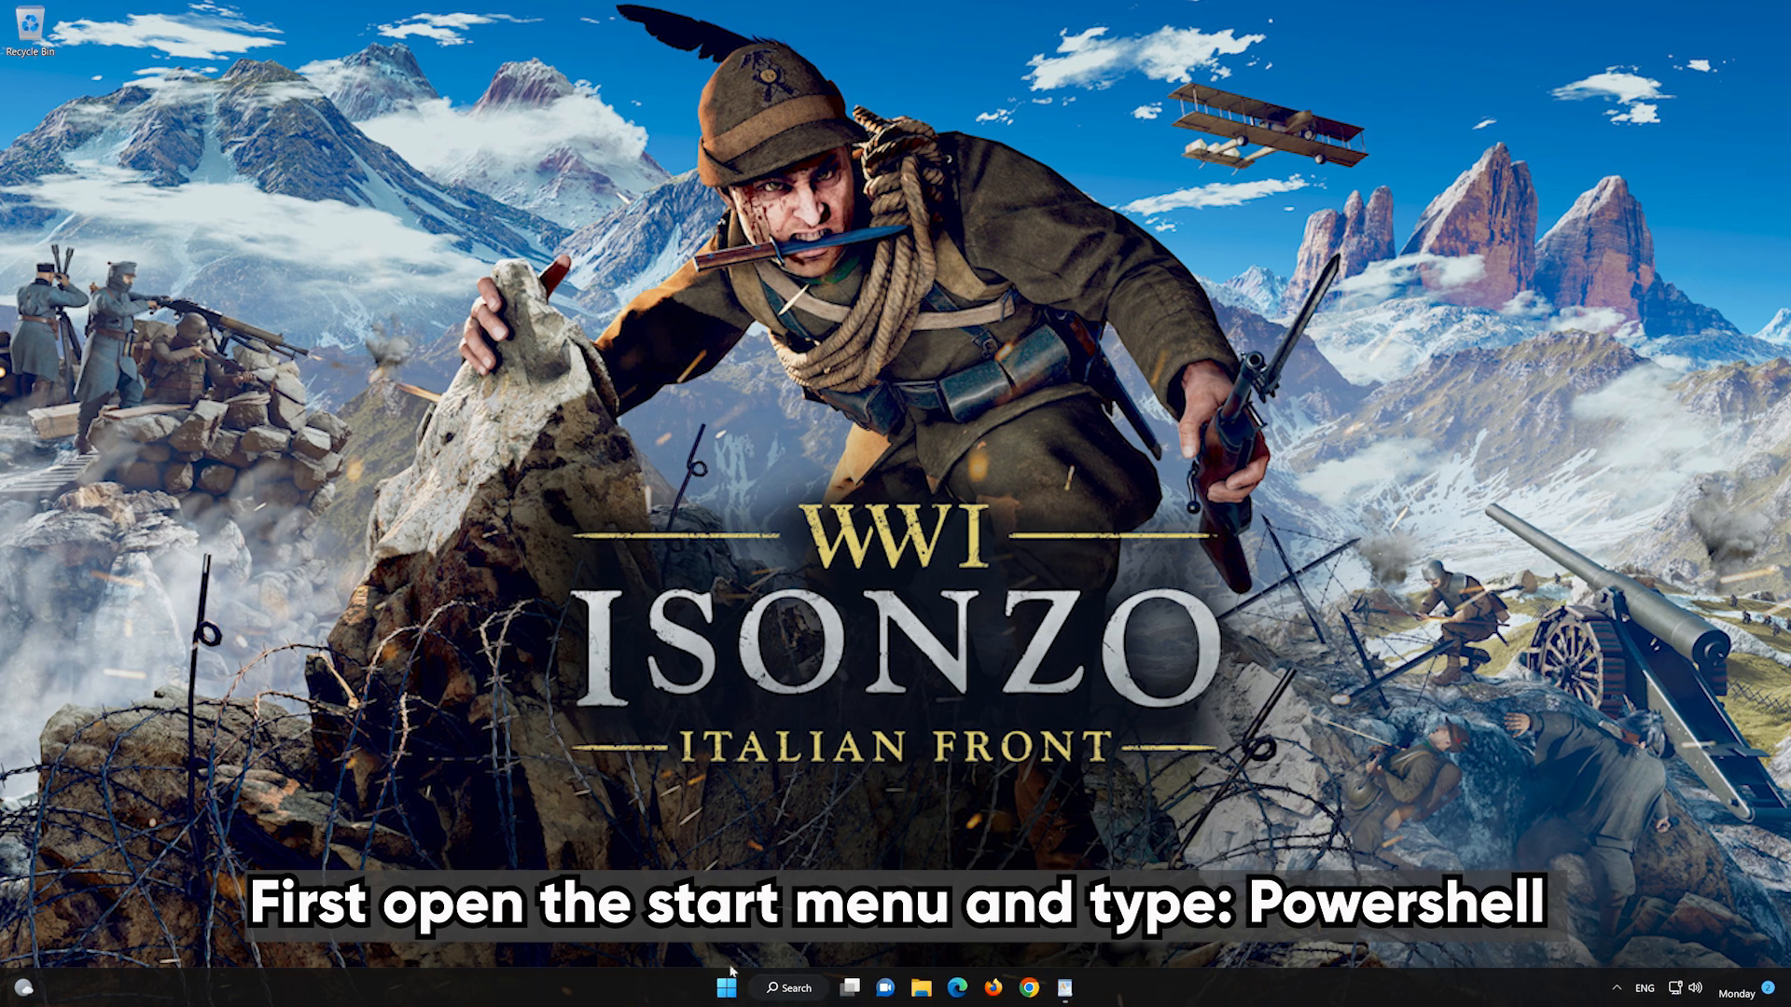
Search 'powerShell 7 (x64)' in Start and run it as administrator, approving the UAC prompt.
click(726, 989)
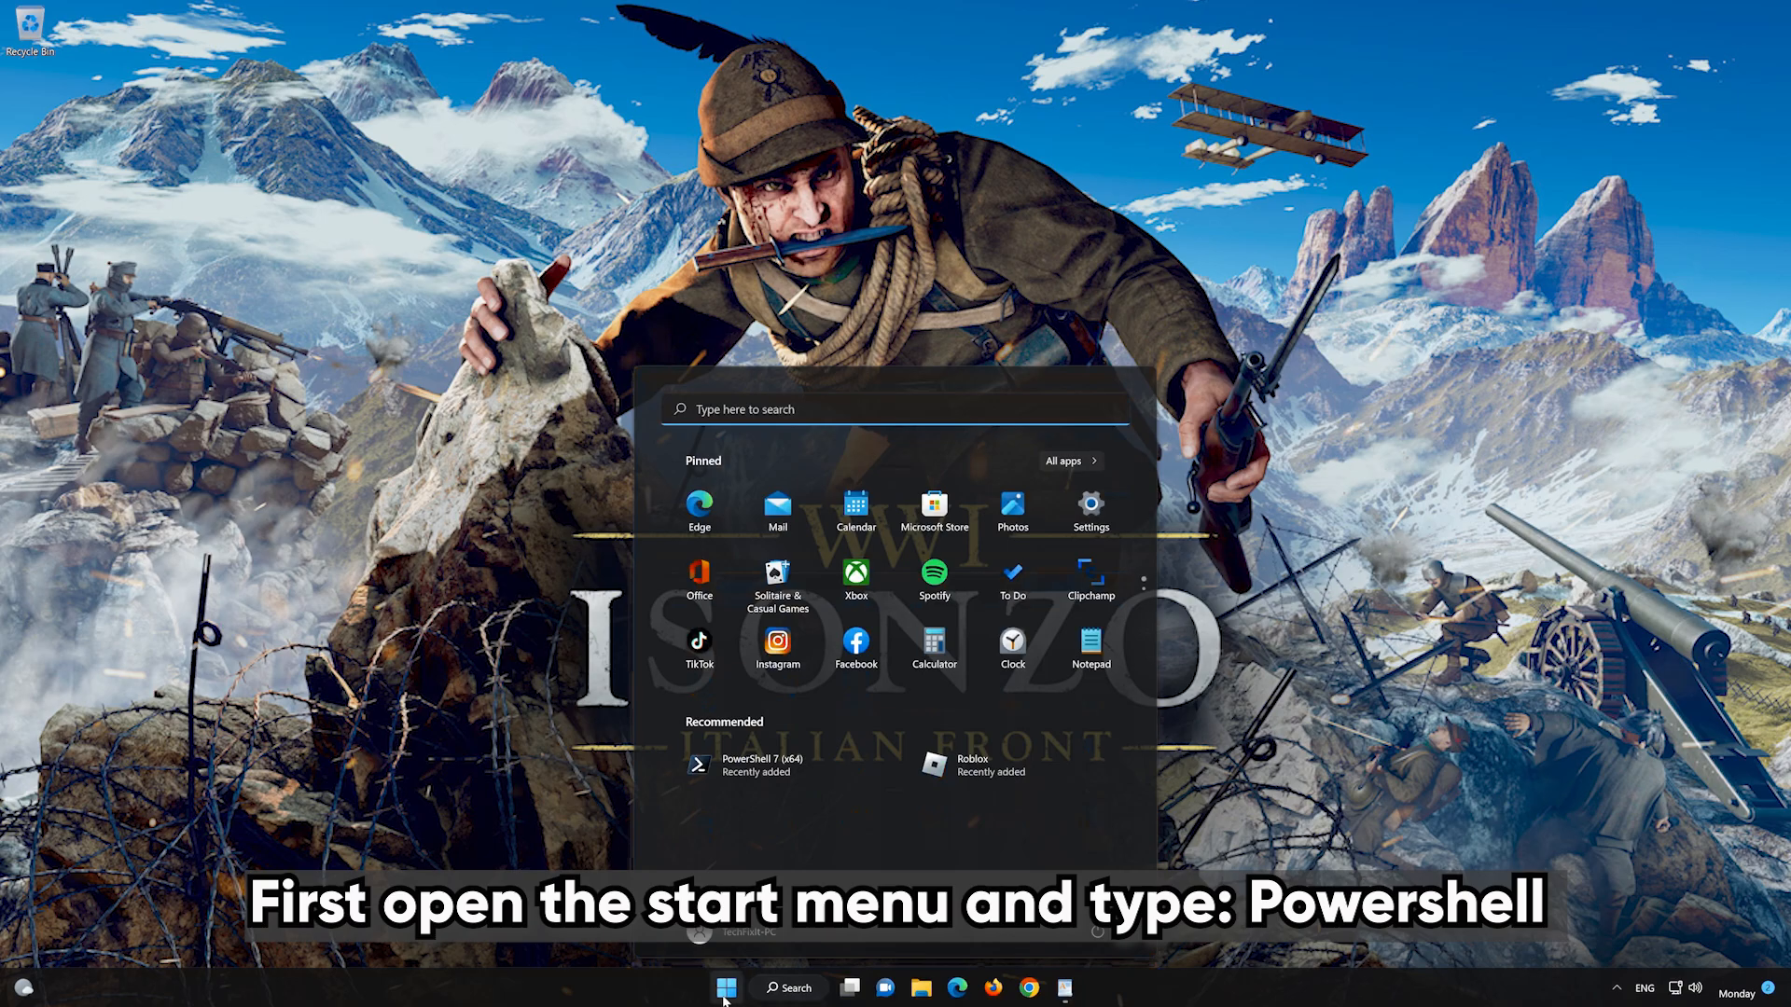
text(powerShell 7 (x64))
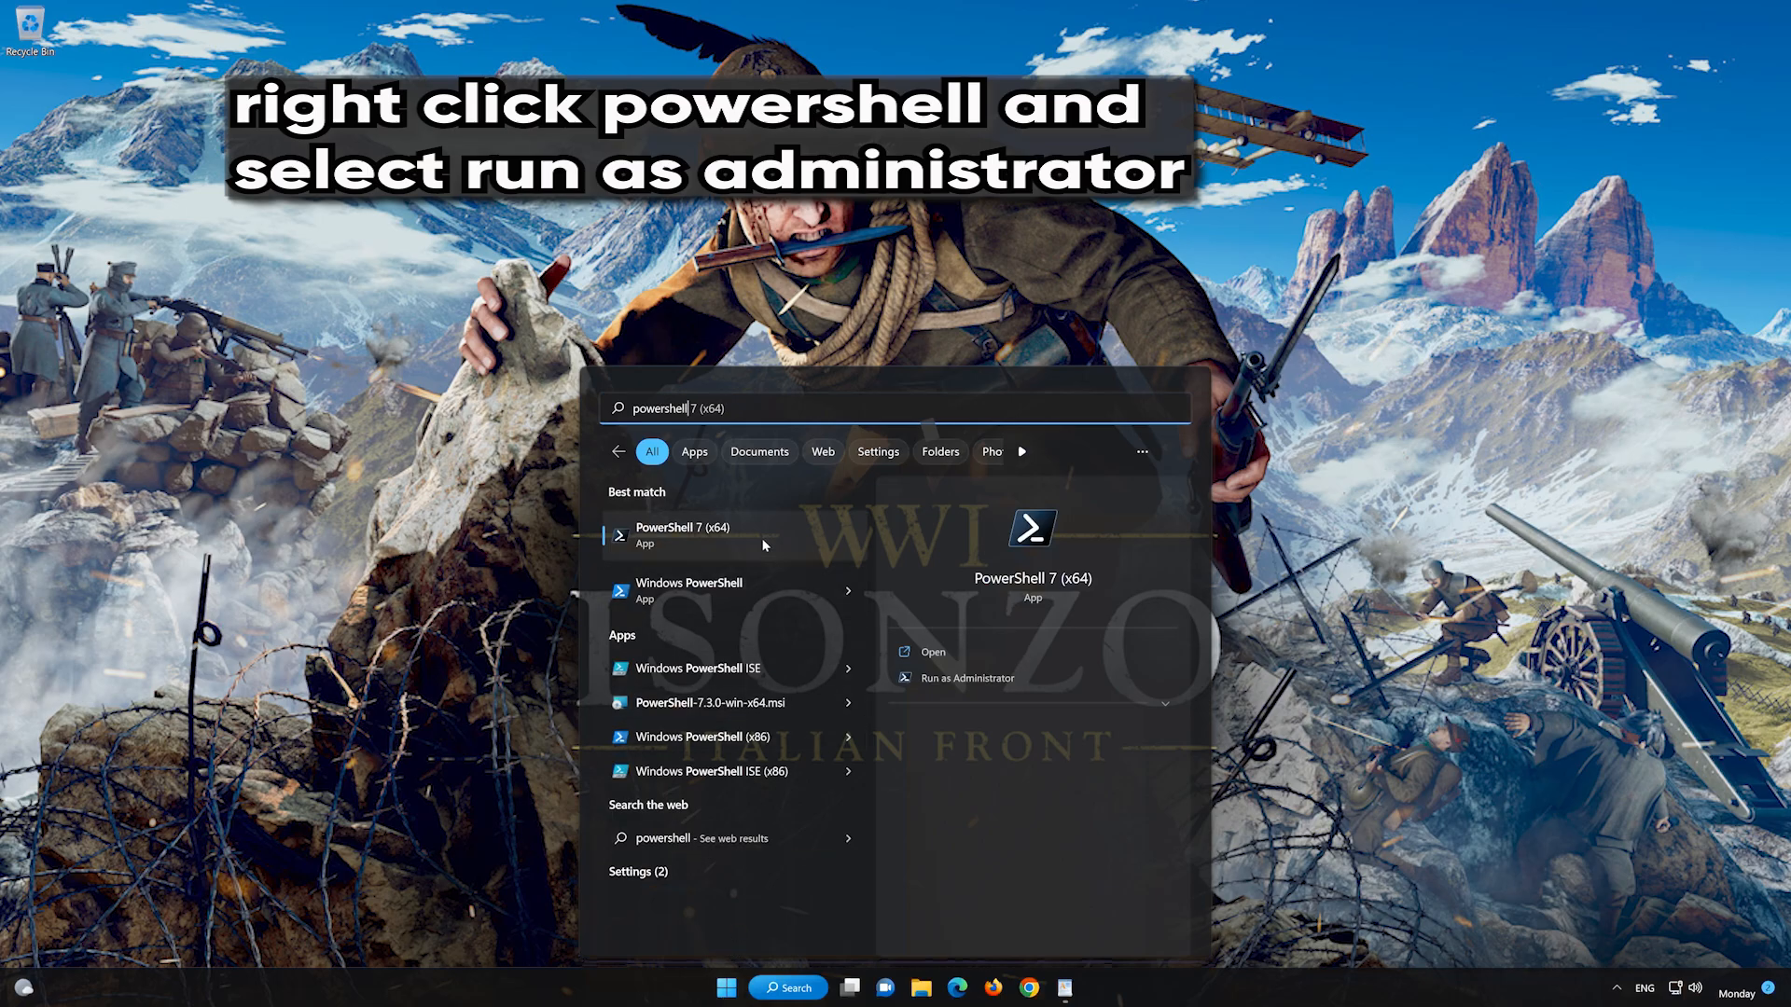
right_click(683, 536)
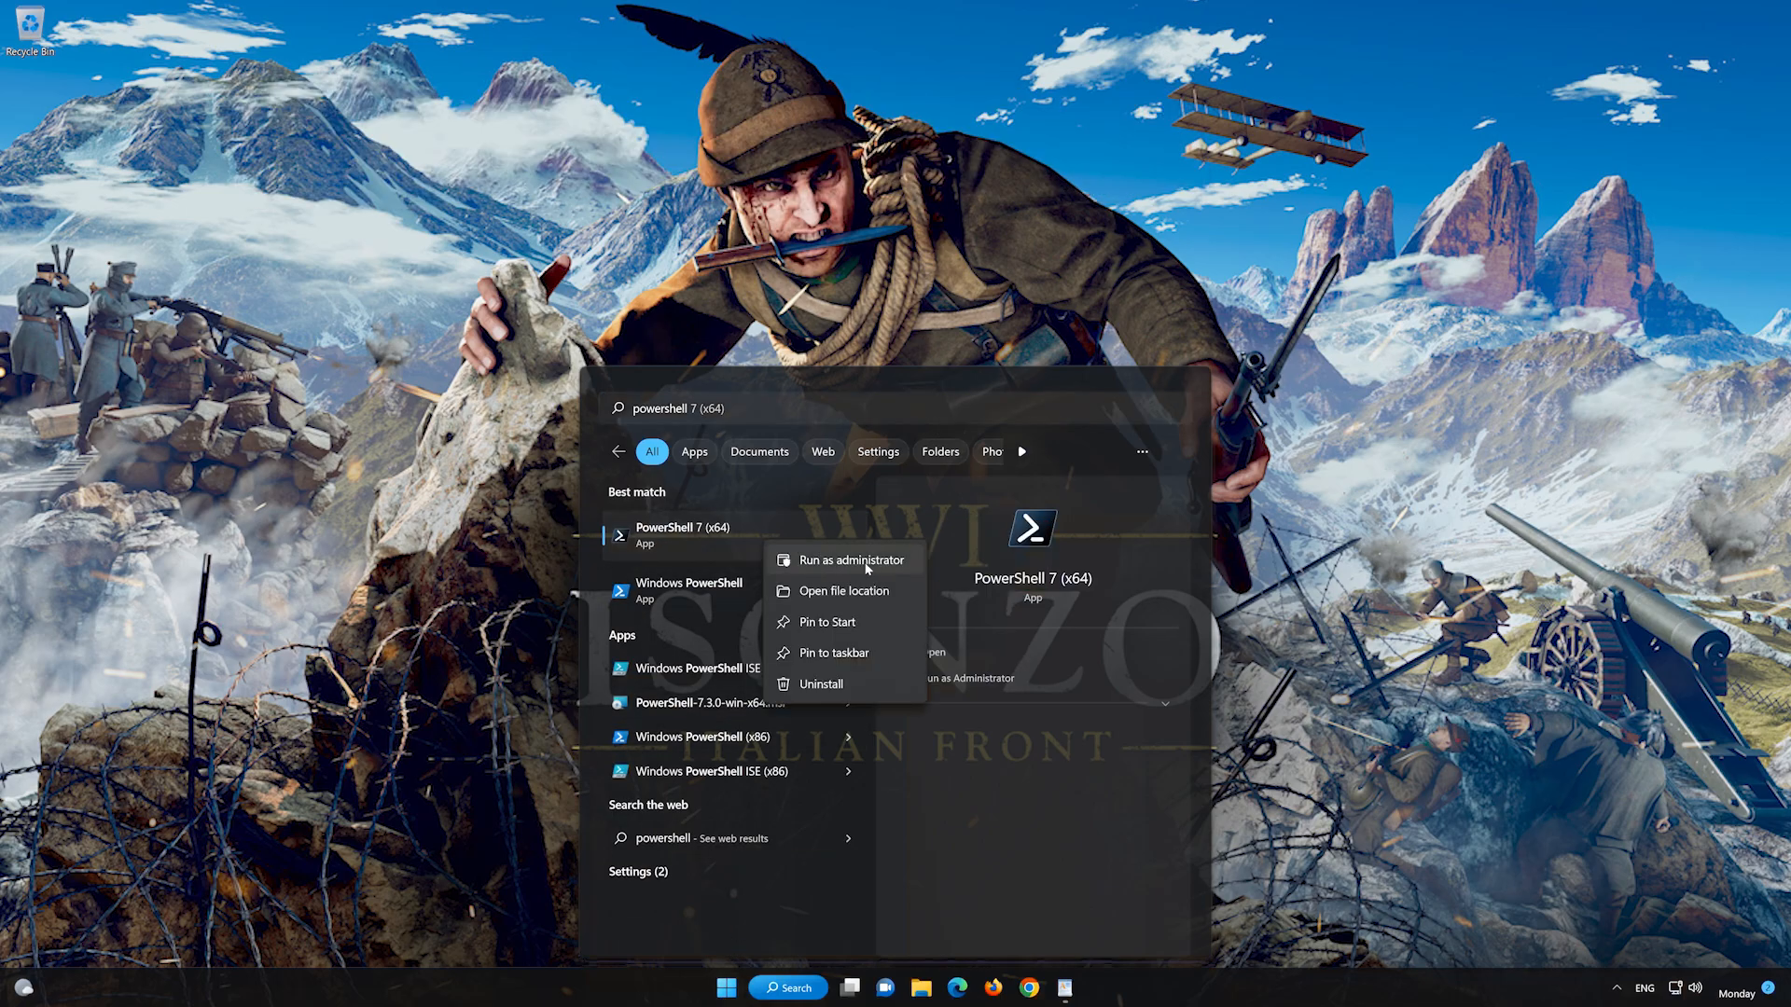
click(841, 558)
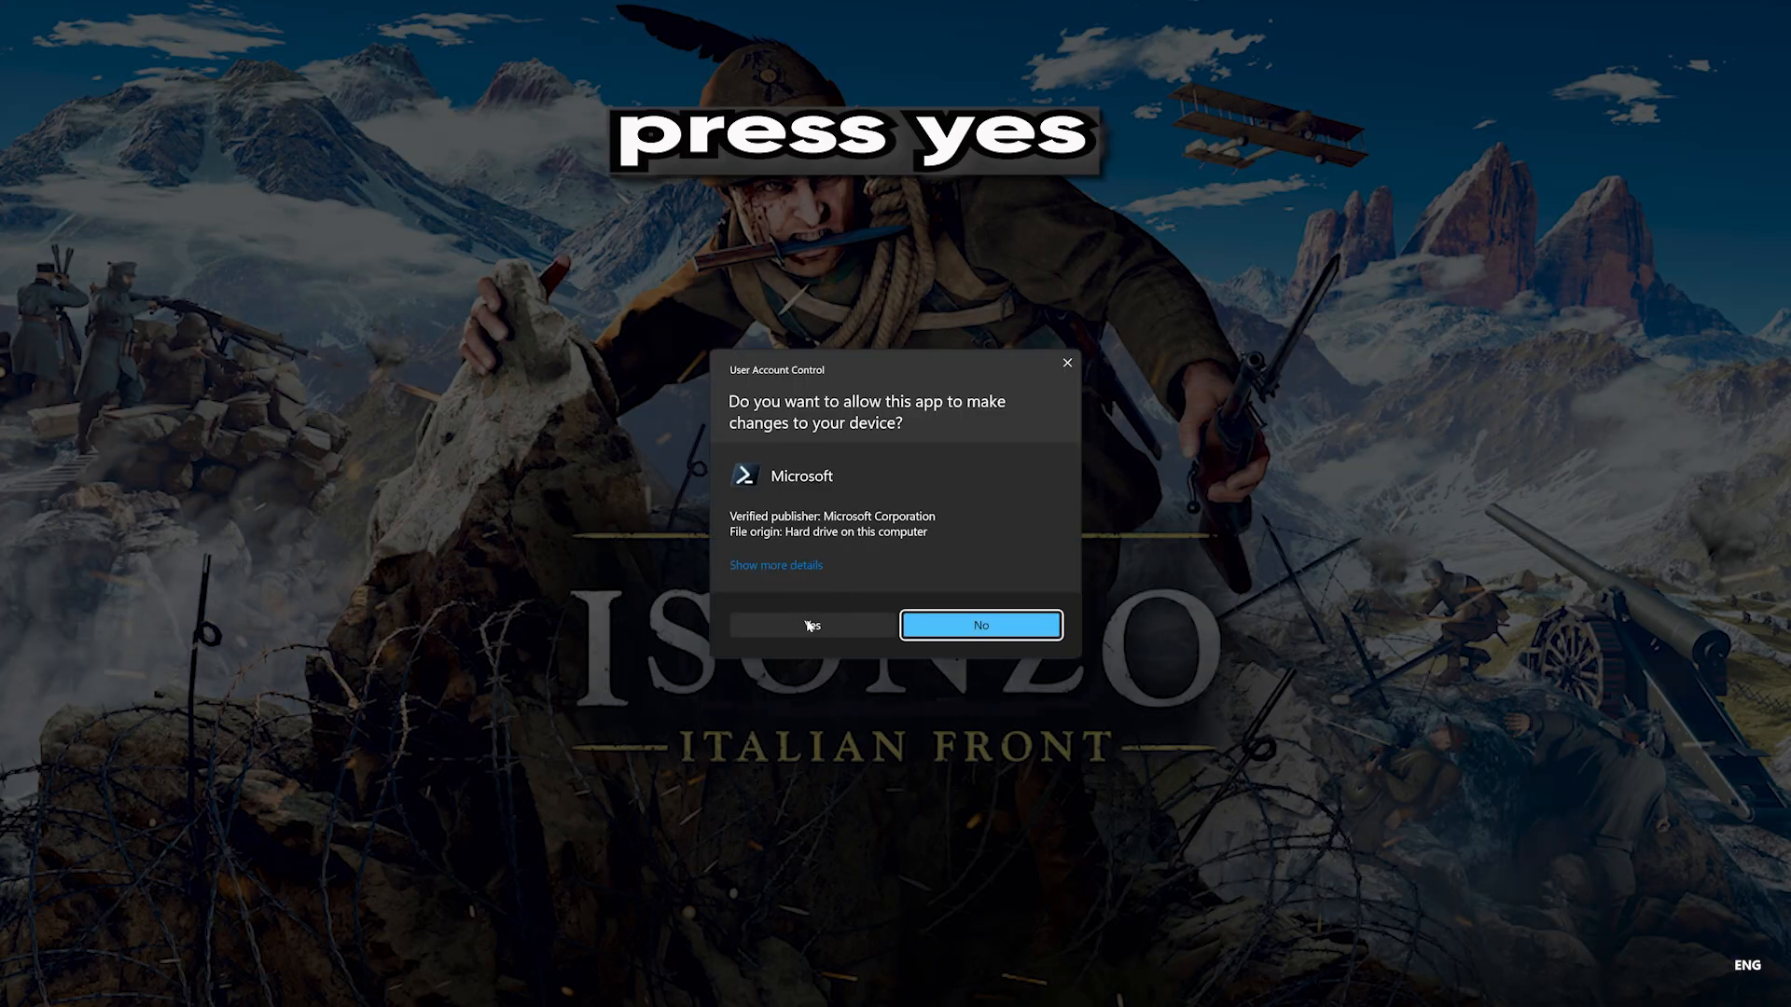
click(812, 625)
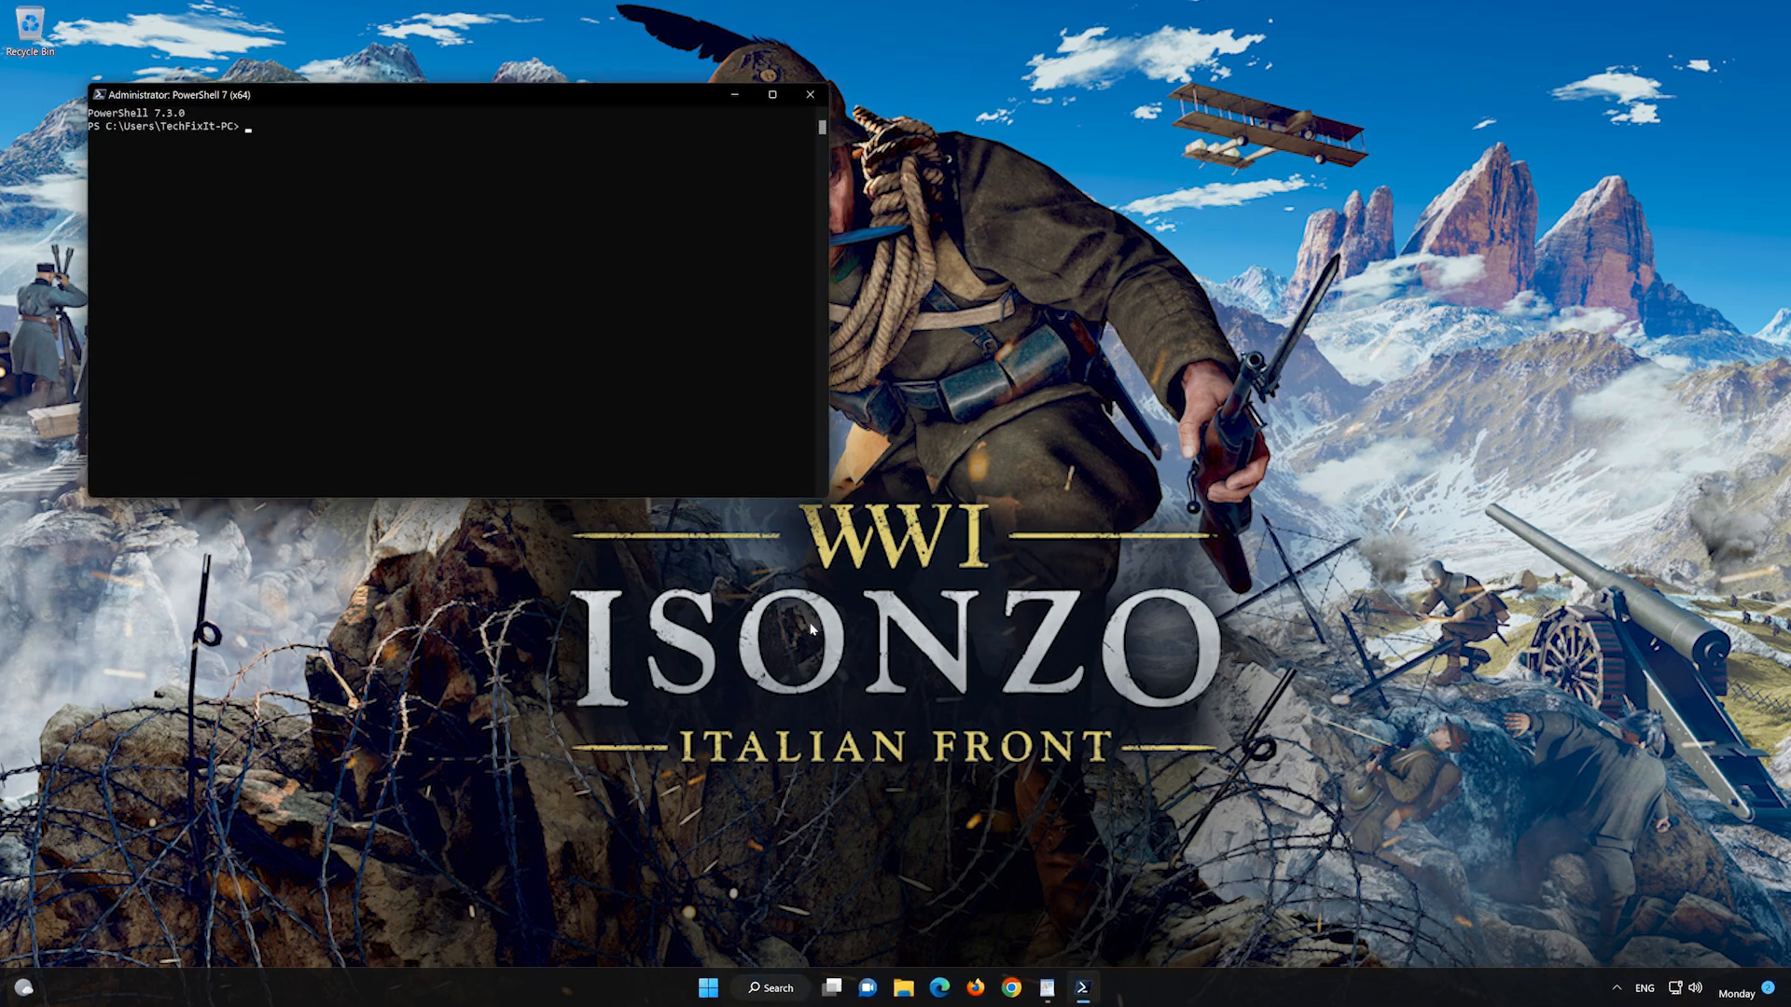
Select the first Get-AppXPackage command for the Windows Store and copy it to the clipboard.
drag(457, 93, 1041, 190)
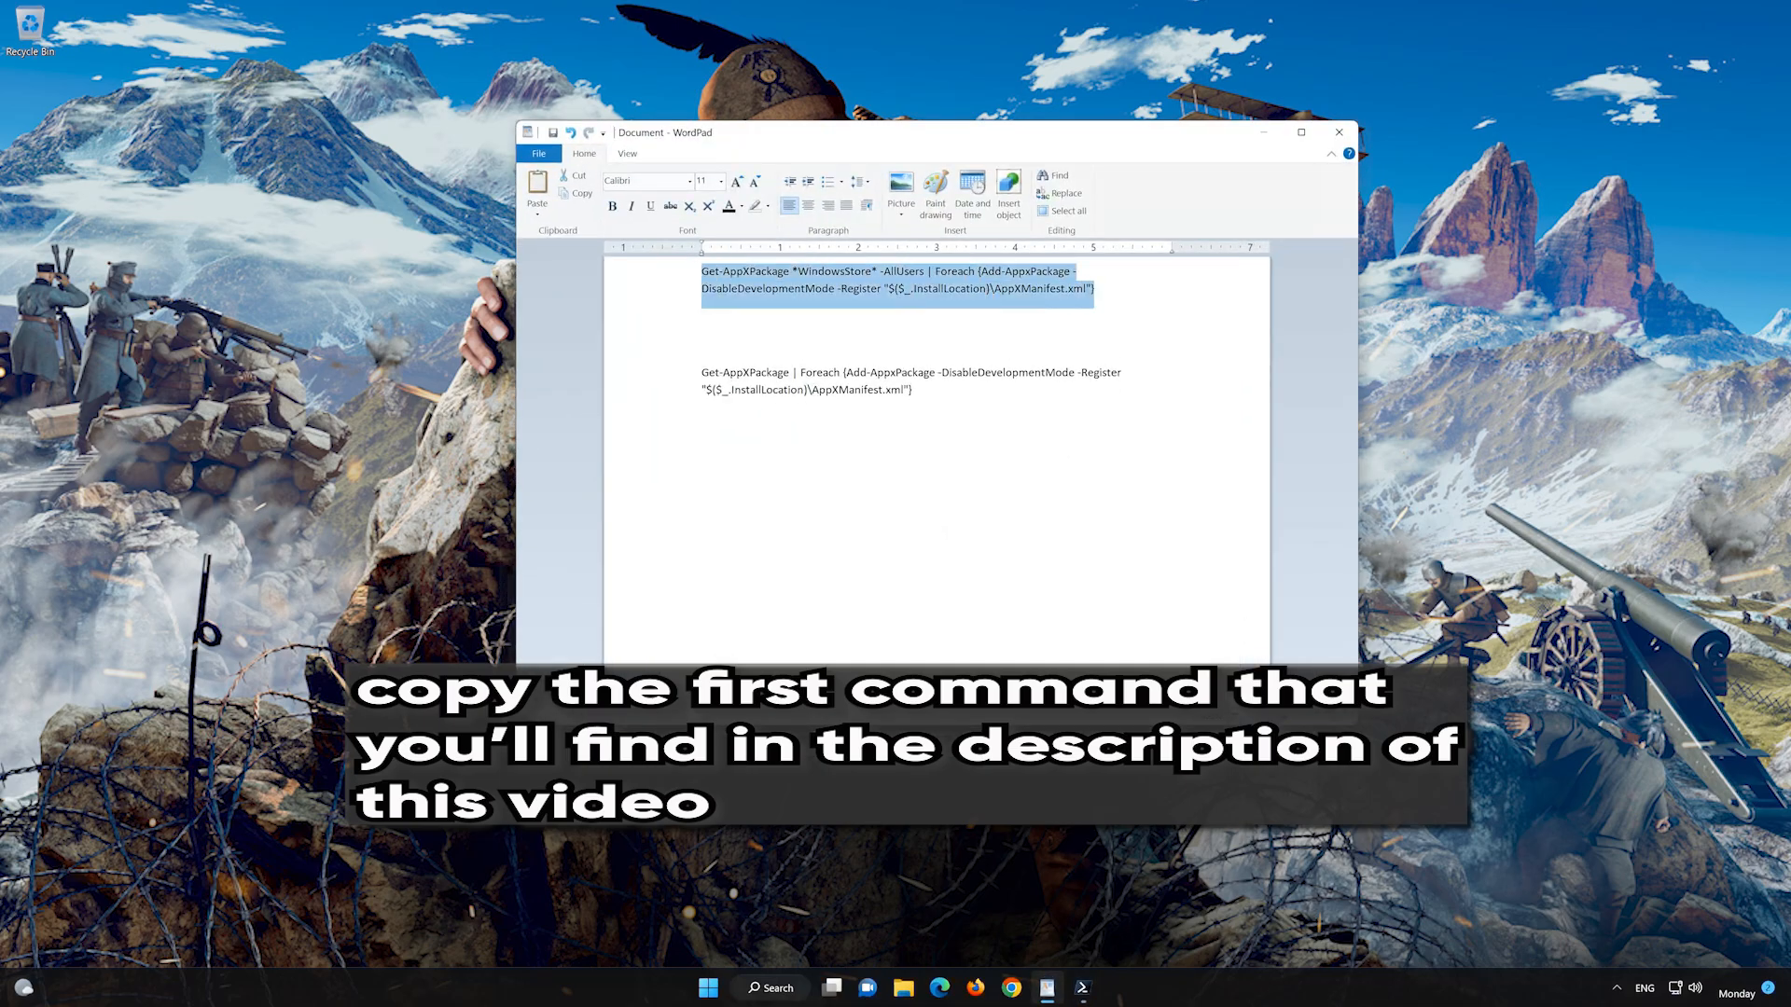
right_click(897, 289)
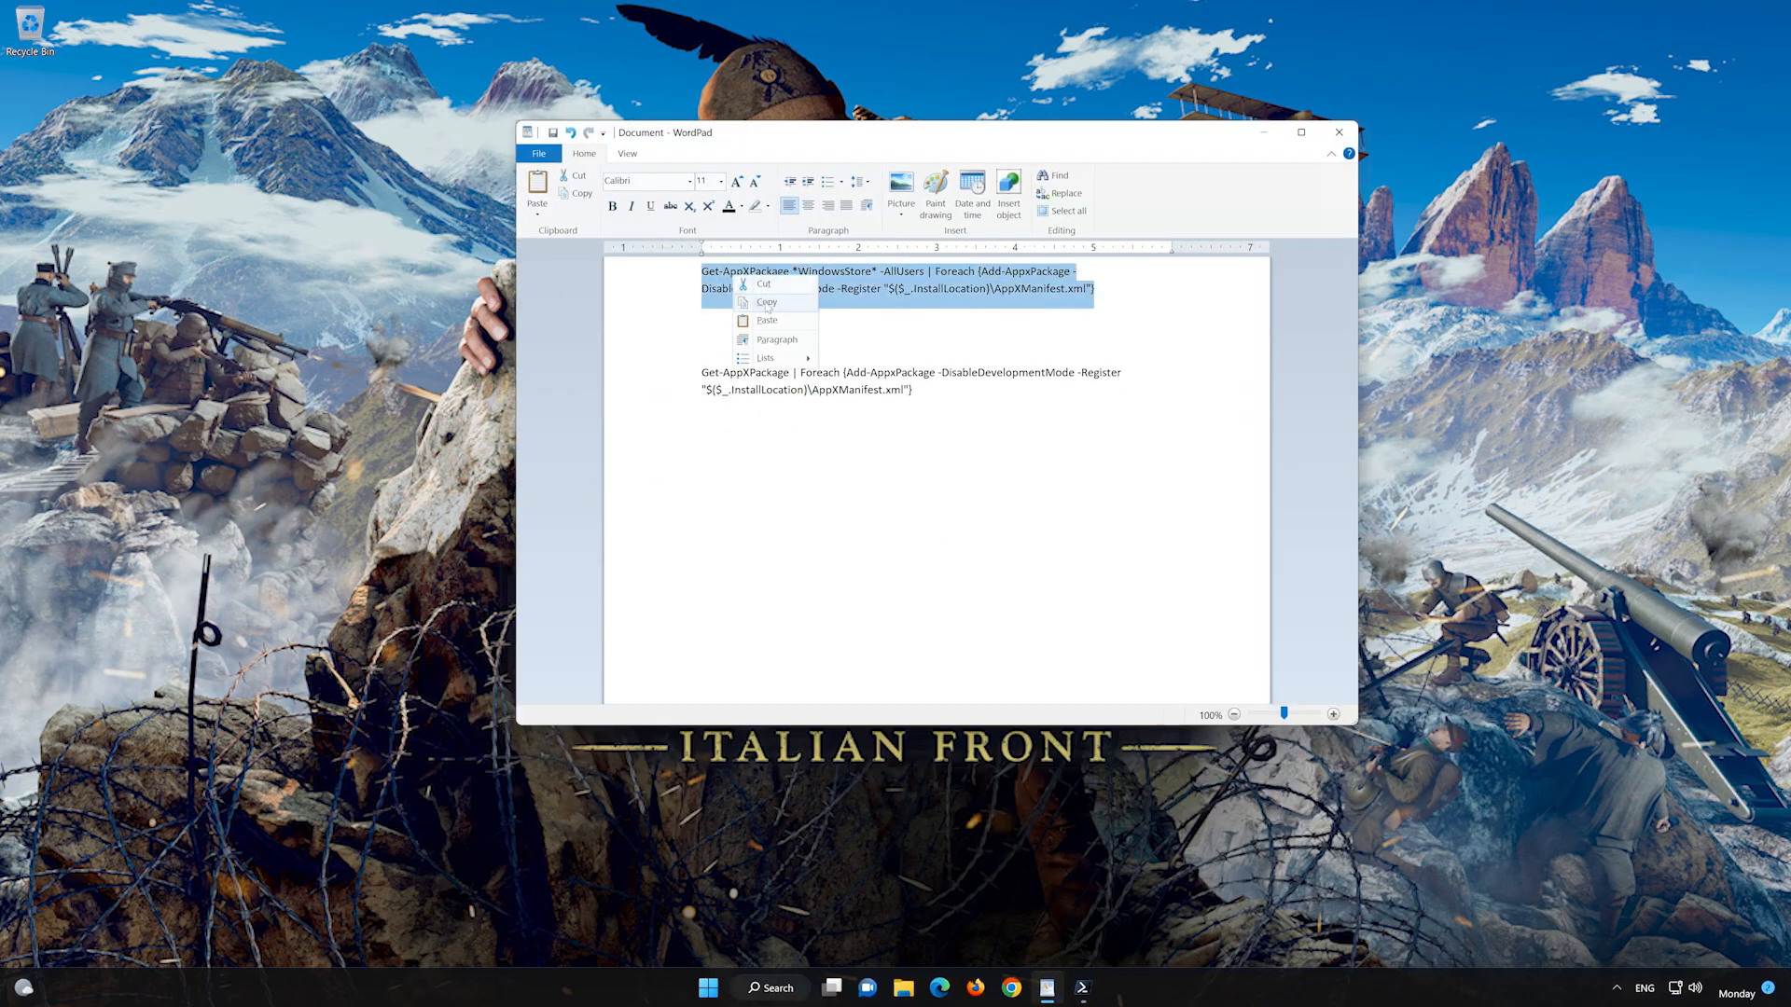
click(767, 302)
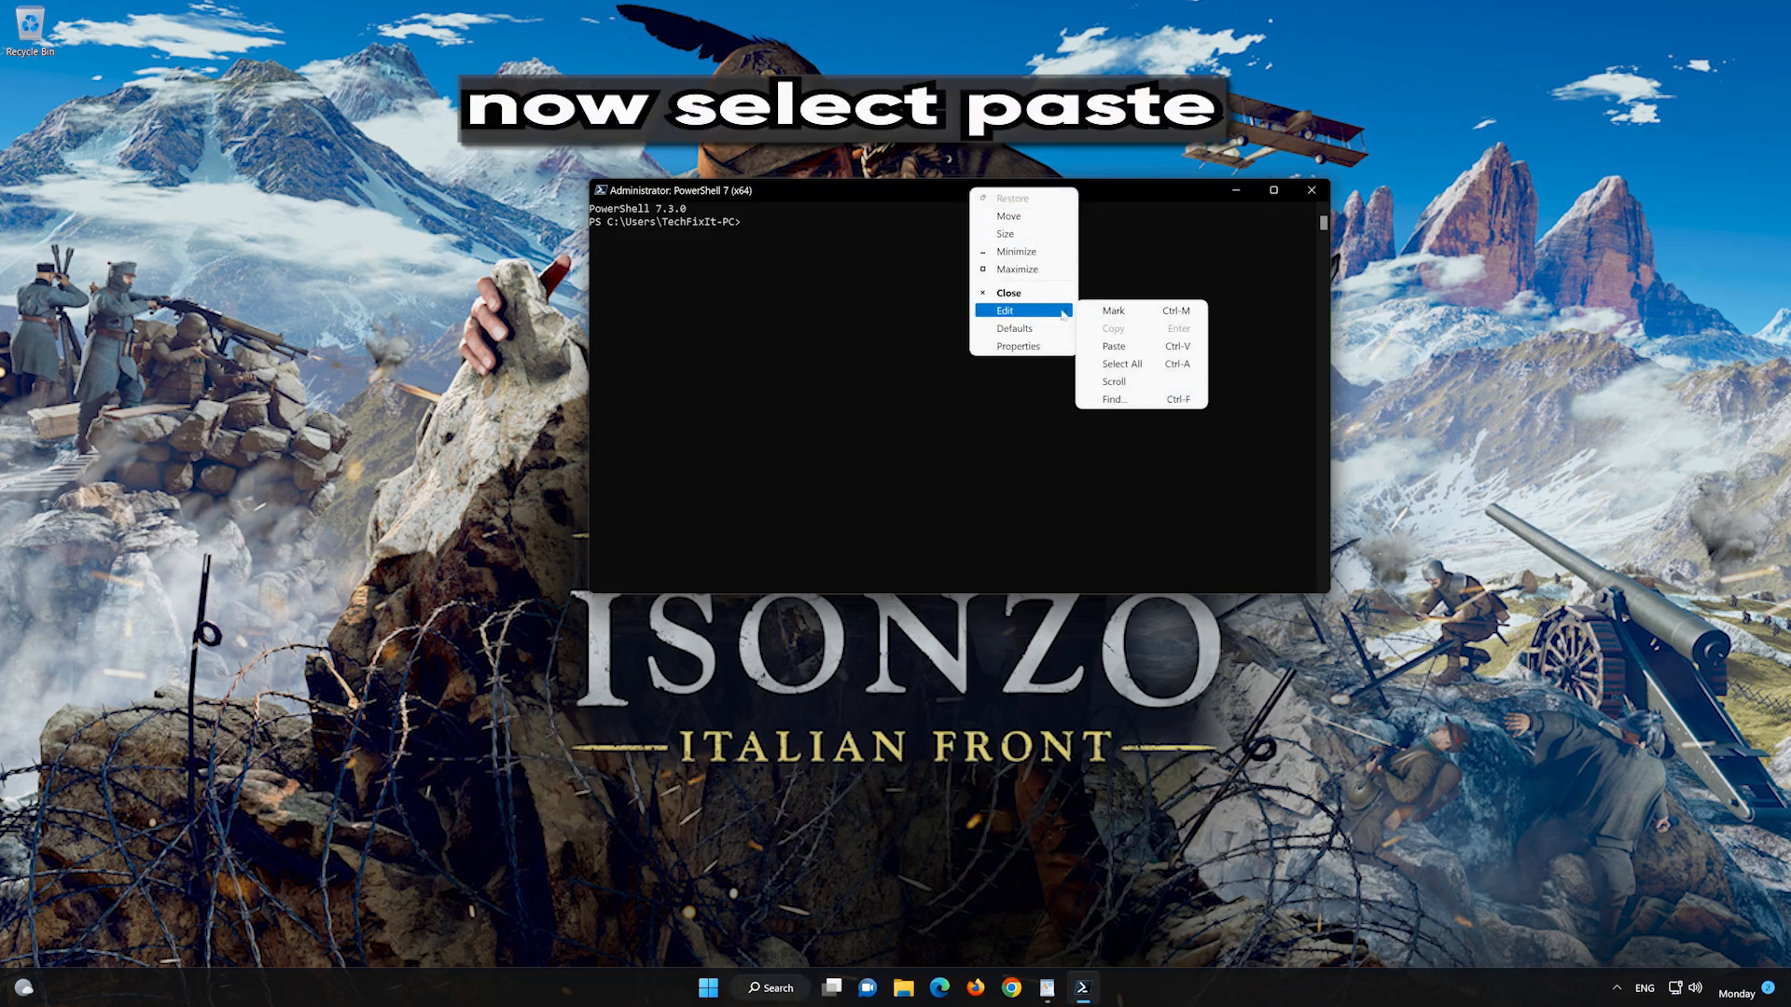
mouse_move(1111, 347)
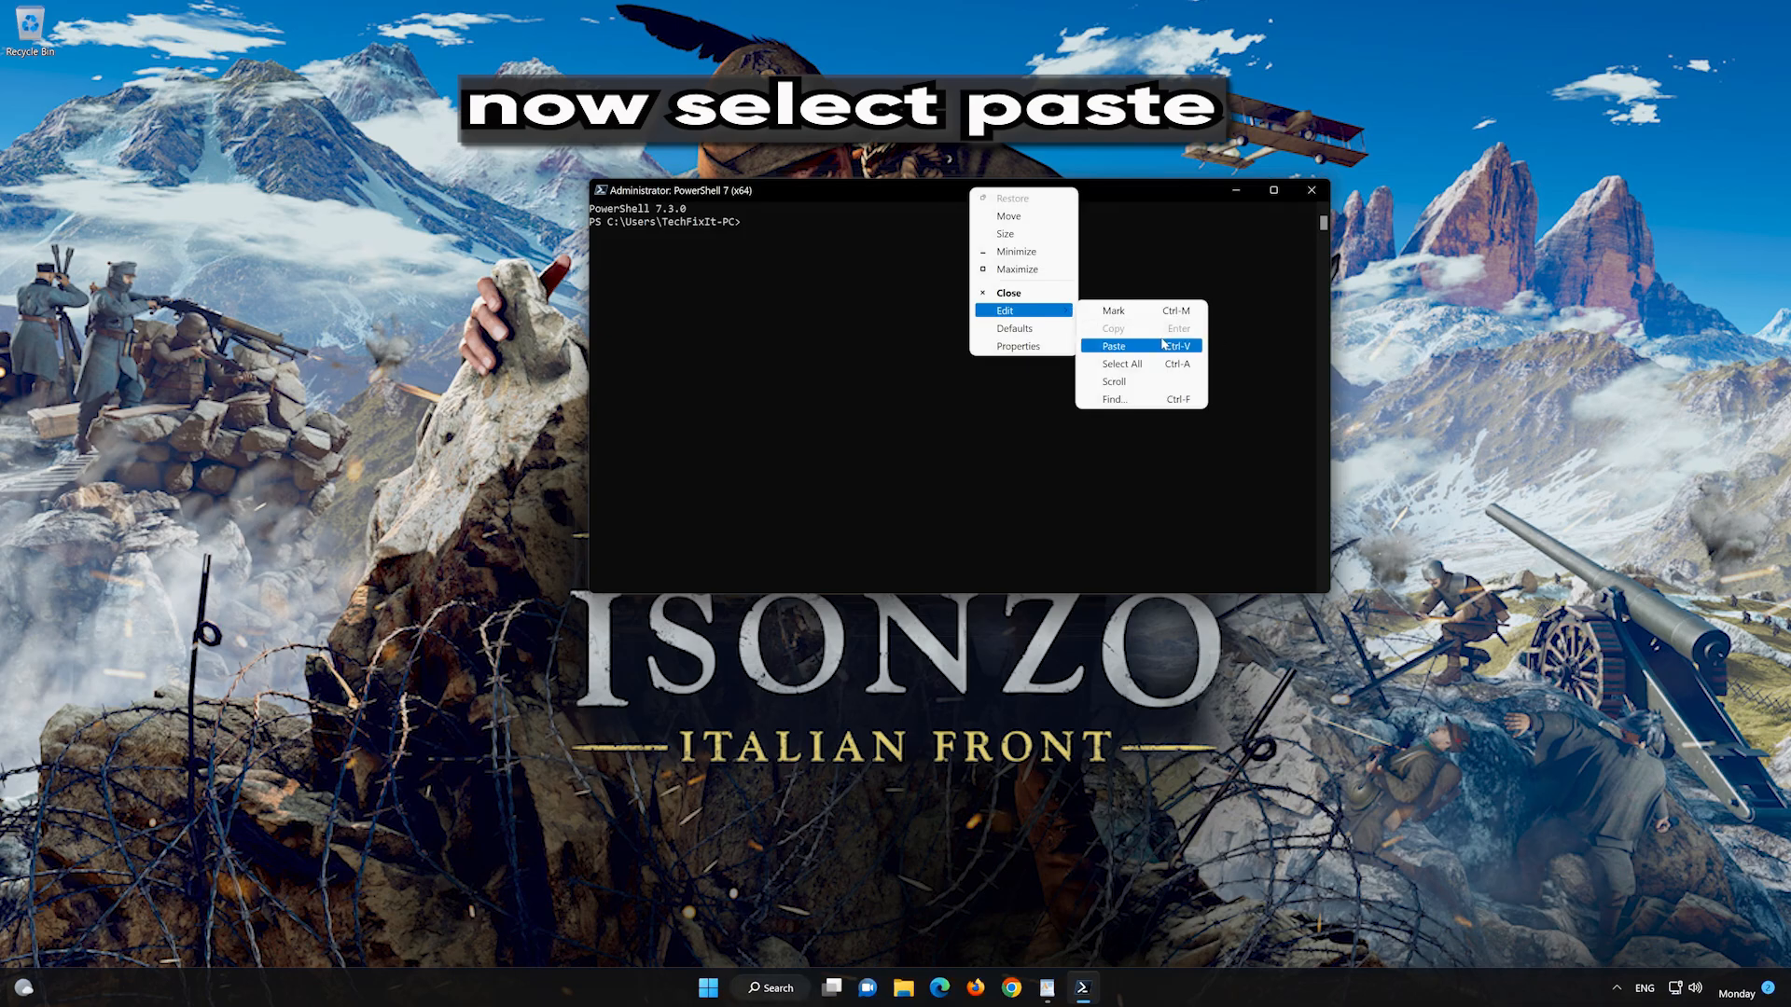
Paste the Windows Store re-register command at the admin PowerShell prompt and run it.
click(1113, 347)
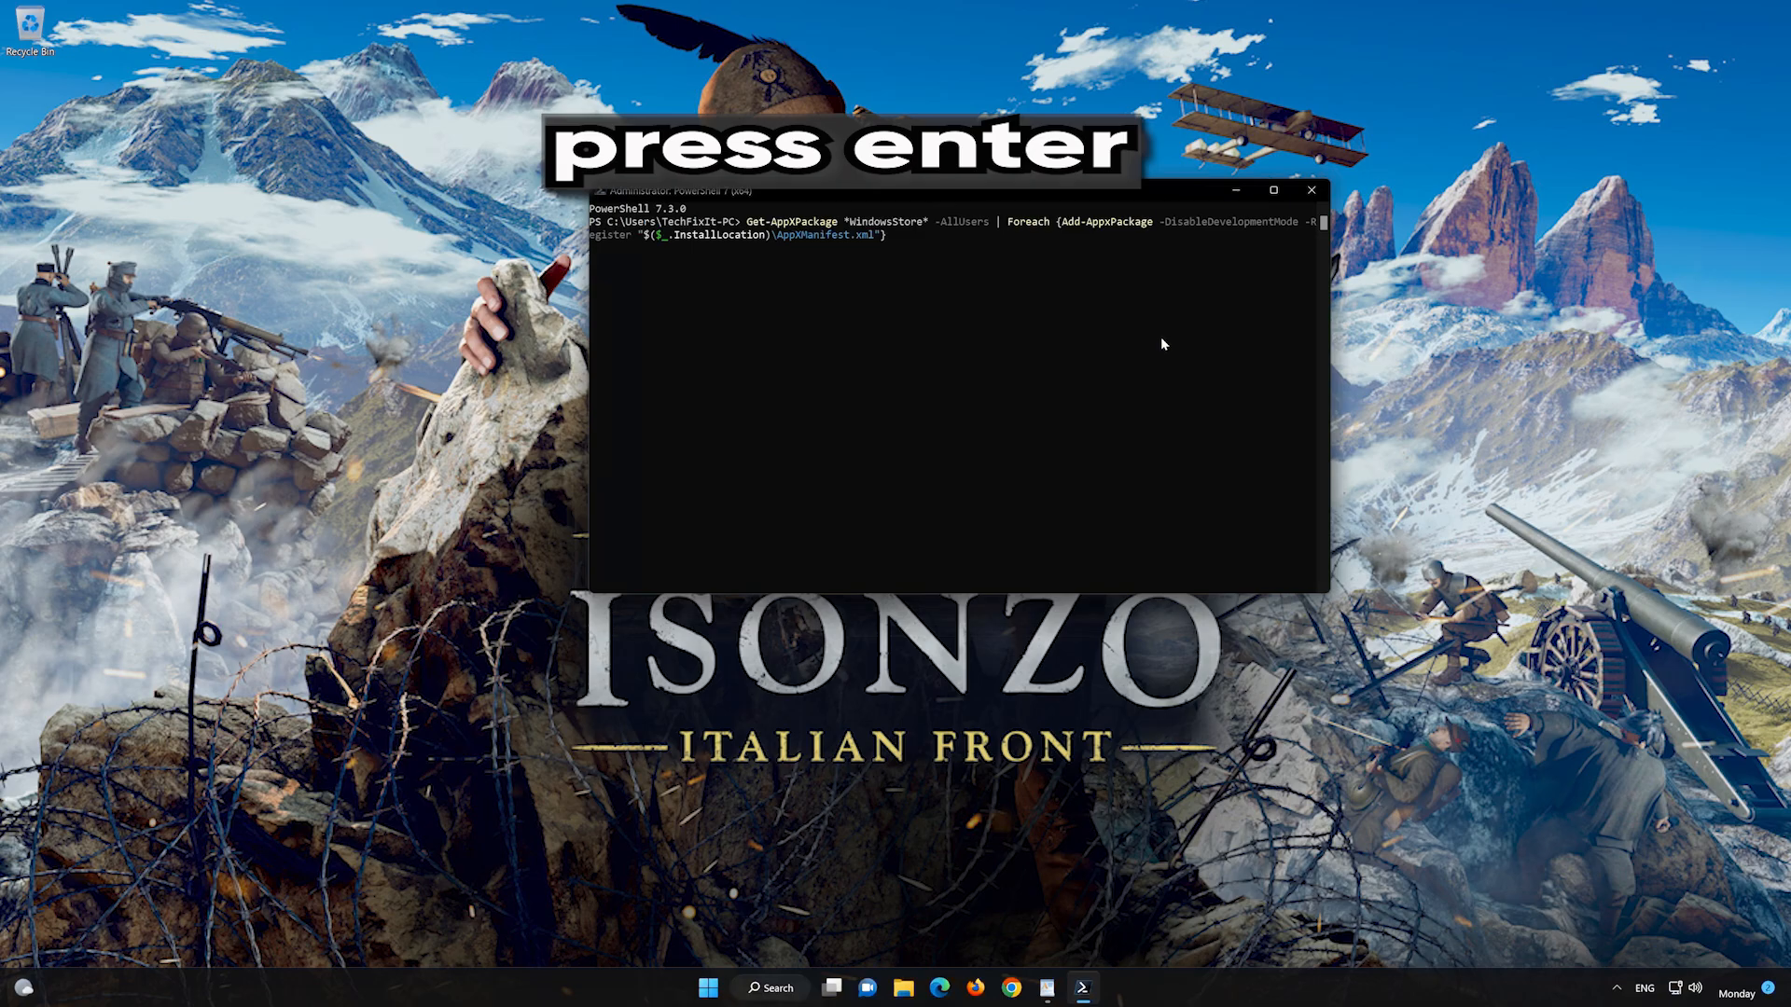
key(enter)
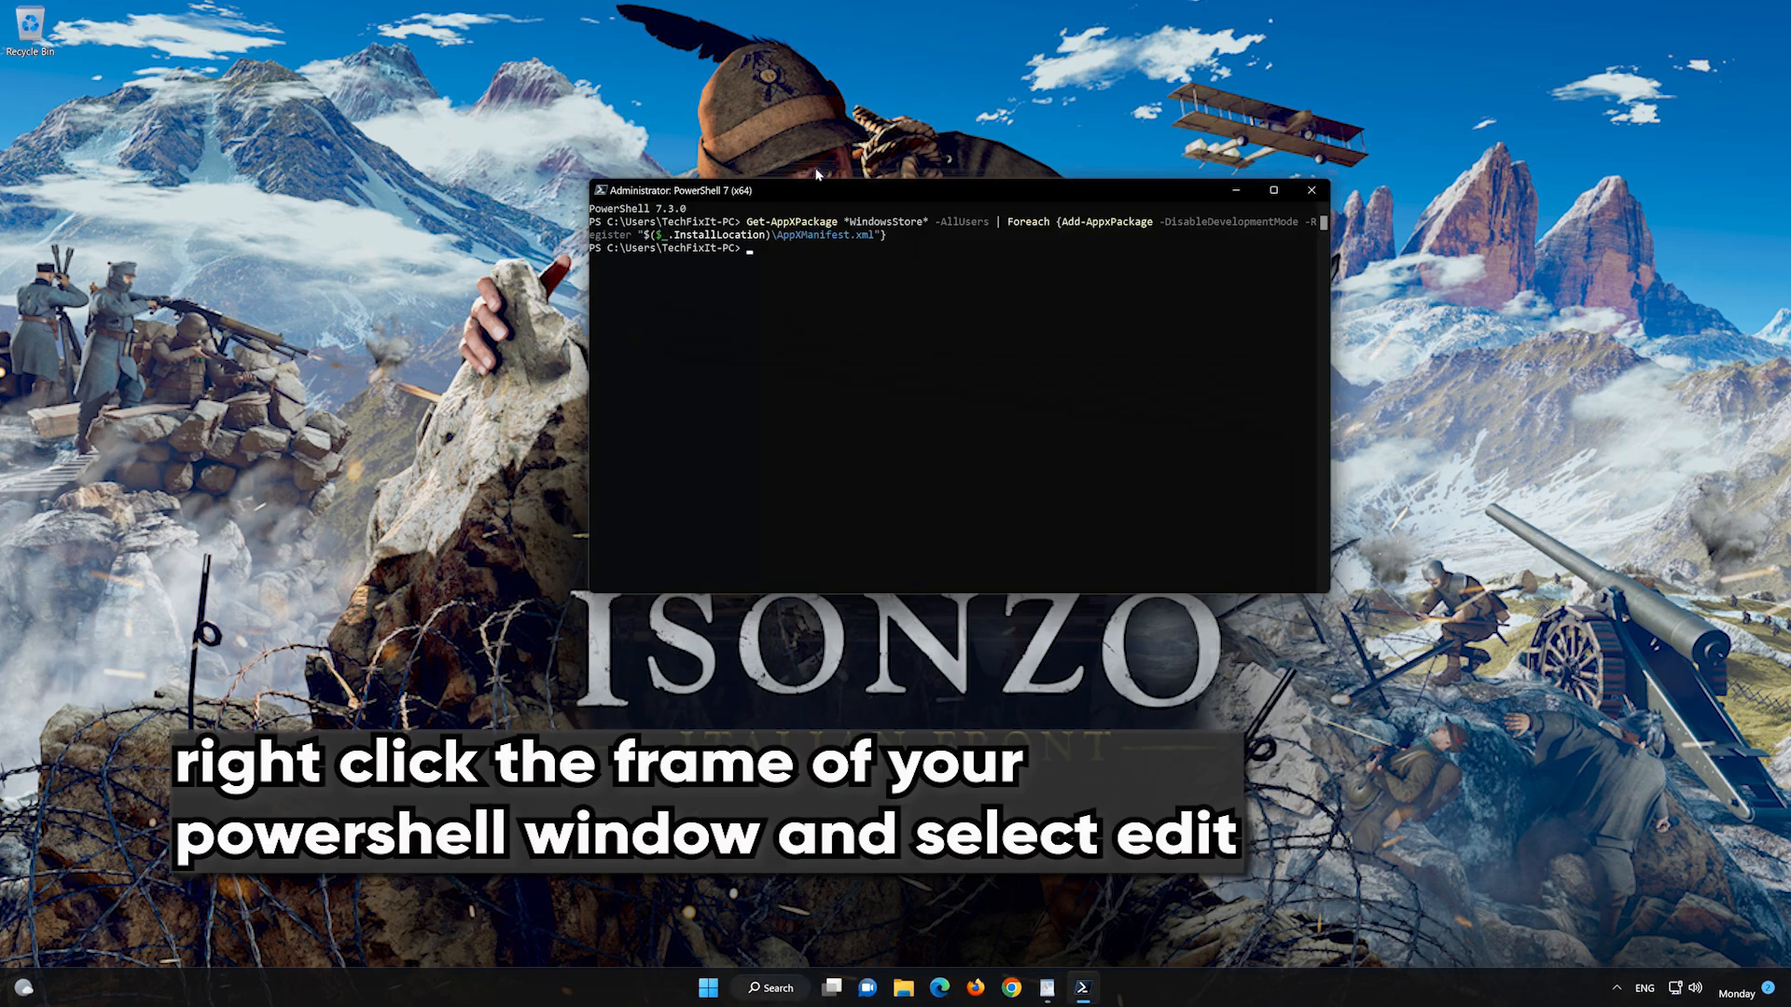
Paste and run the all-packages re-register command, then leave PowerShell with exit.
right_click(815, 190)
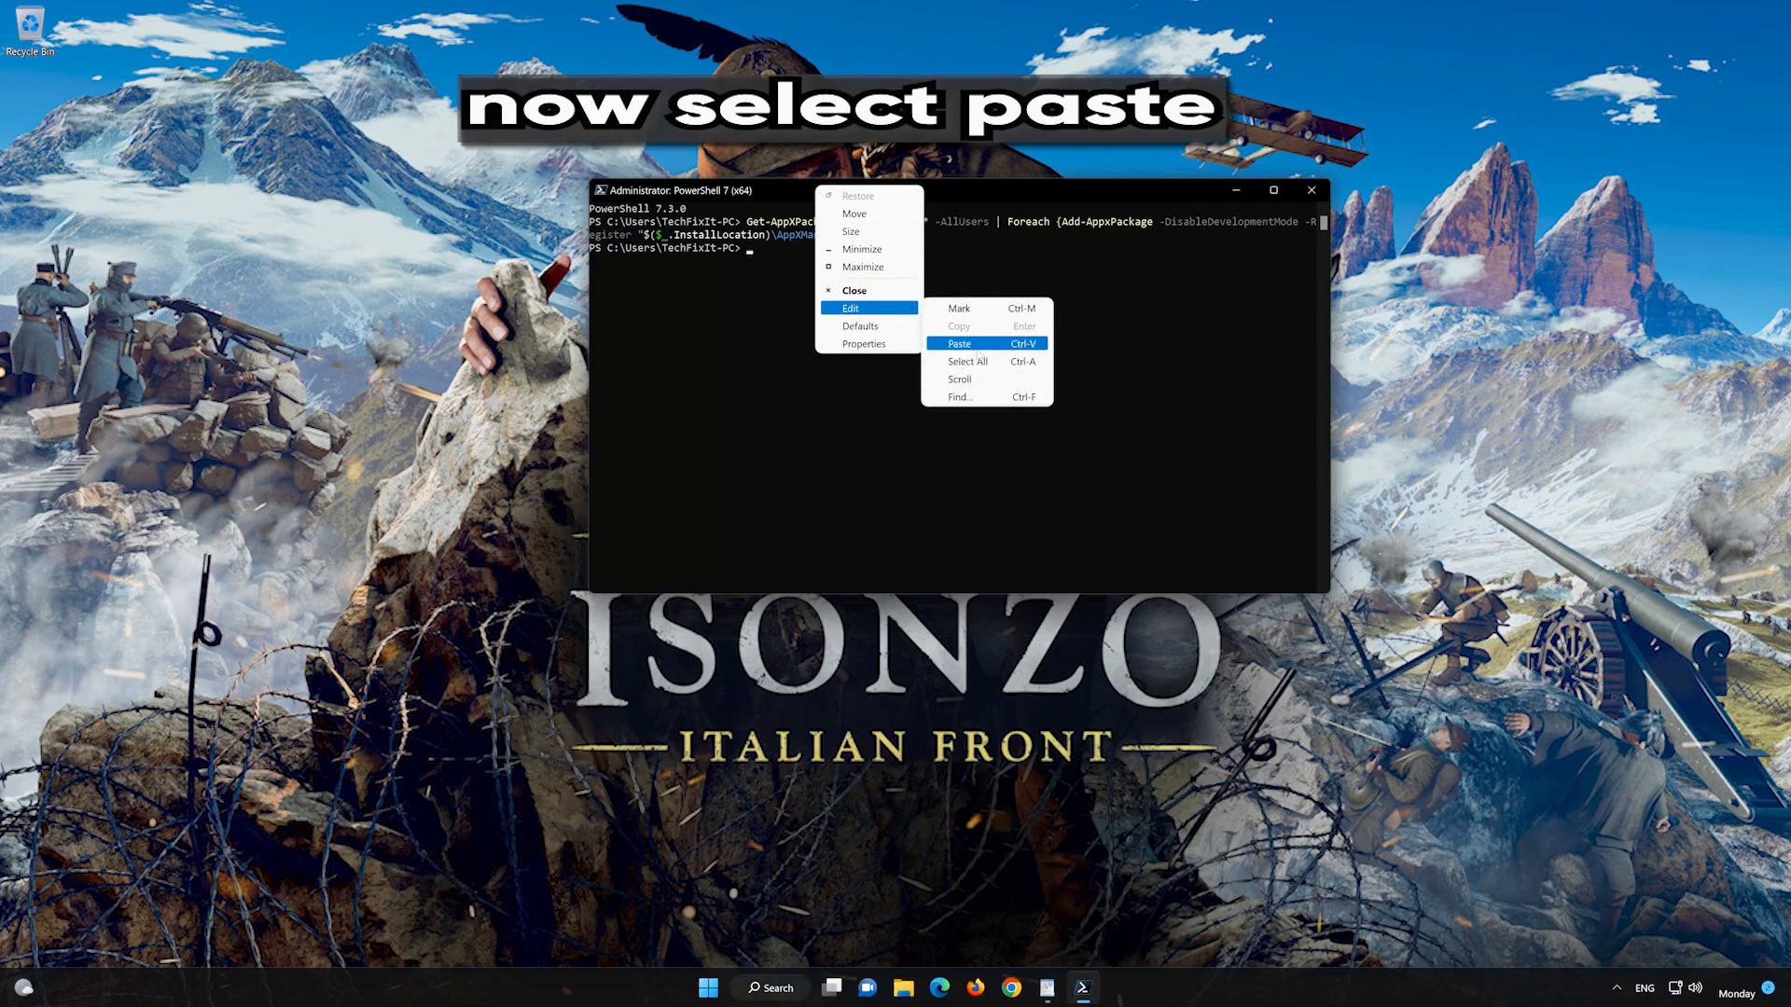
mouse_move(996, 344)
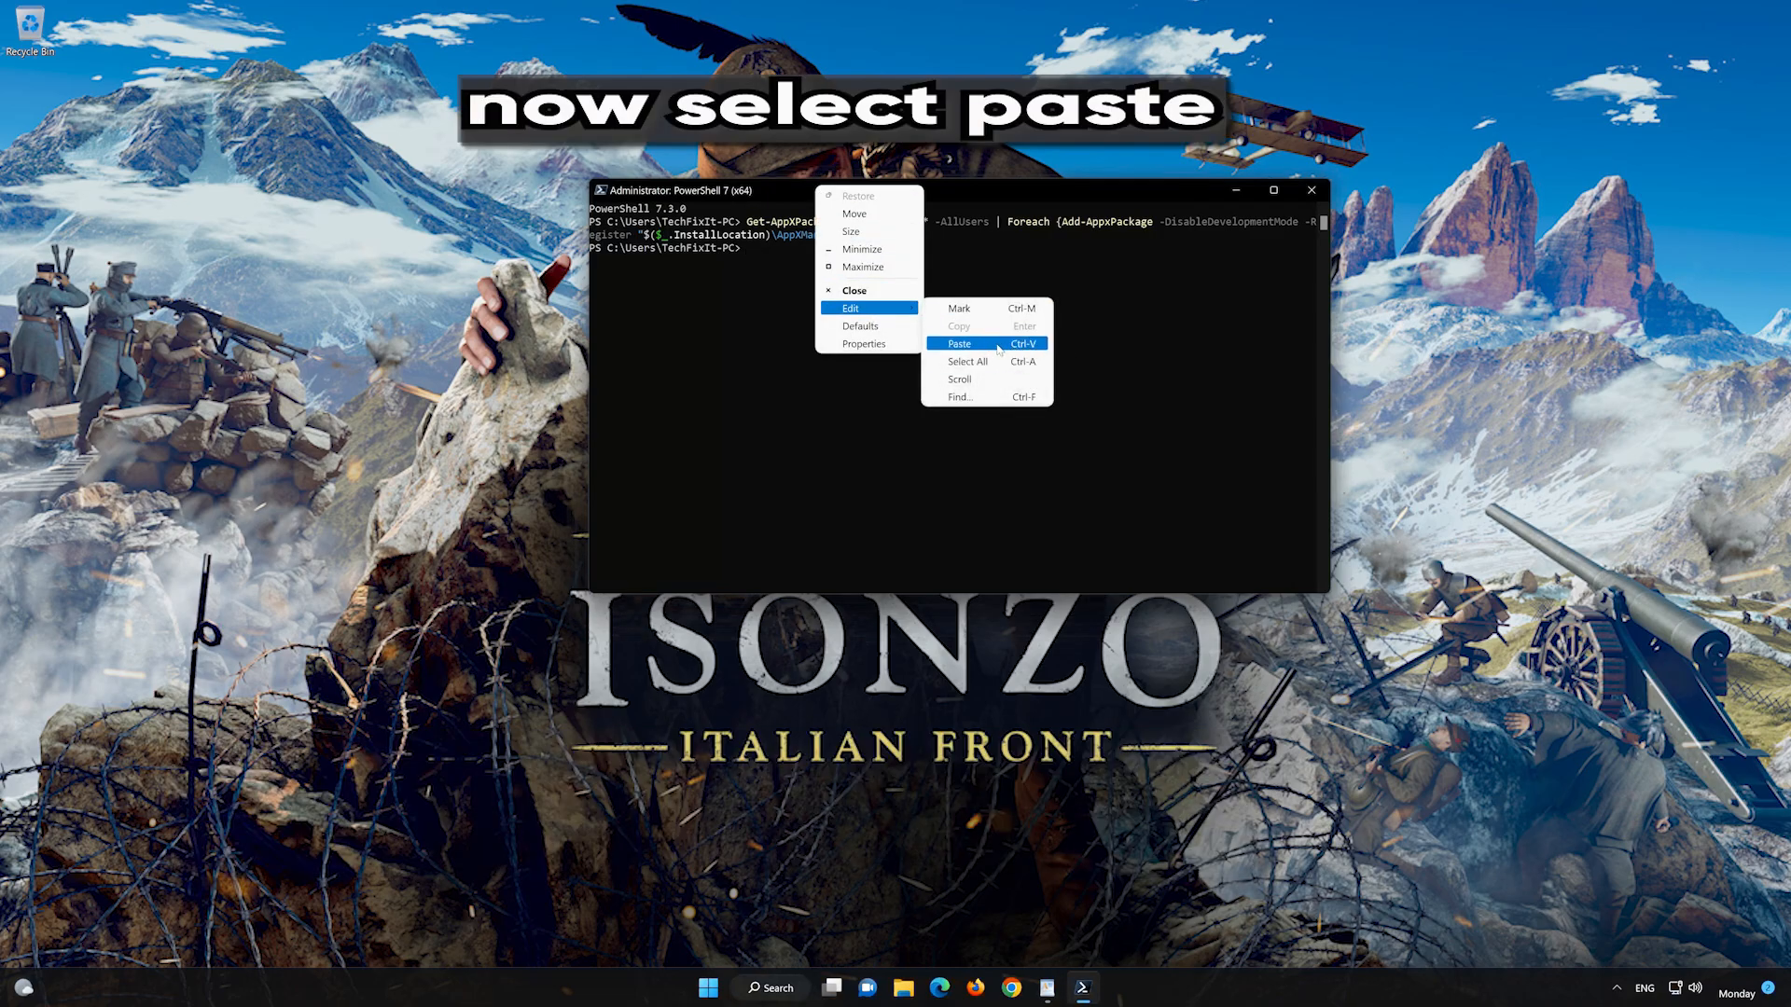
click(959, 344)
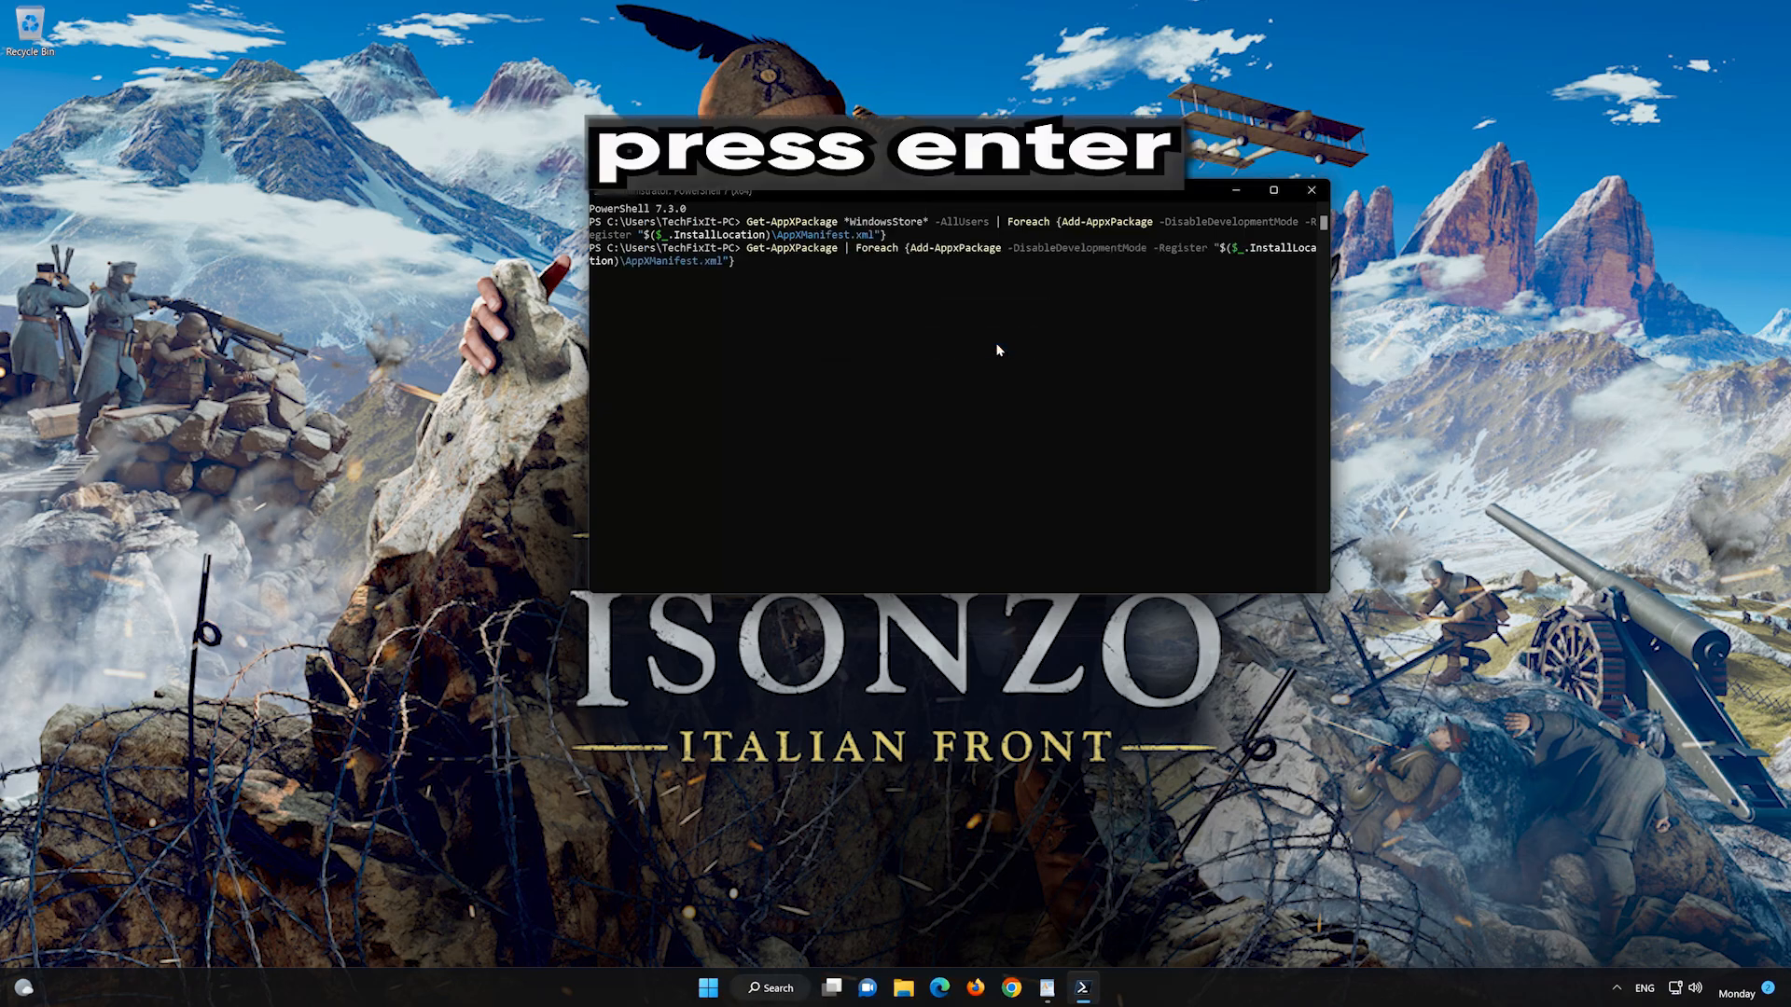
key(enter)
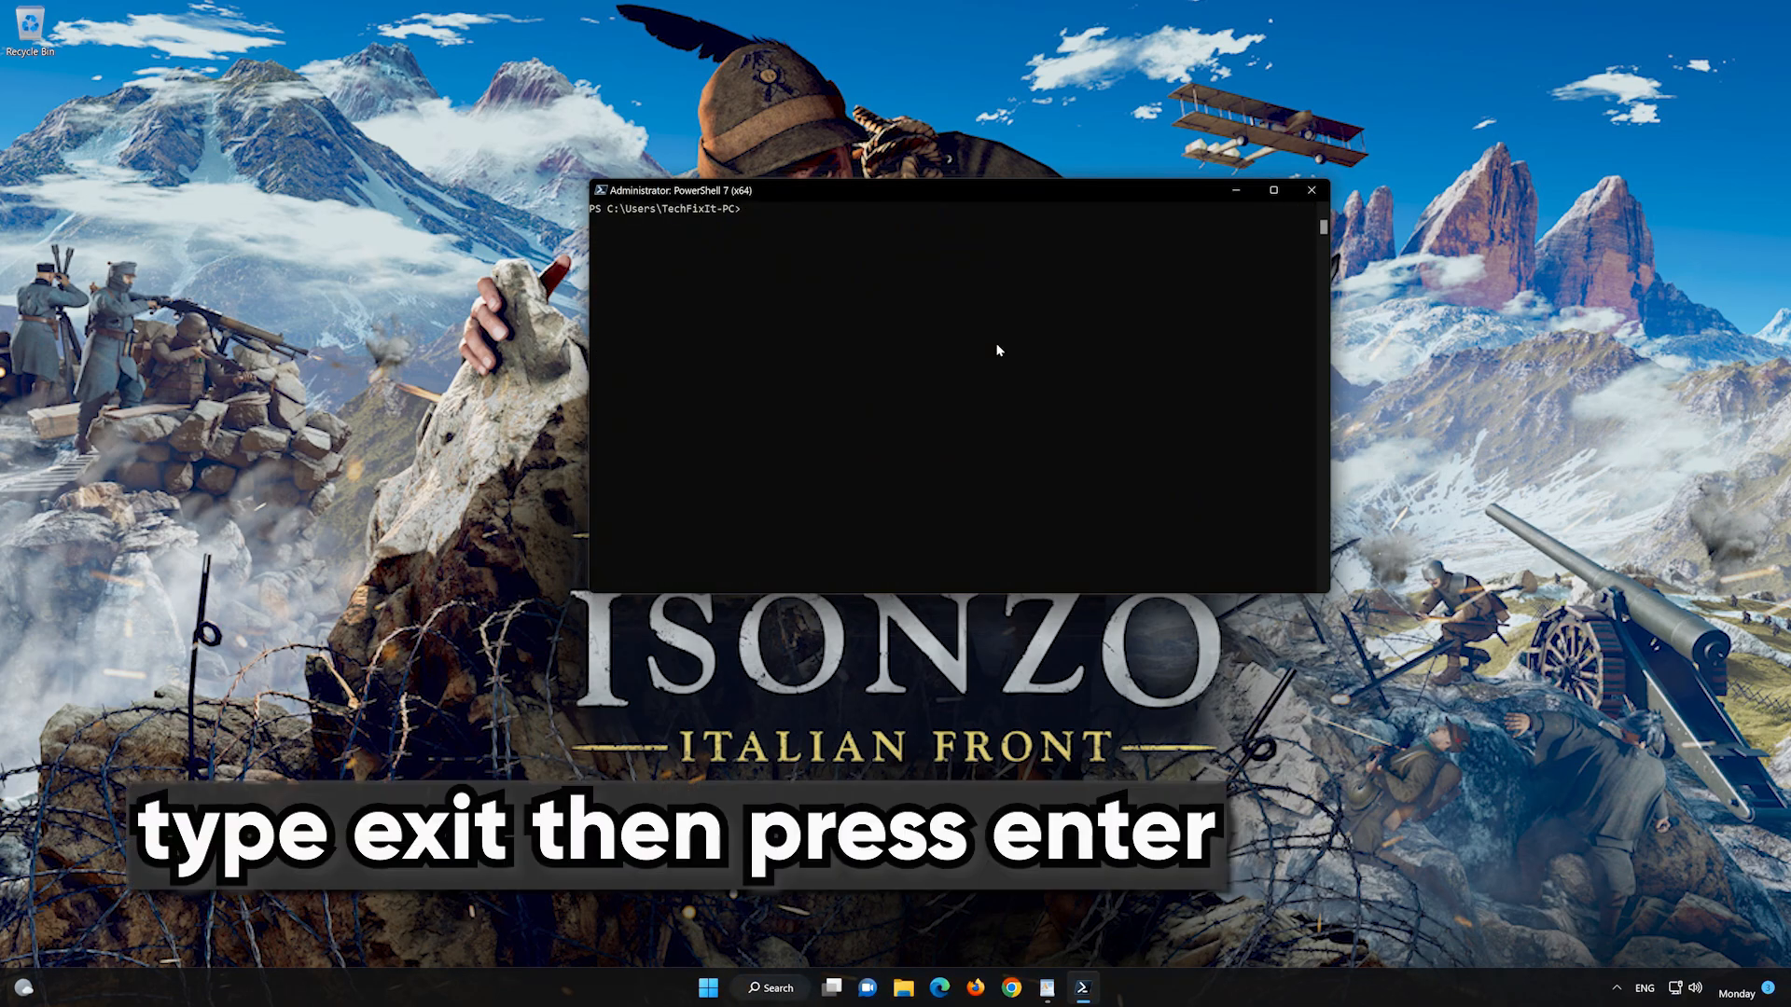
text(exit)
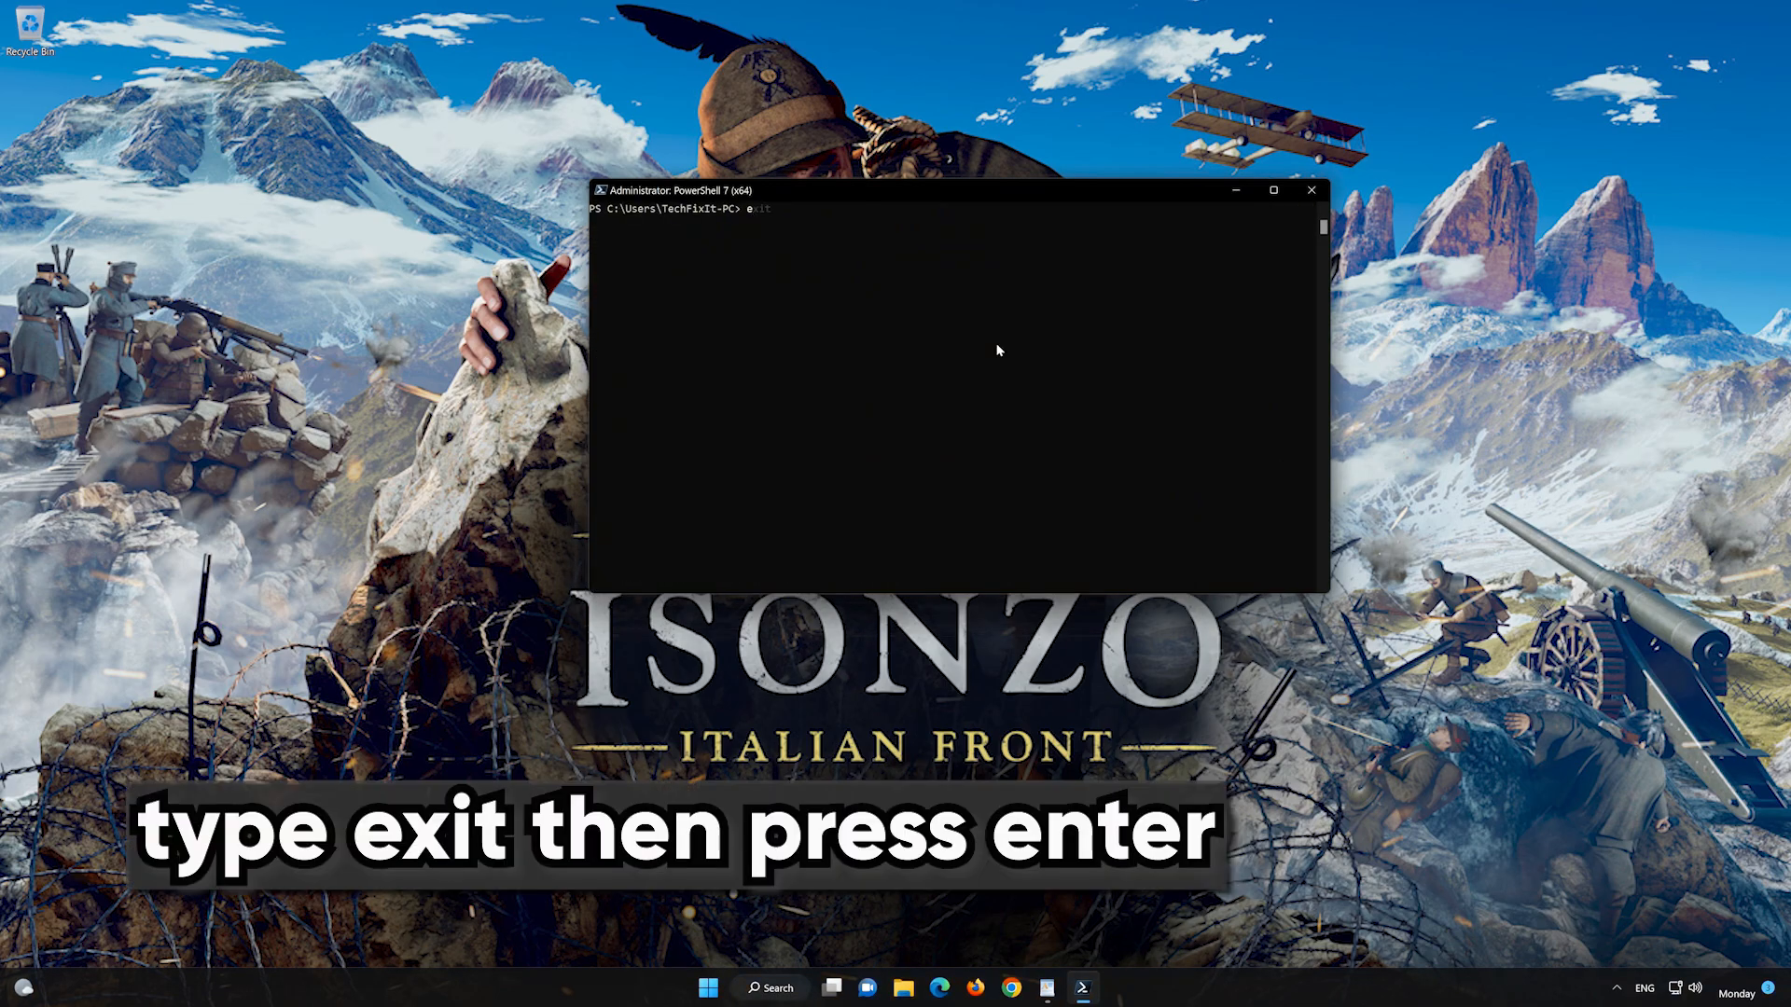
text(exit)
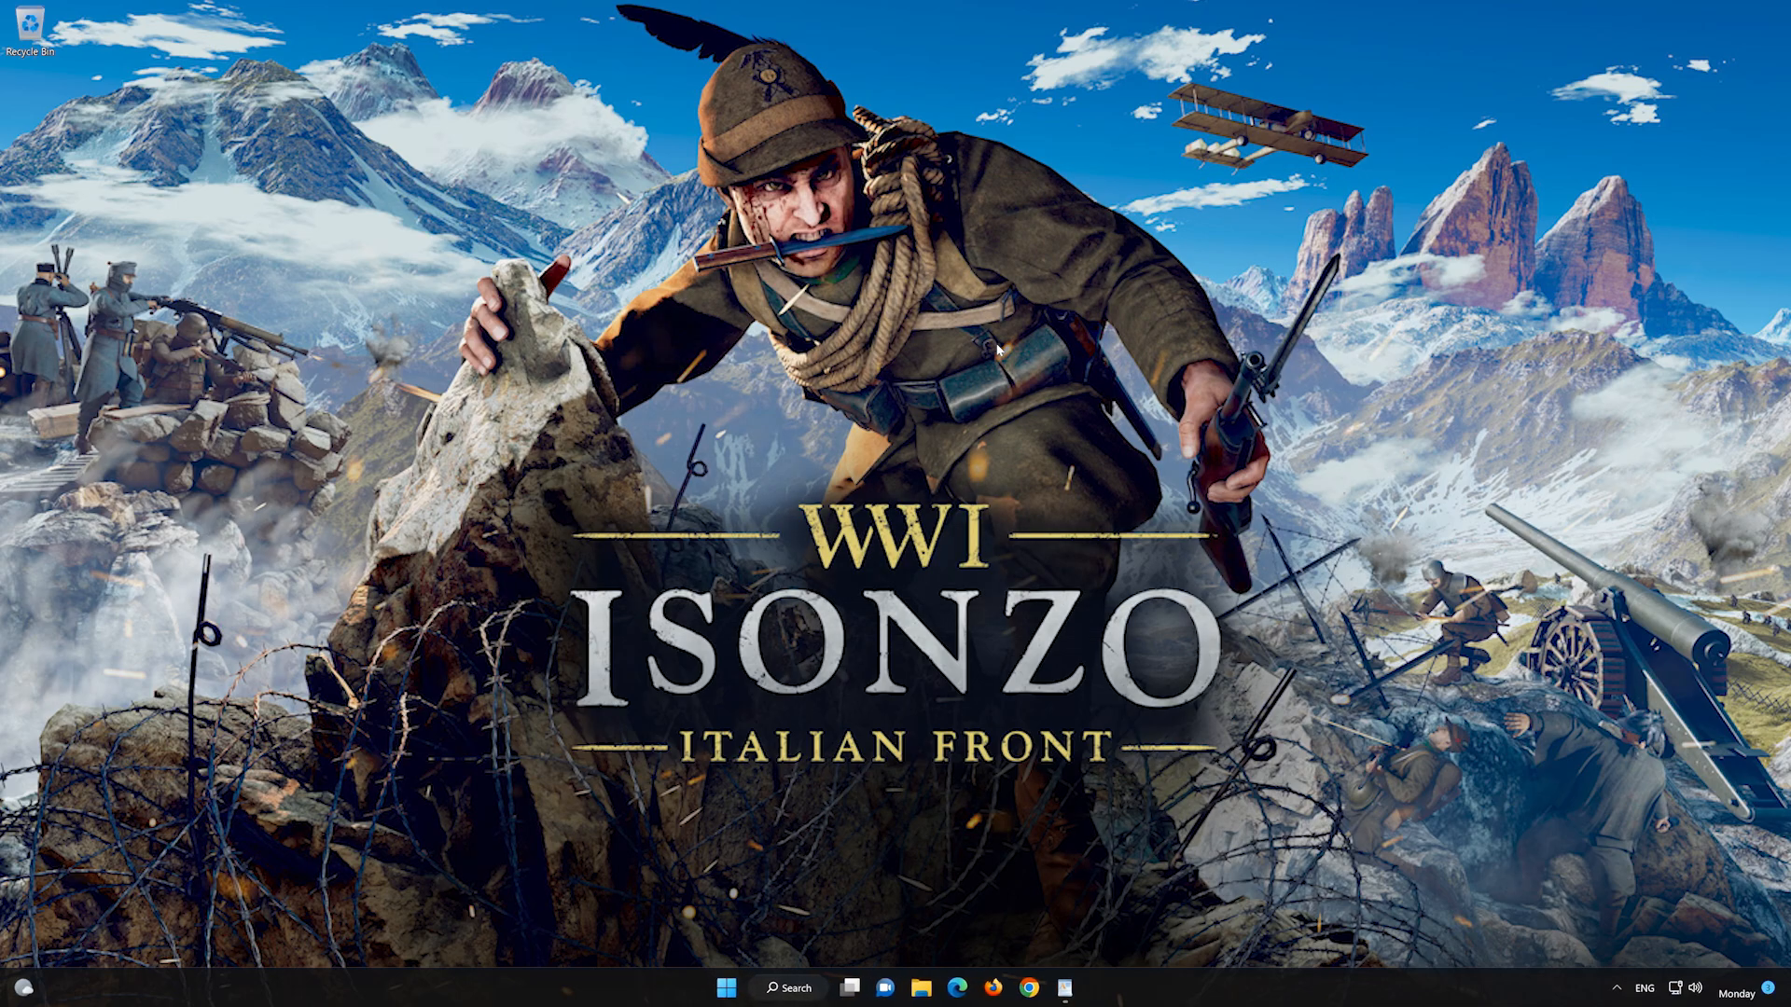
Search Start for 'microsoft Store', pin it to the taskbar and launch it from there.
click(726, 989)
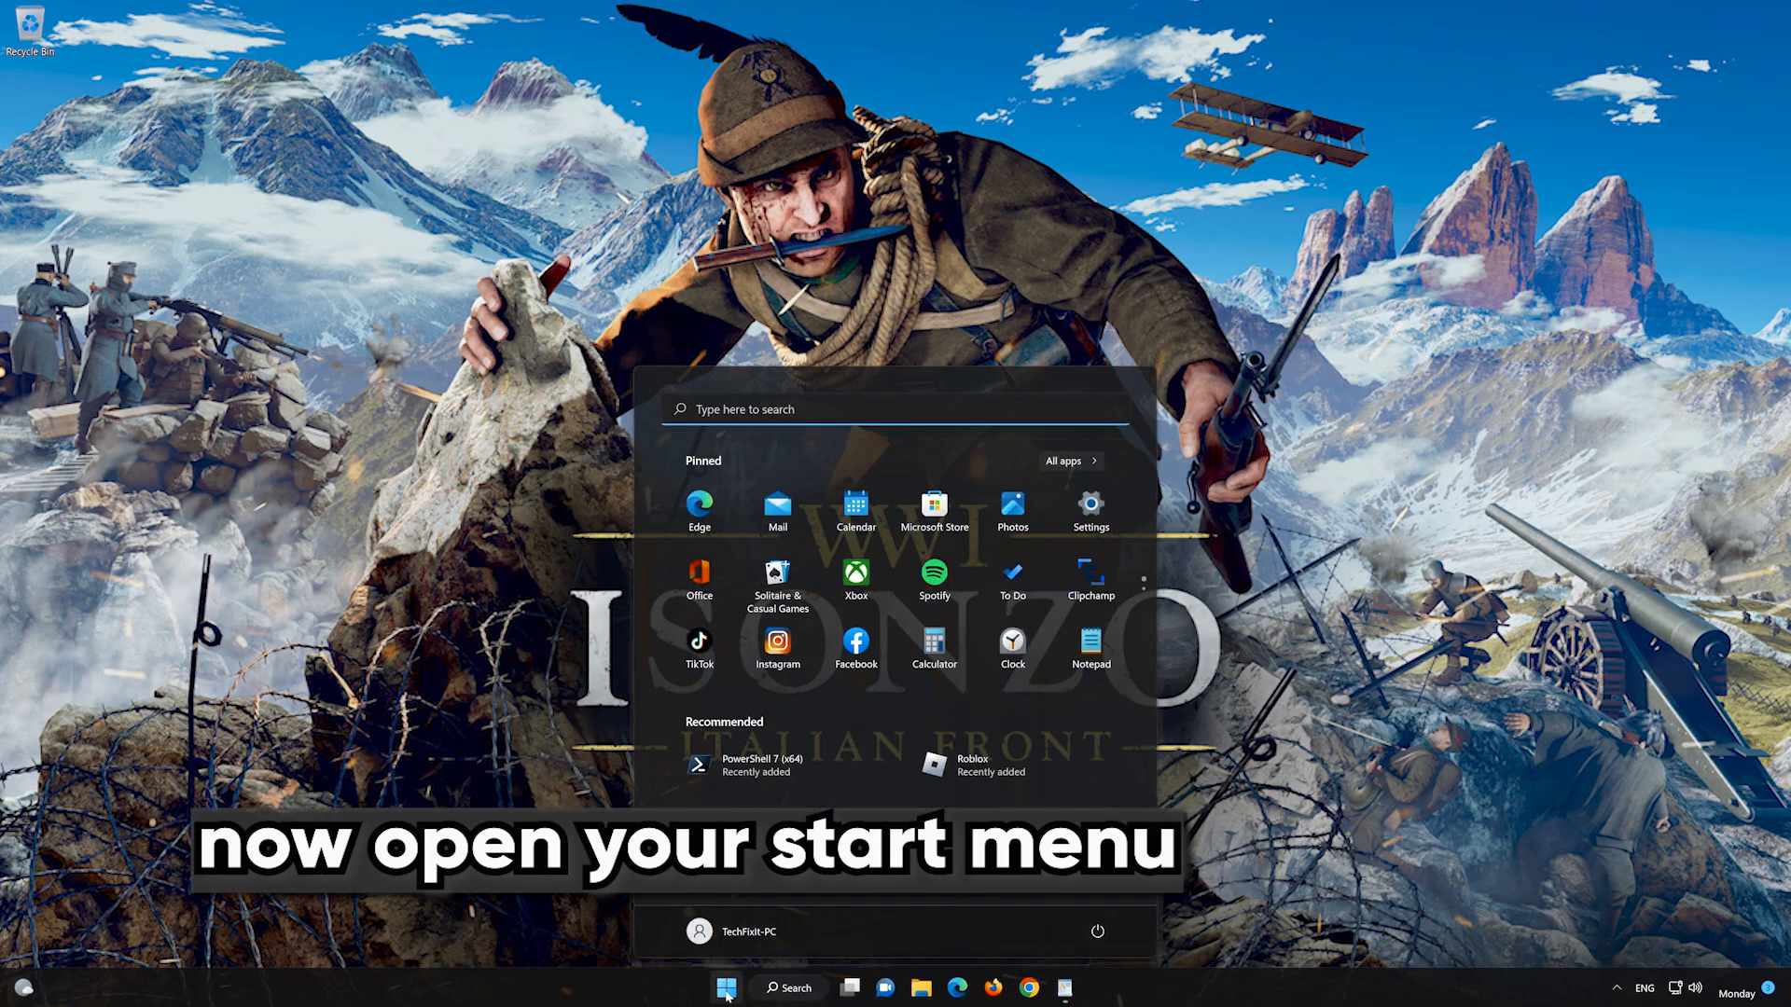
text(microsoft Store)
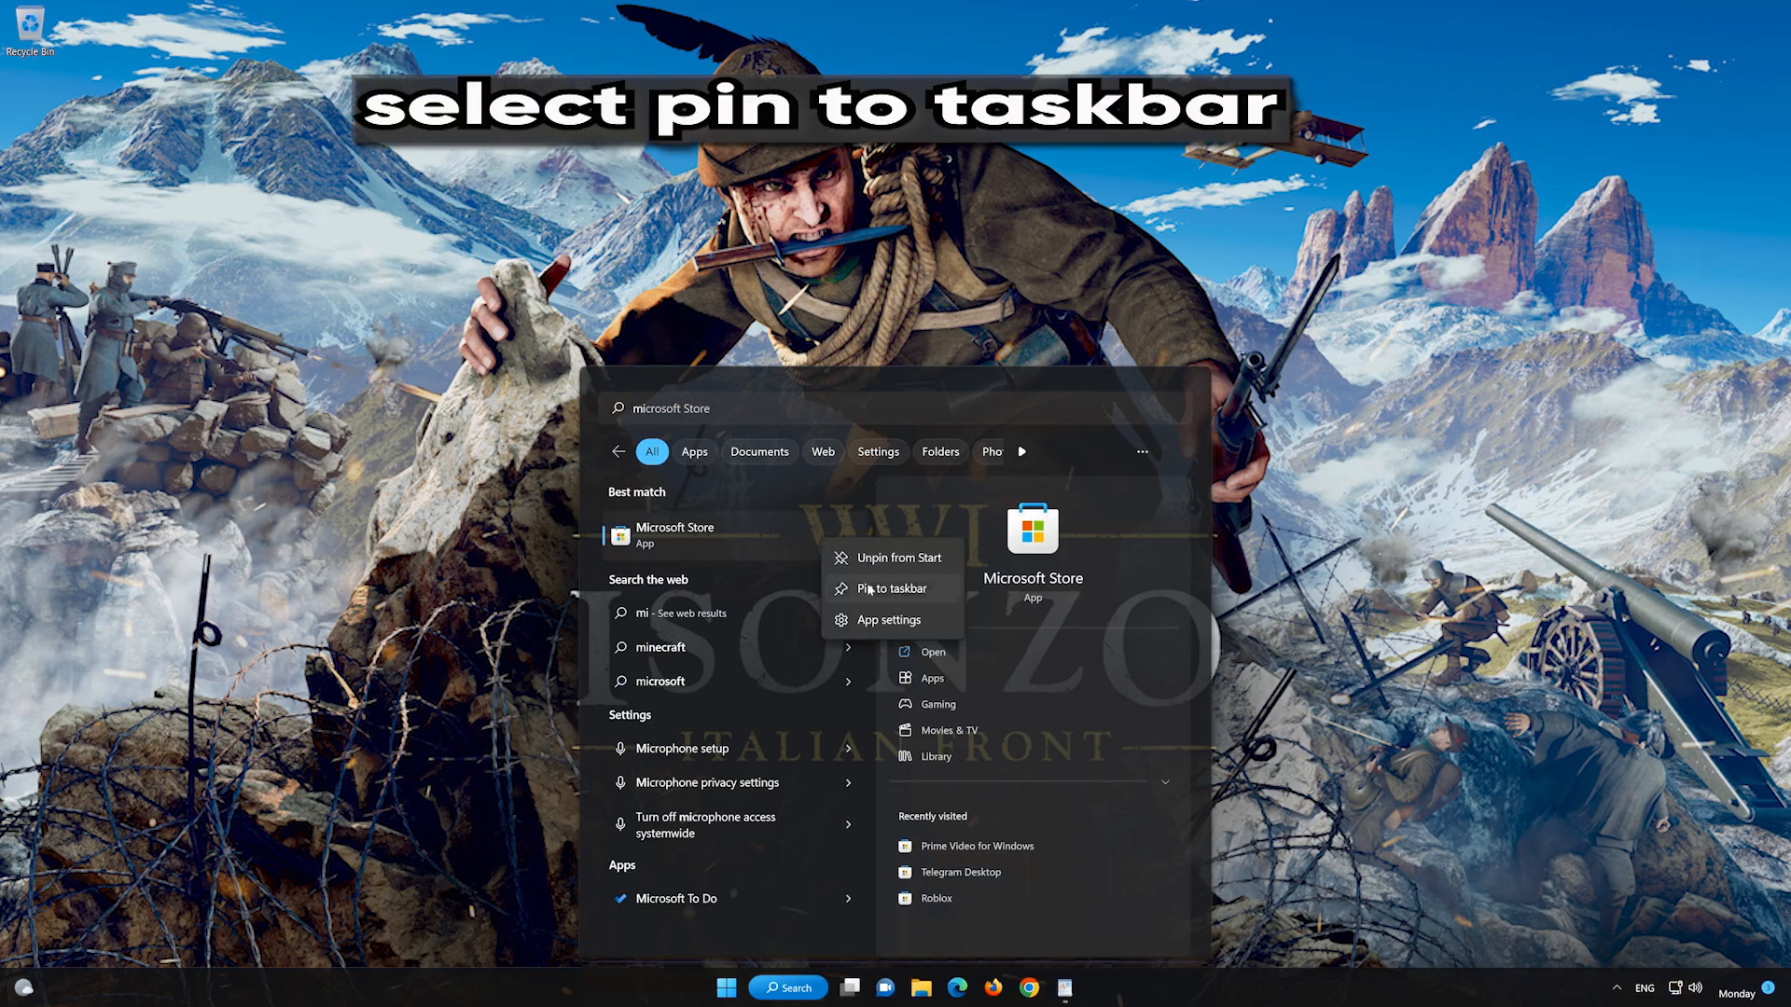
click(892, 587)
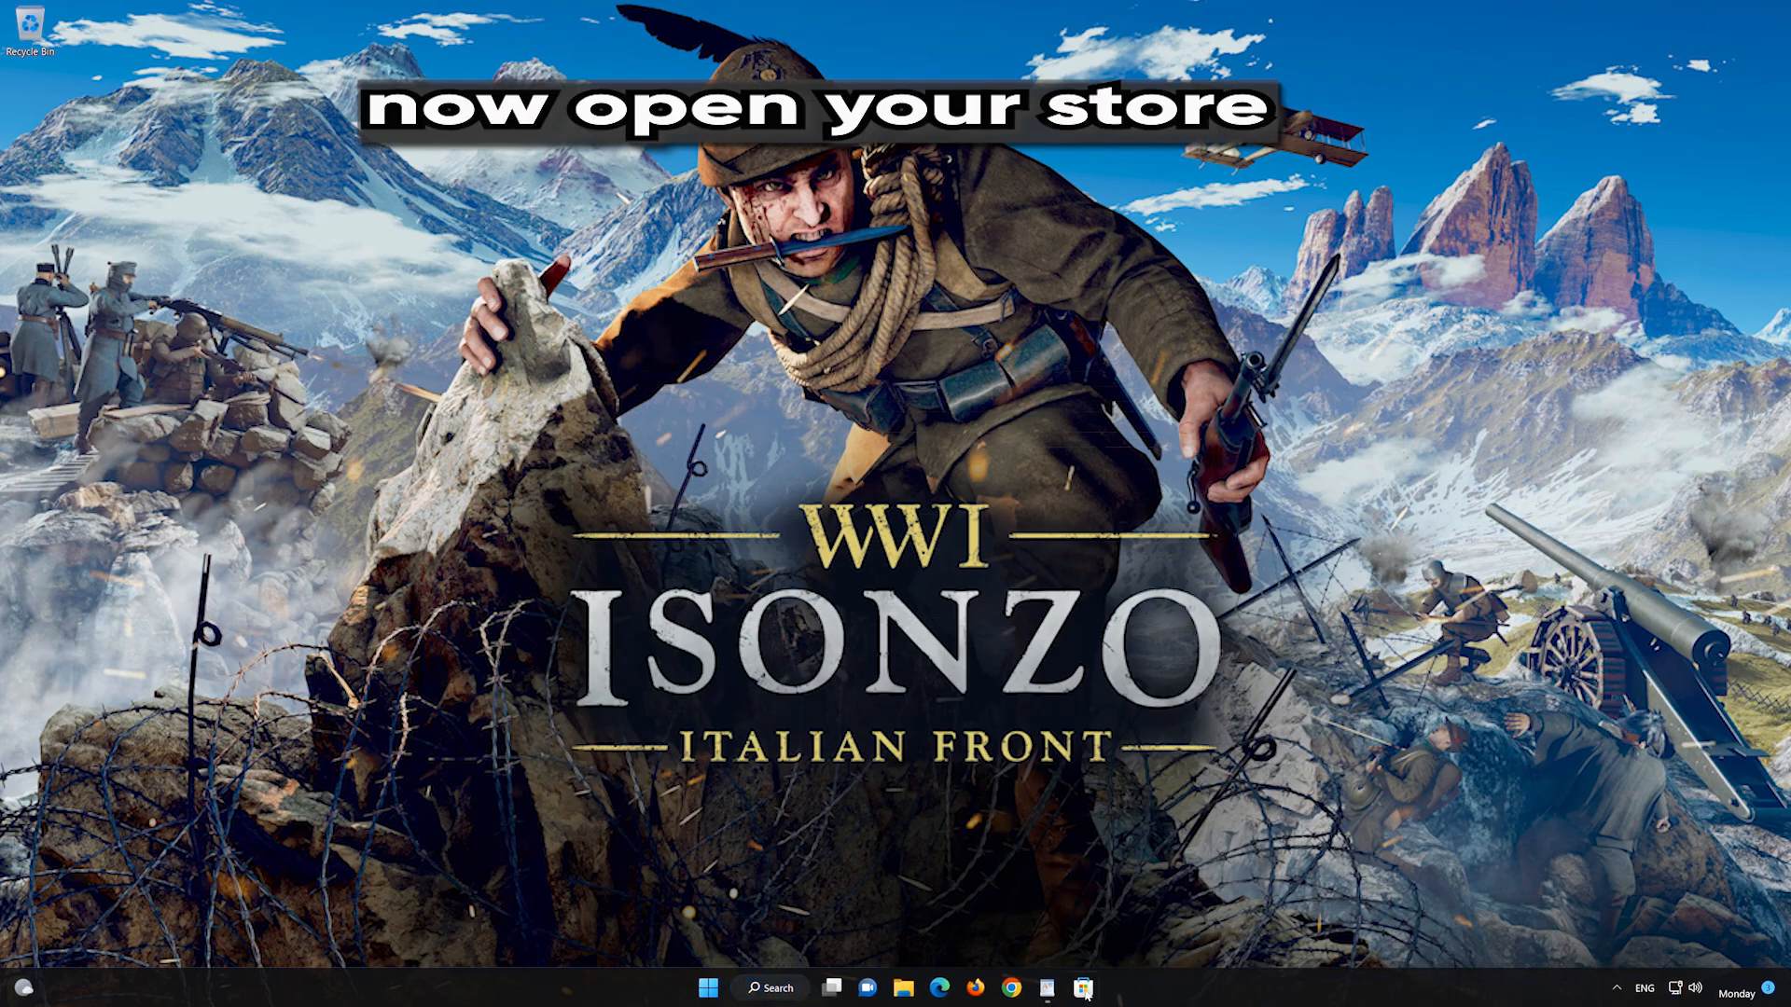
click(1080, 988)
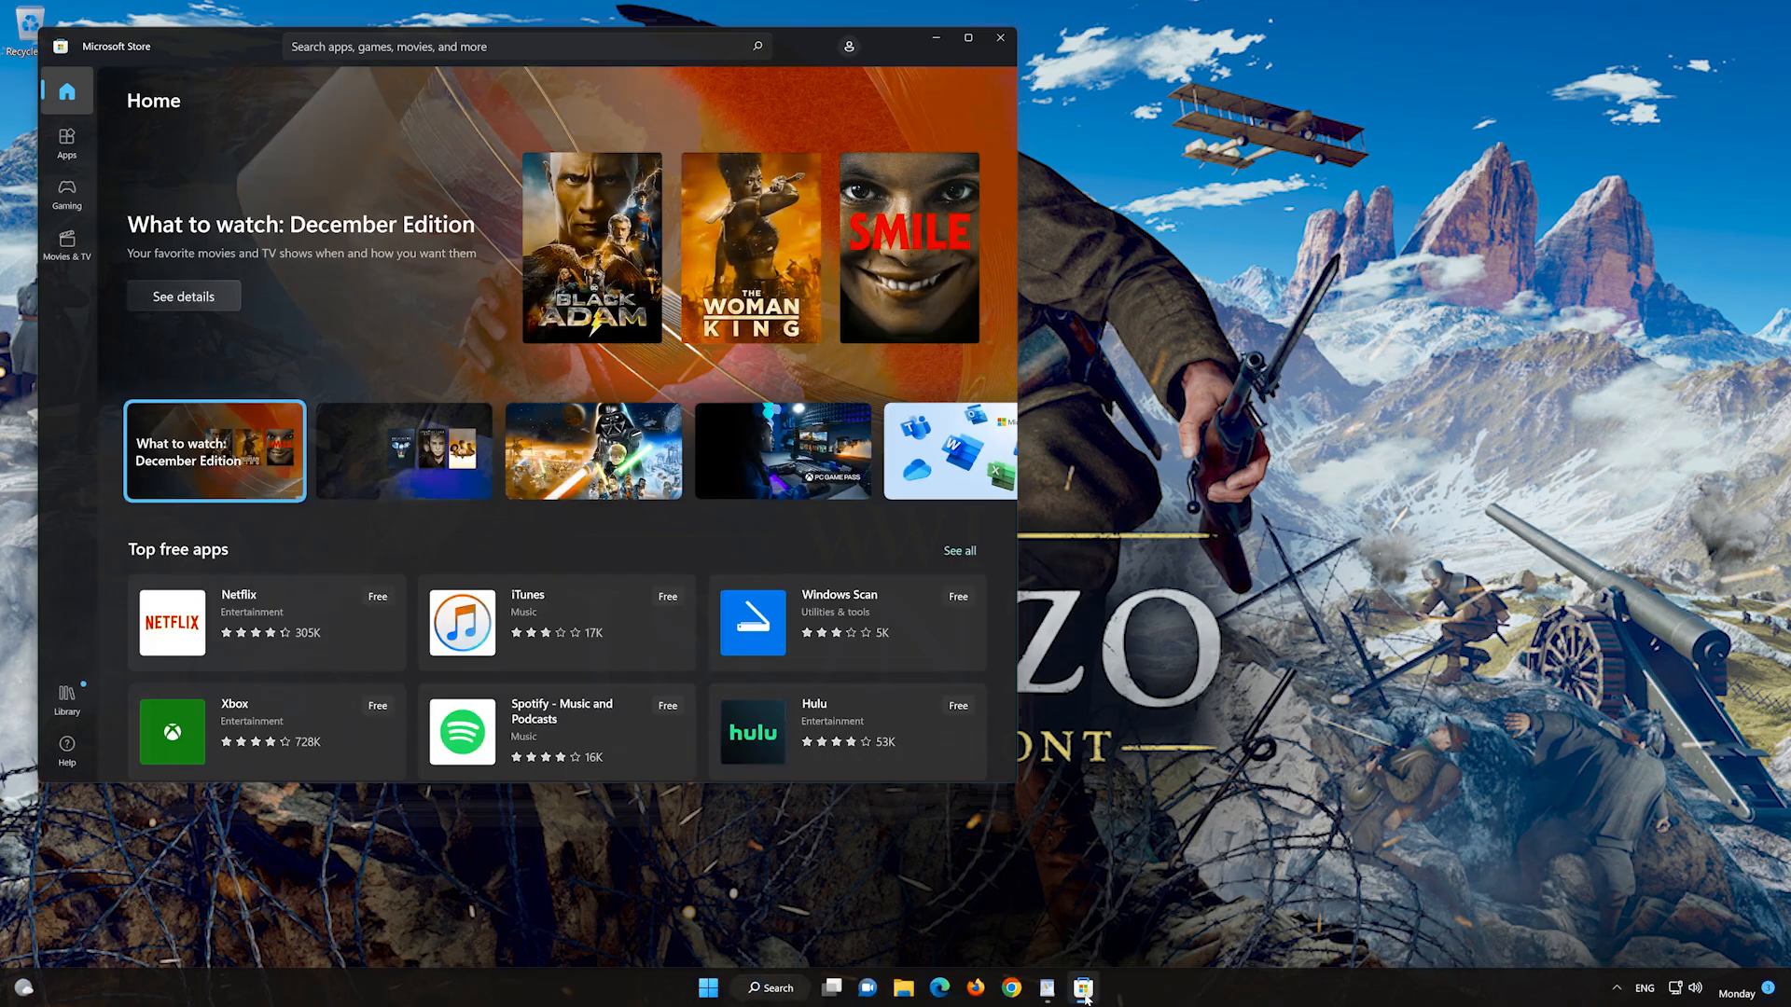
Close Microsoft Store once its Home page has loaded.
click(1078, 988)
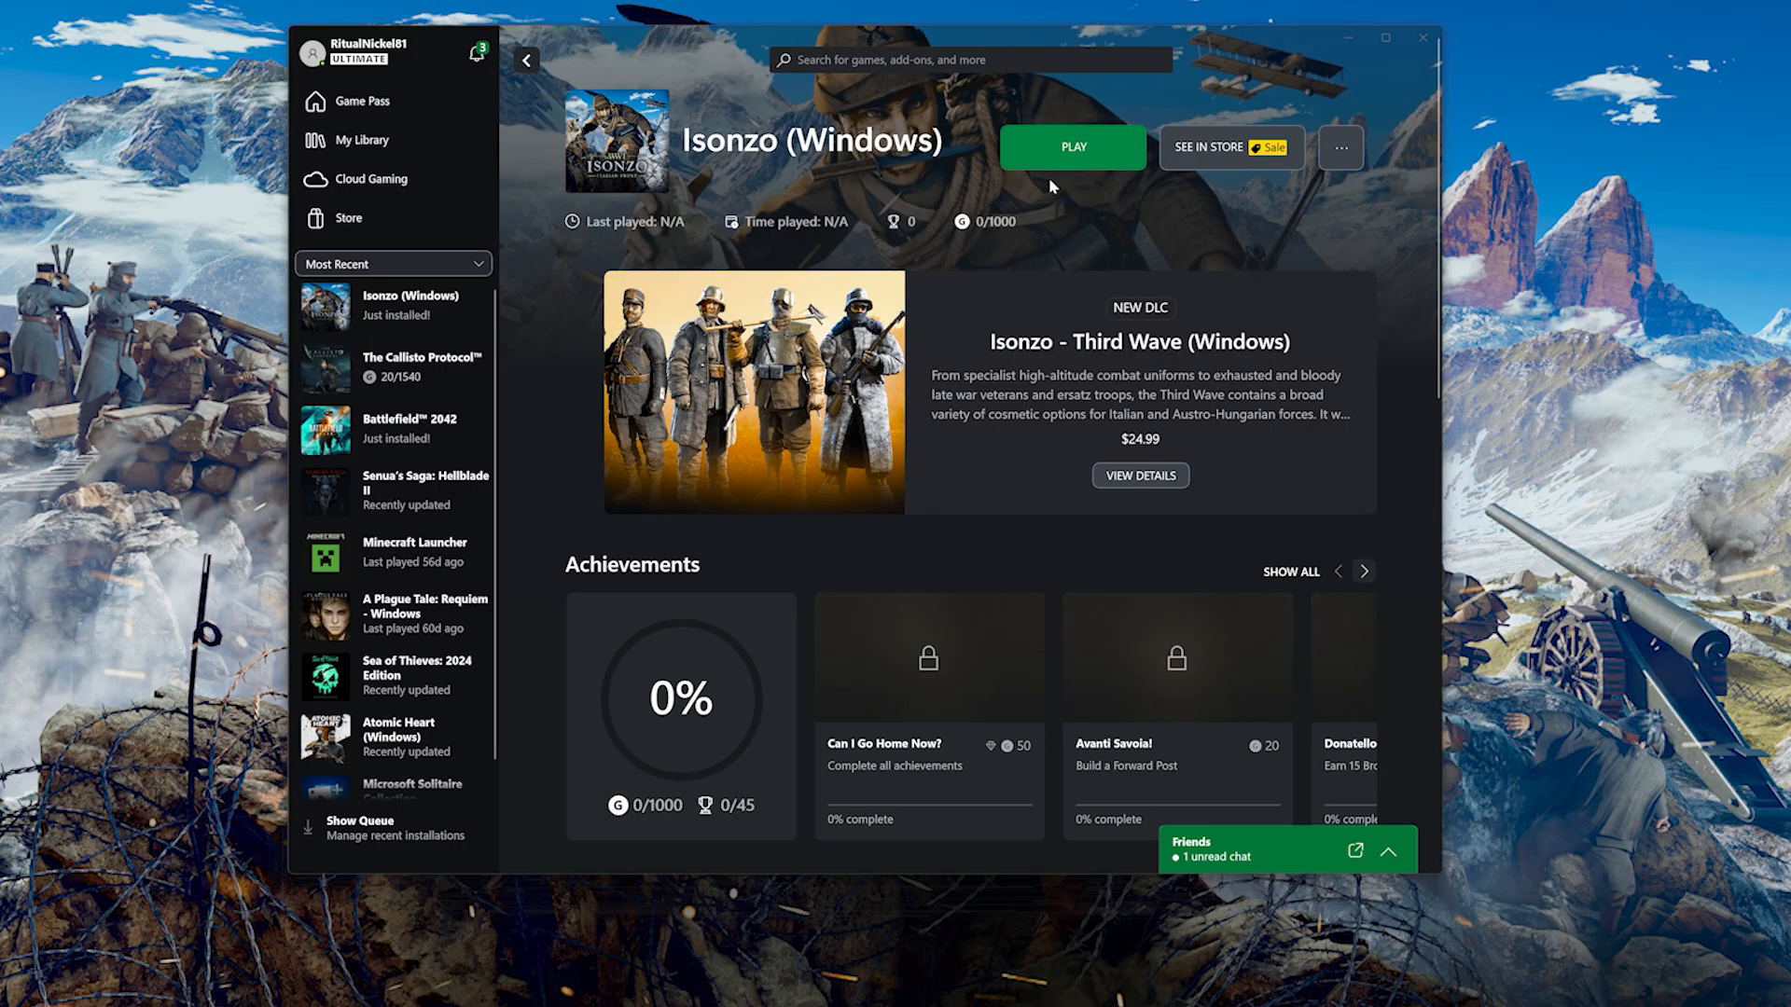
Launch Isonzo (Windows) from its Xbox app game page with Play.
click(1071, 146)
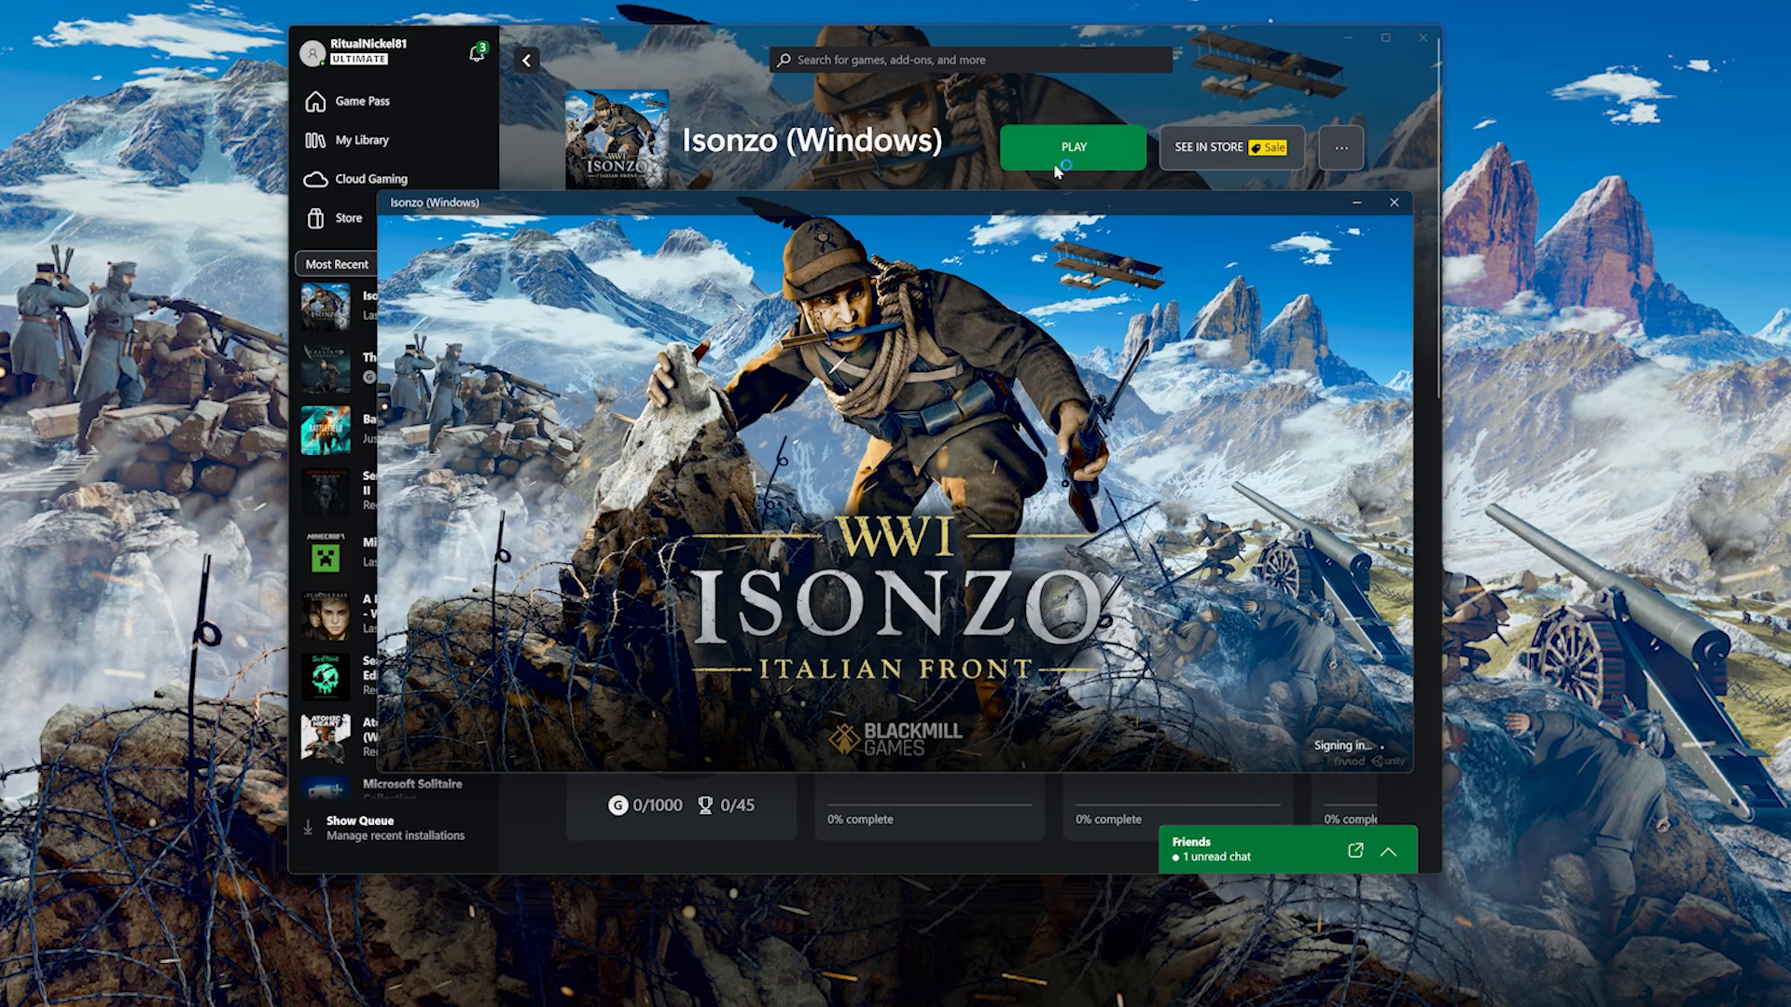